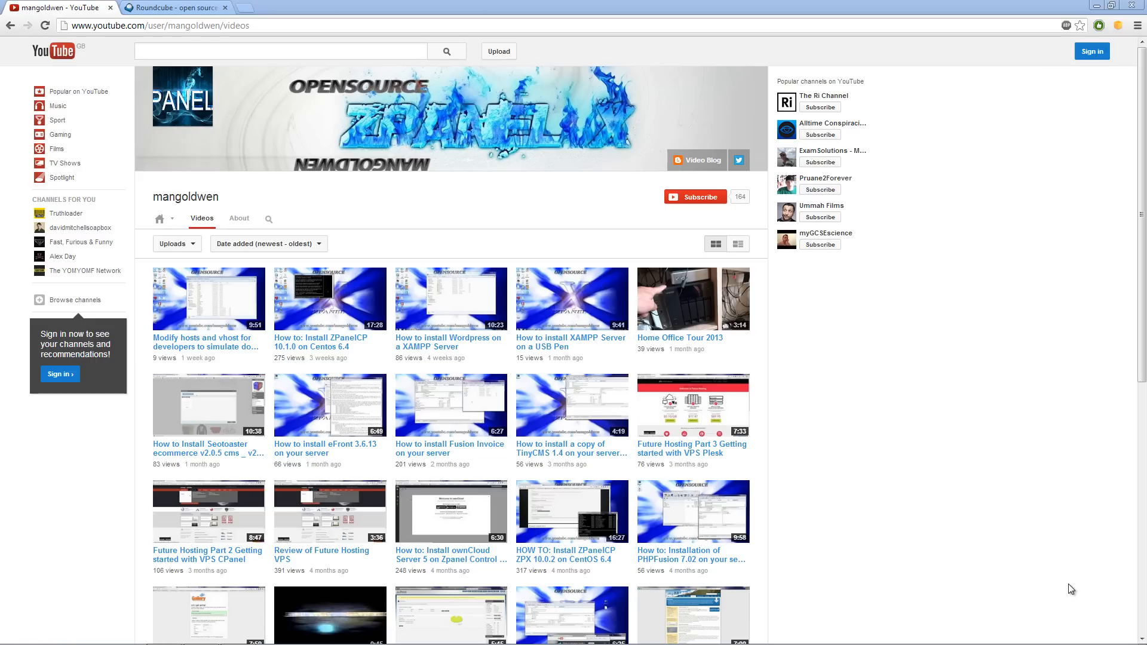
{"action": "mouse_move", "coordinate": [1035, 566]}
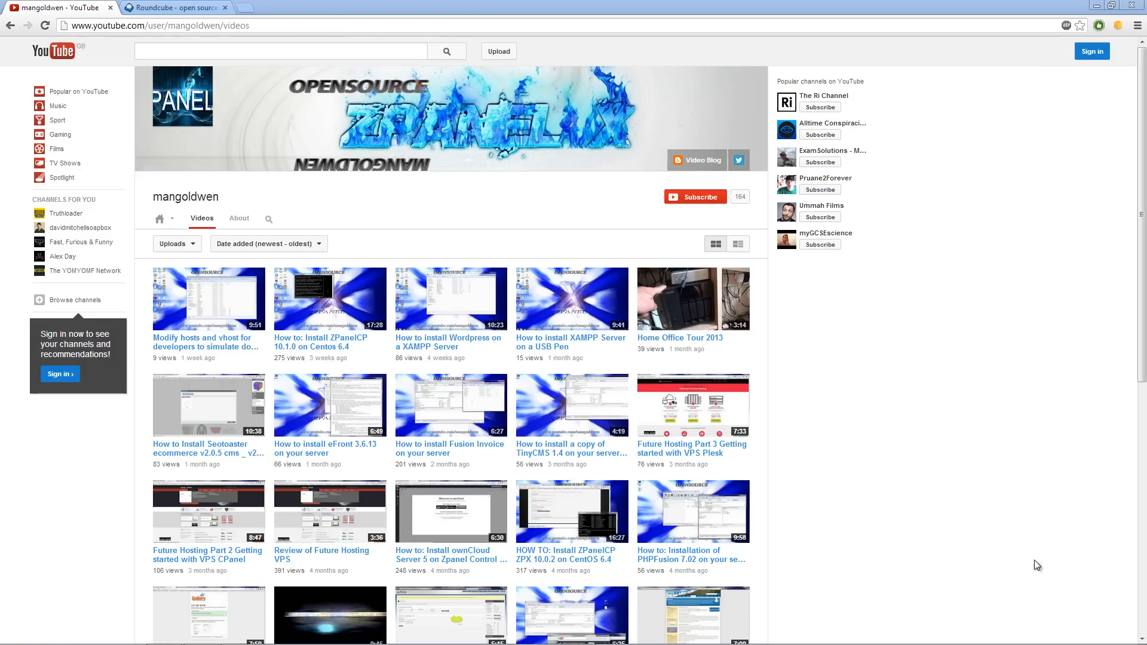
Download the Complete 0.9.2 Roundcube package from the roundcube.net download page
{"action": "left_click", "coordinate": [173, 8]}
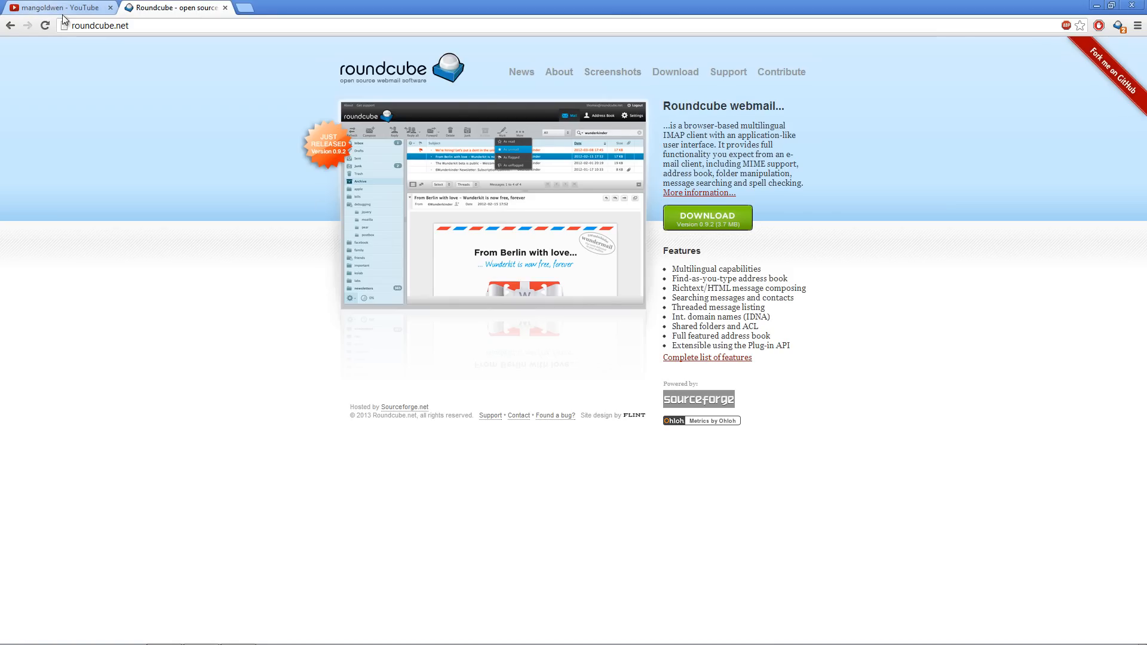
{"action": "left_click", "coordinate": [60, 8]}
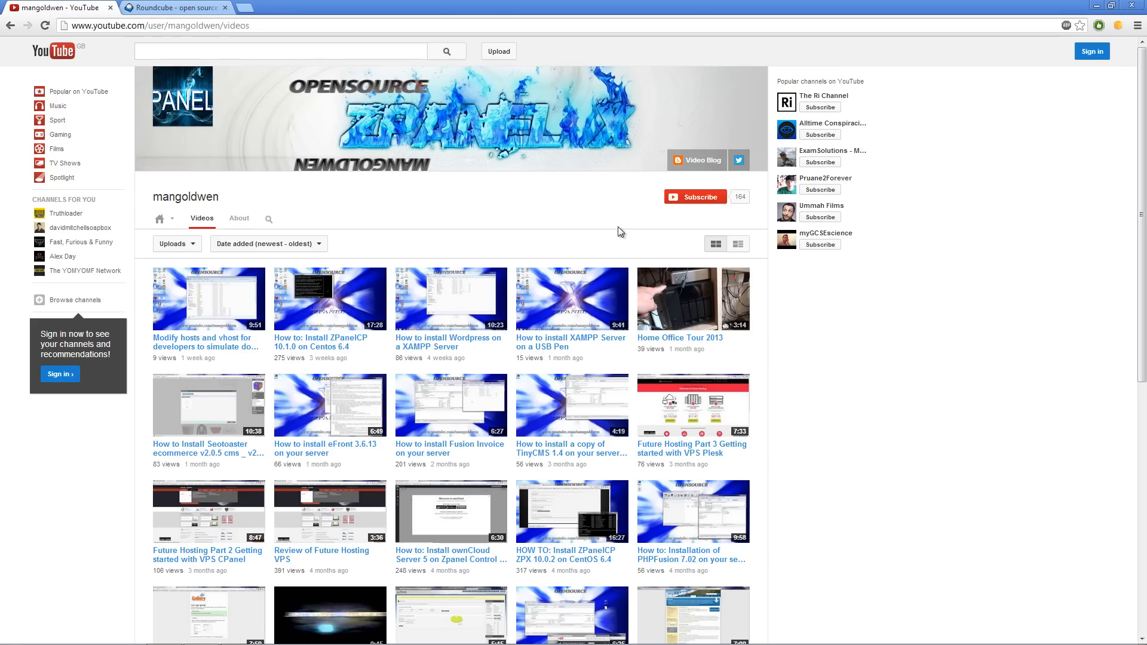
{"action": "mouse_move", "coordinate": [358, 379]}
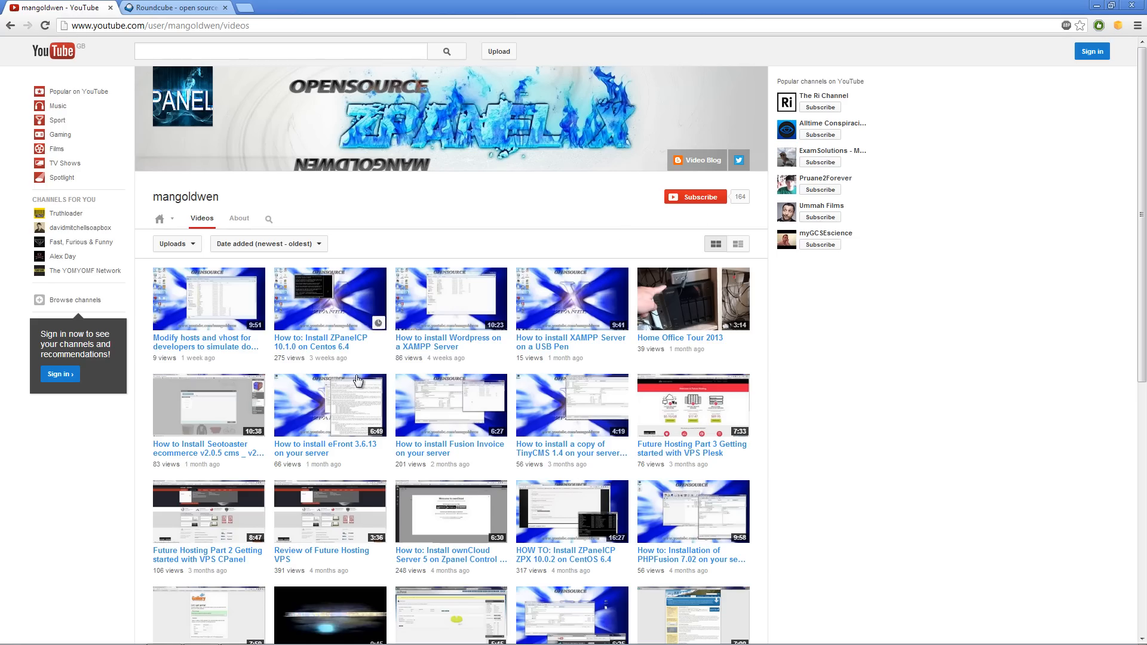
{"action": "mouse_move", "coordinate": [689, 157]}
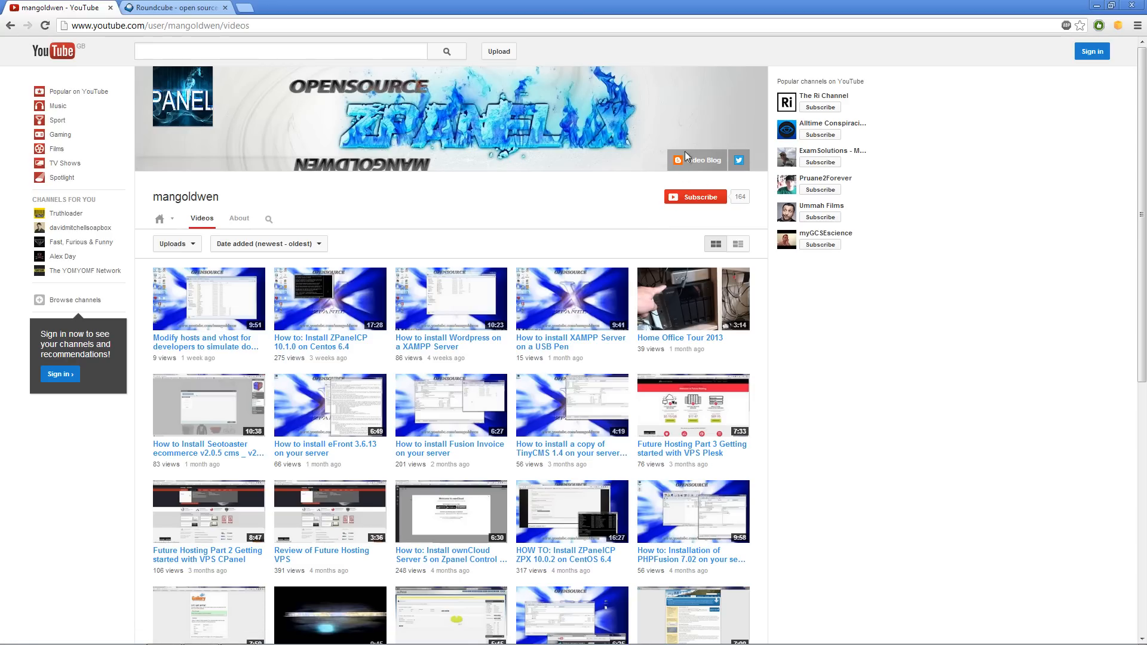
{"action": "mouse_move", "coordinate": [739, 161]}
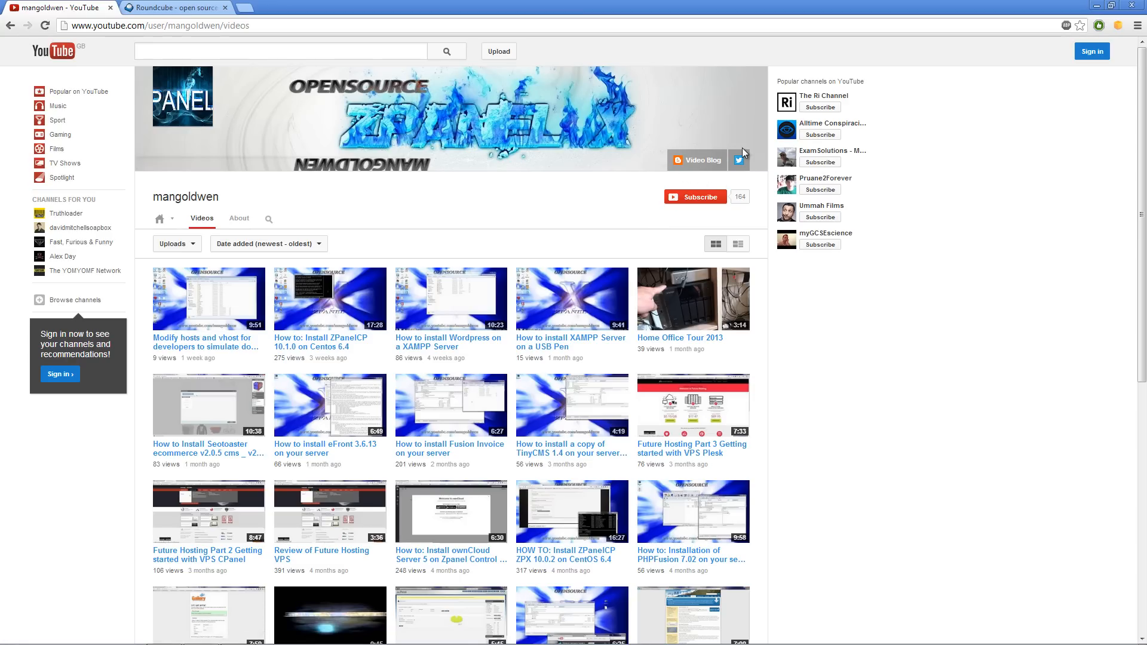
{"action": "left_click", "coordinate": [173, 6]}
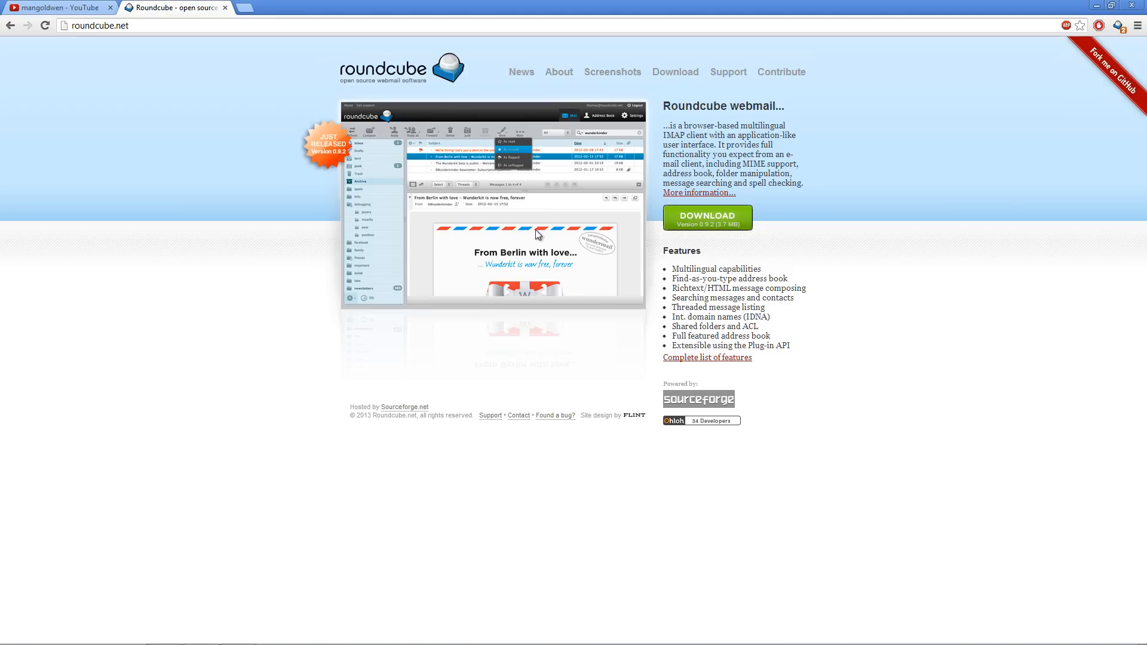
{"action": "mouse_move", "coordinate": [696, 224]}
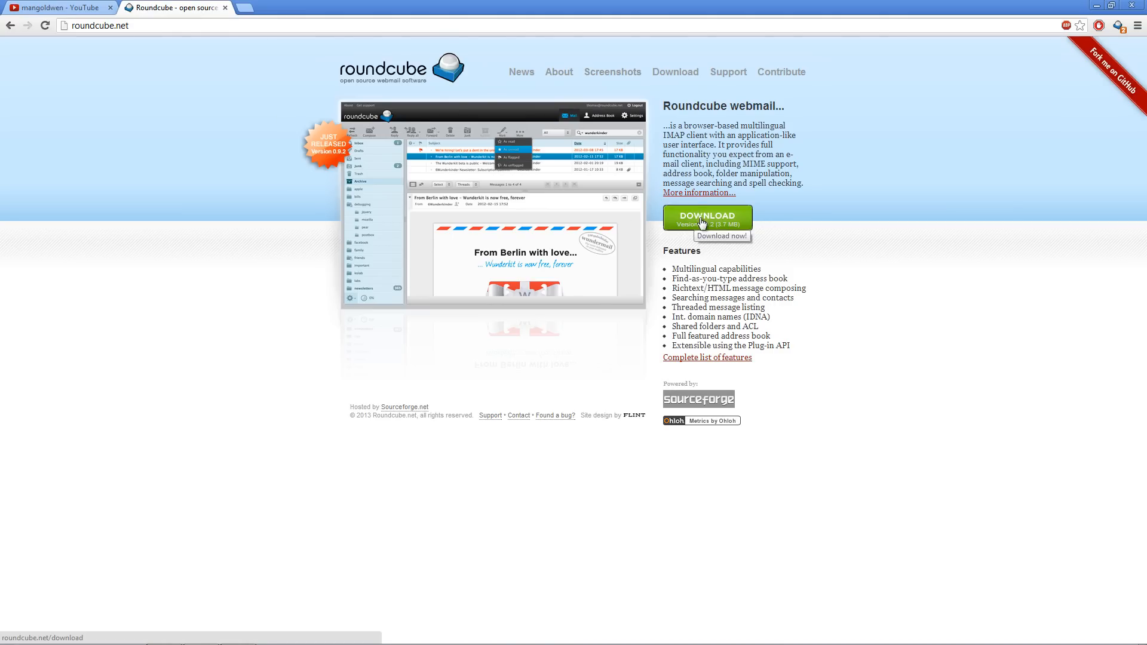
{"action": "left_click", "coordinate": [707, 217]}
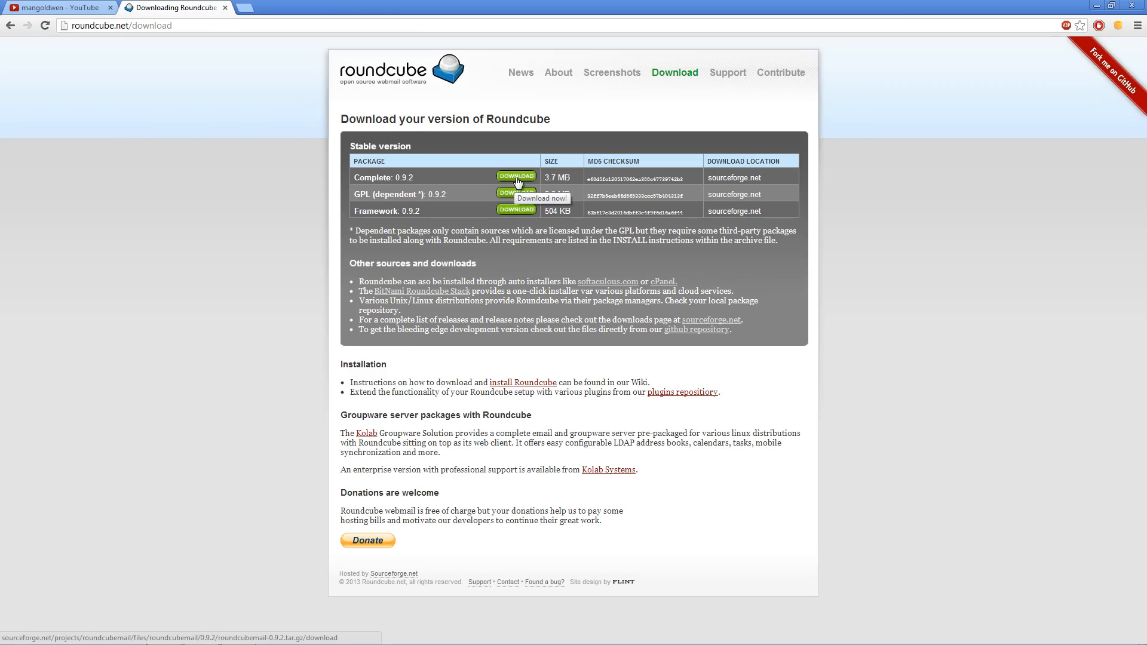
{"action": "left_click", "coordinate": [517, 175]}
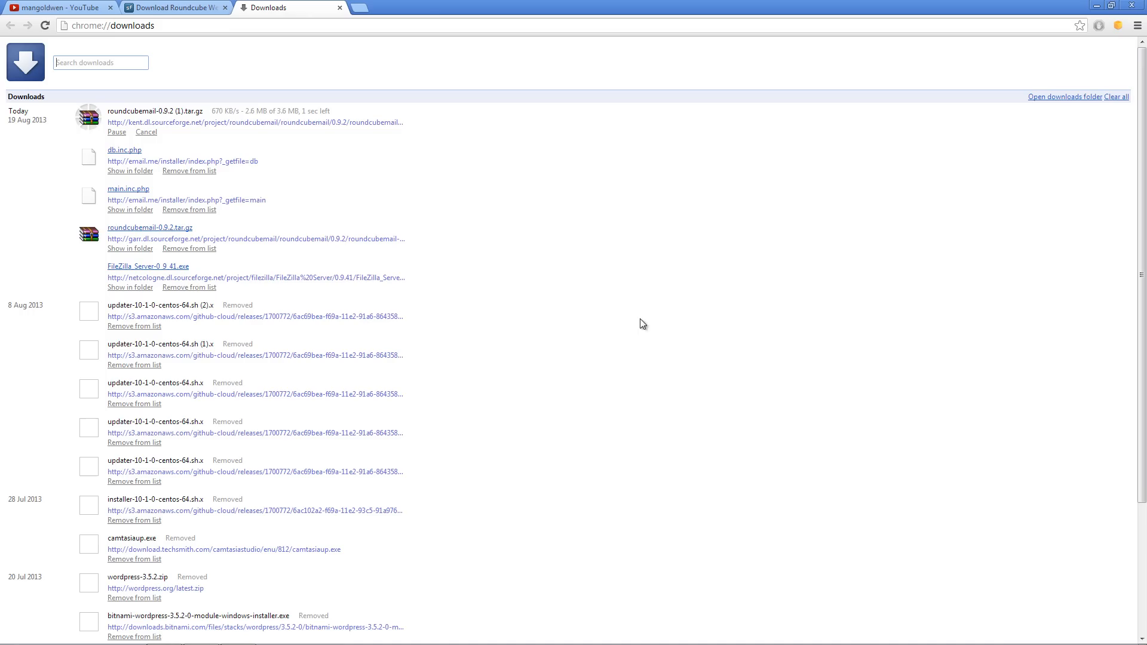
Open the Downloads folder holding the finished roundcubemail-0.9.2 (1).tar archive
{"action": "left_click", "coordinate": [167, 8]}
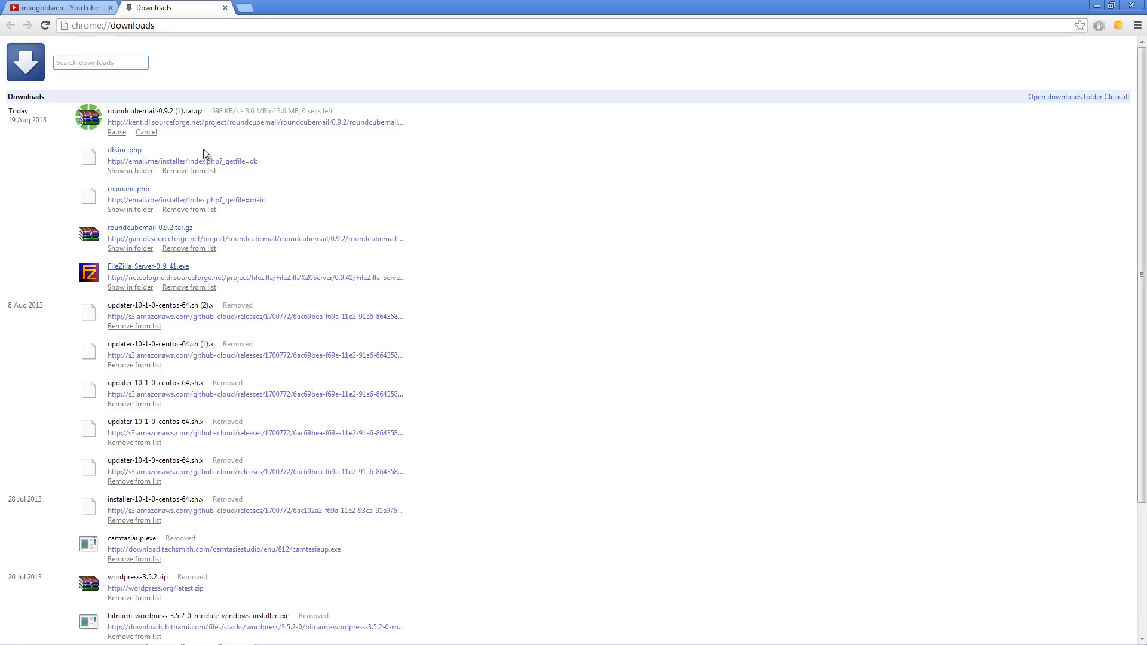
{"action": "left_click", "coordinate": [130, 132]}
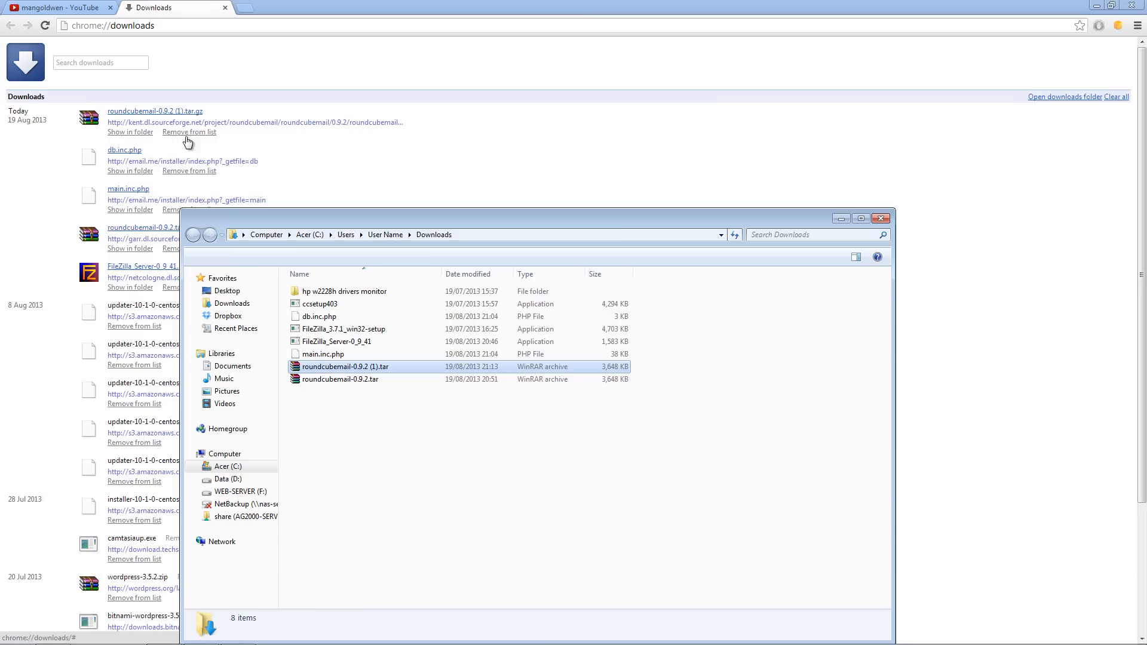
Extract the archive with WinRAR and open the roundcubemail-0.9.2 folder
{"action": "left_click", "coordinate": [345, 366]}
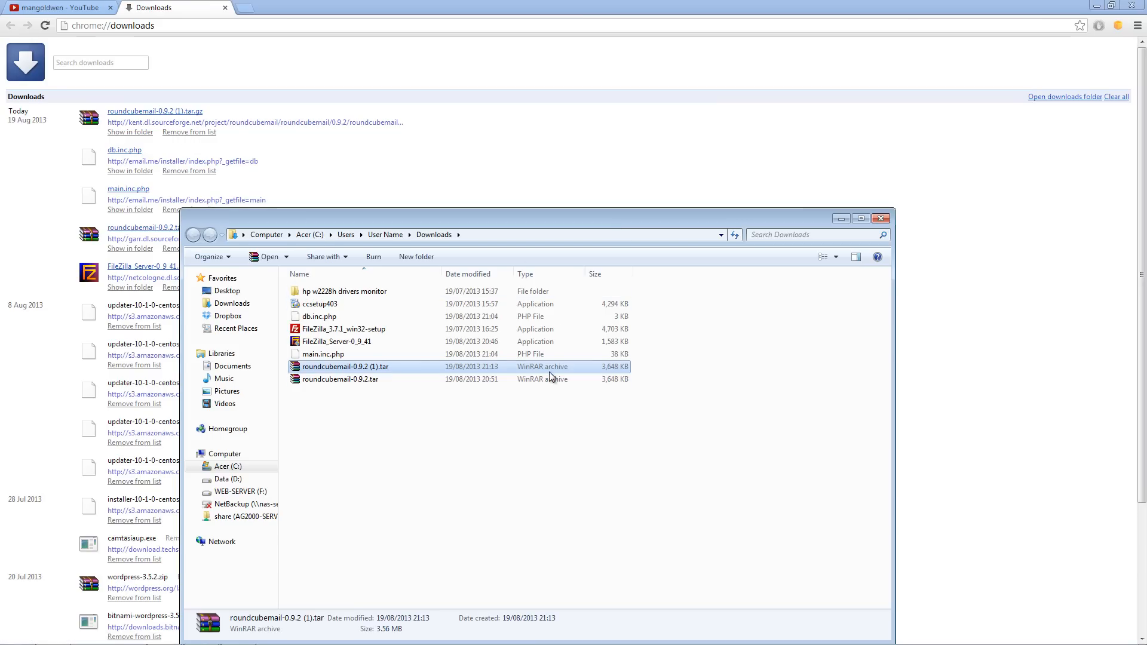
{"action": "mouse_move", "coordinate": [367, 379]}
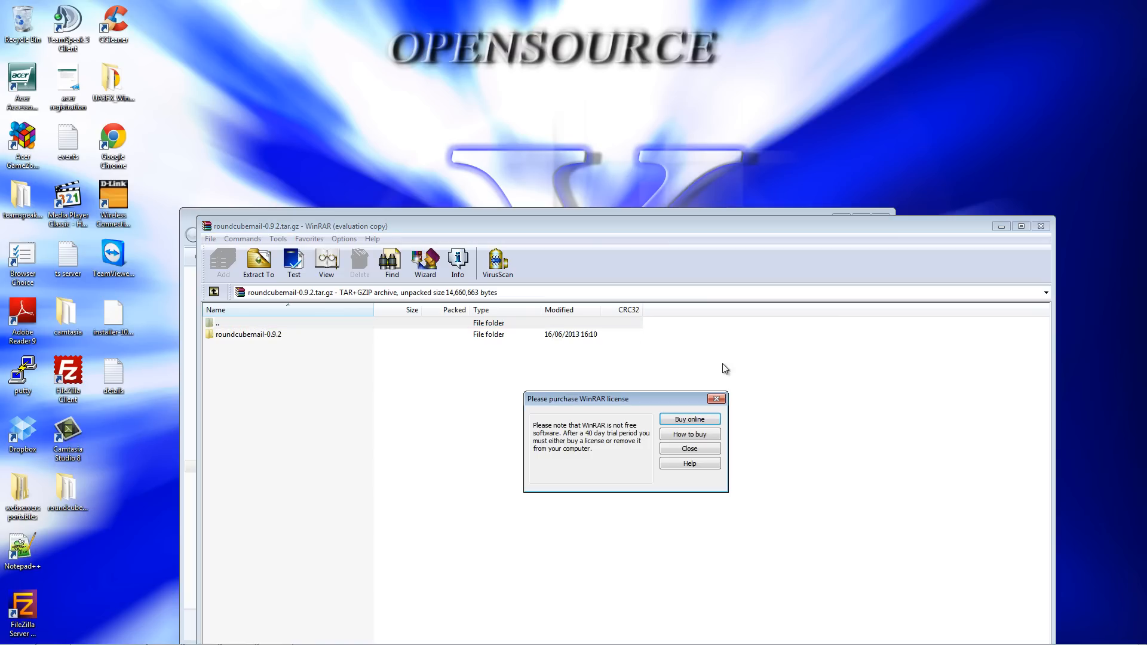
{"action": "left_click", "coordinate": [690, 449]}
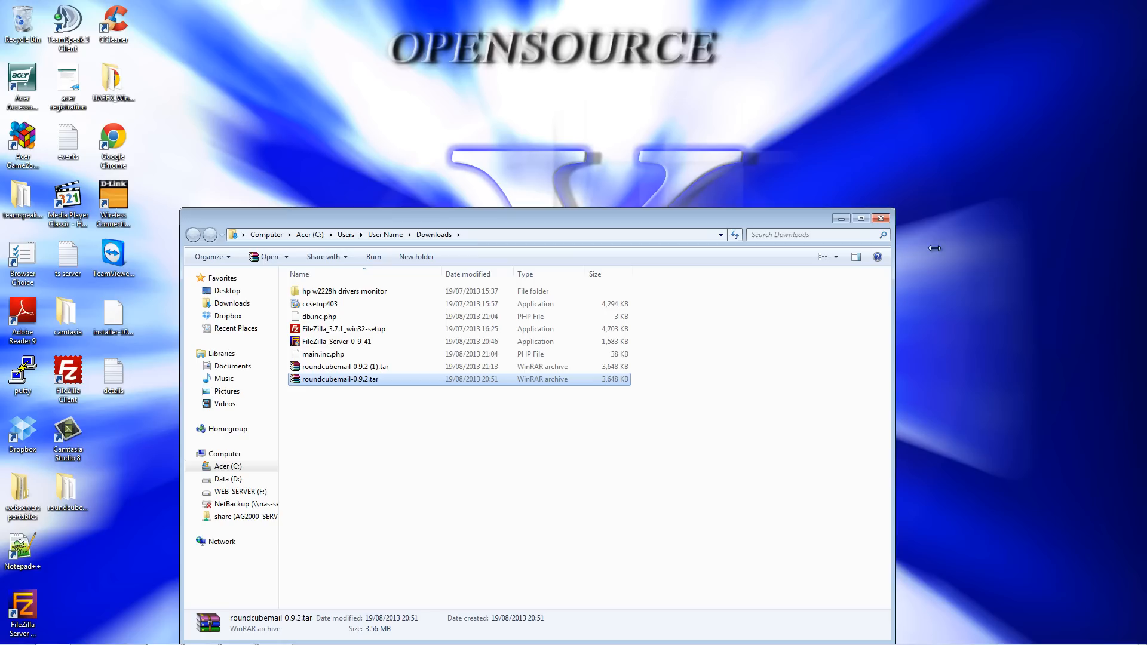
{"action": "double_click", "coordinate": [340, 379]}
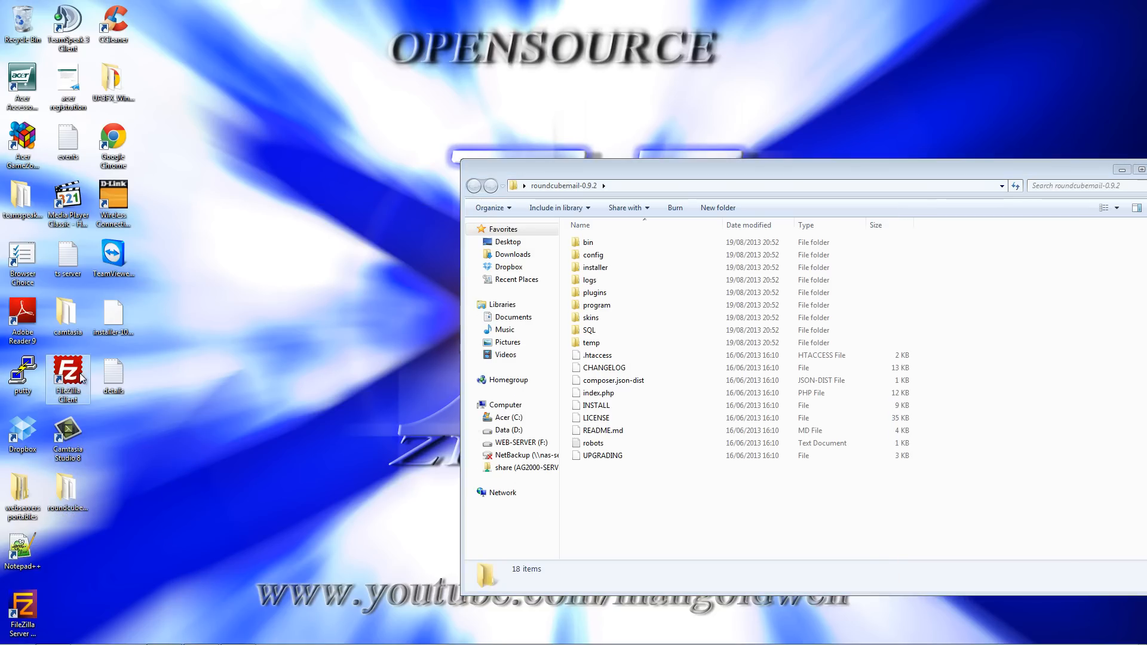
Launch FileZilla and quickconnect to host email.me as user admin with the password
{"action": "double_click", "coordinate": [68, 373]}
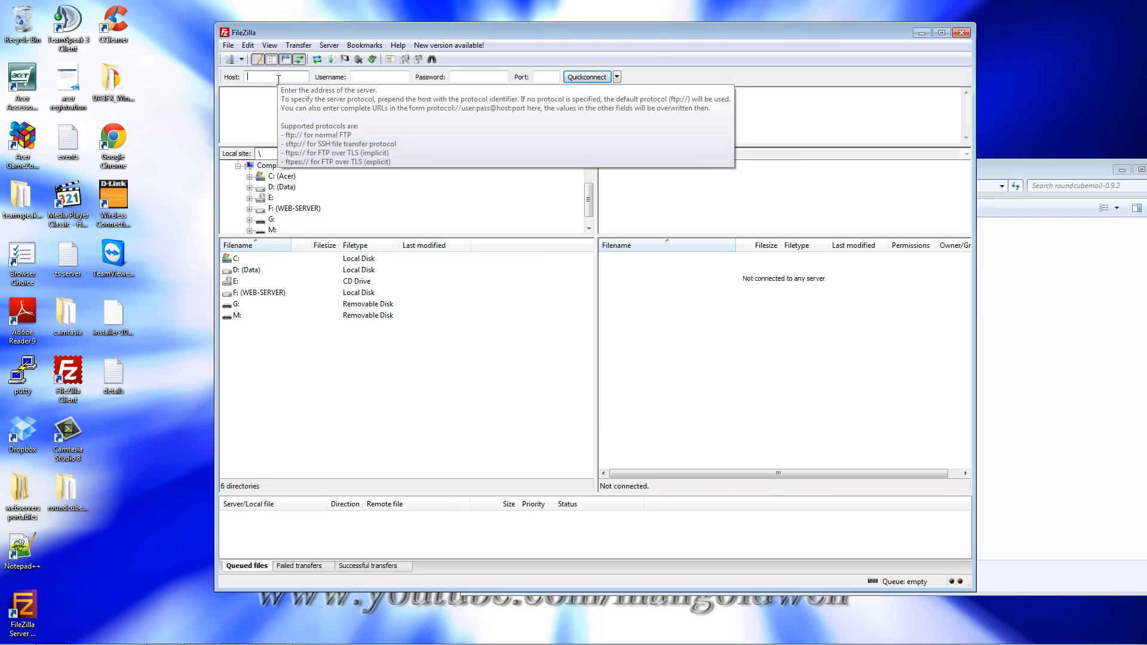
{"action": "type", "text": "email.me"}
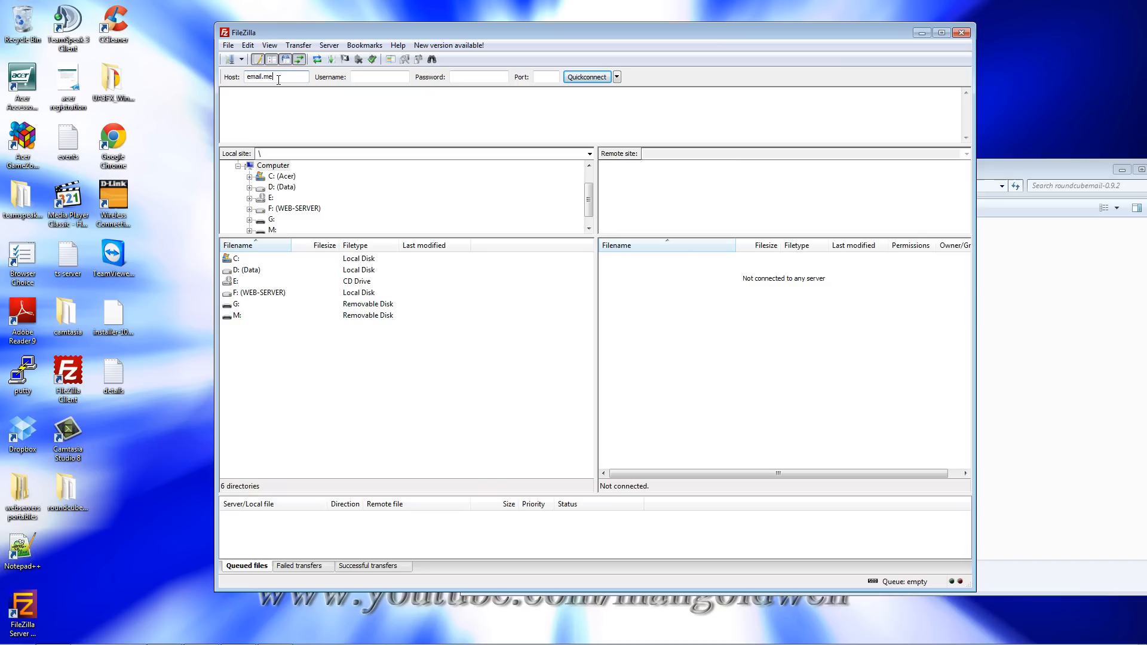
{"action": "type", "text": "admin"}
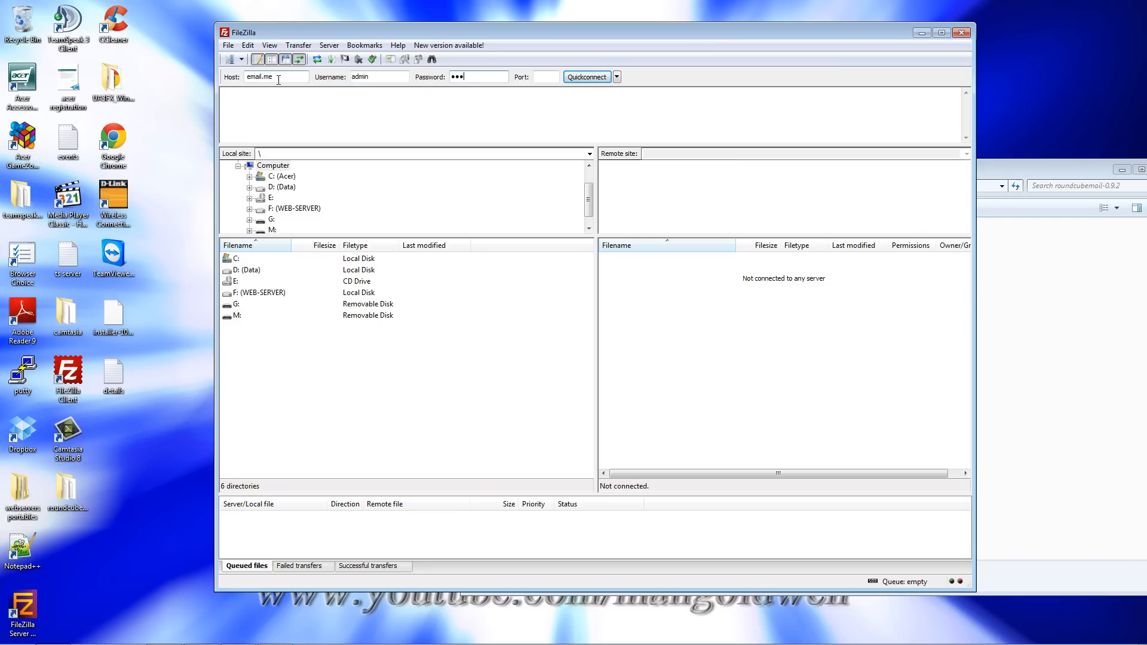
{"action": "left_click", "coordinate": [587, 77]}
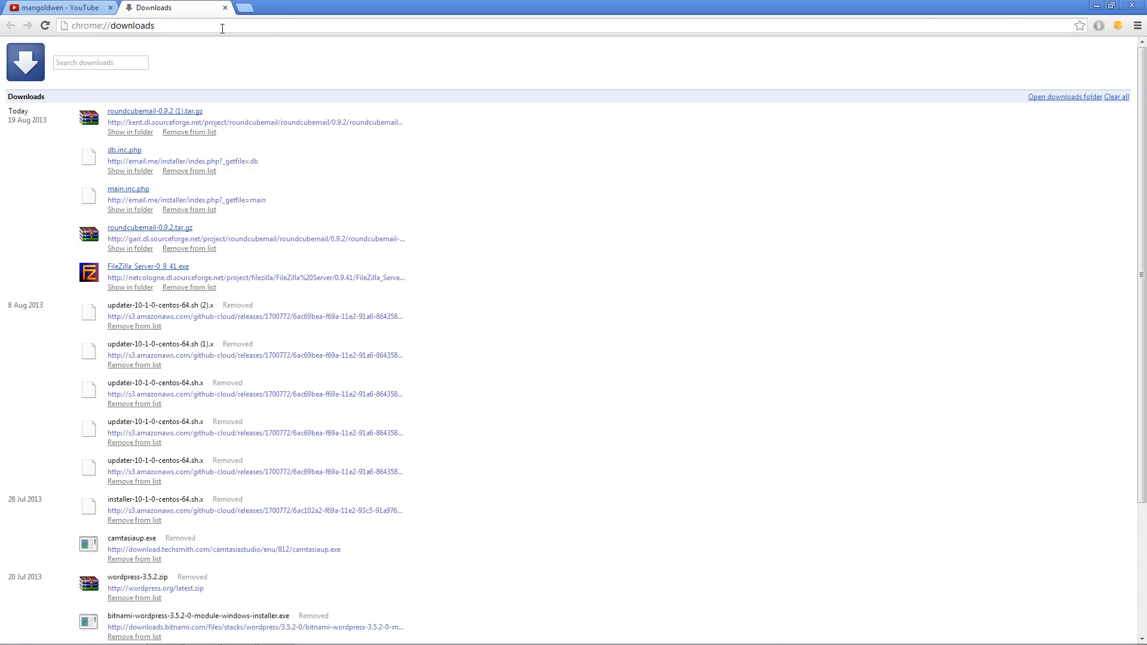
Create a new database named email in phpMyAdmin at email.me/phpmyadmin
{"action": "left_click", "coordinate": [143, 26]}
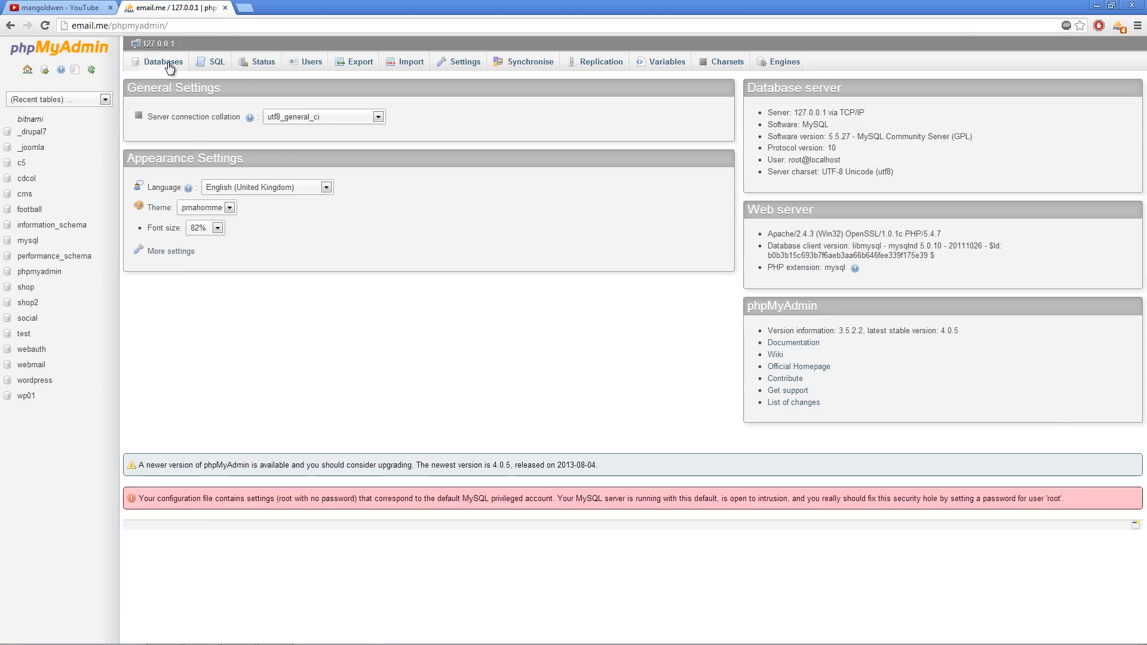
{"action": "left_click", "coordinate": [161, 62]}
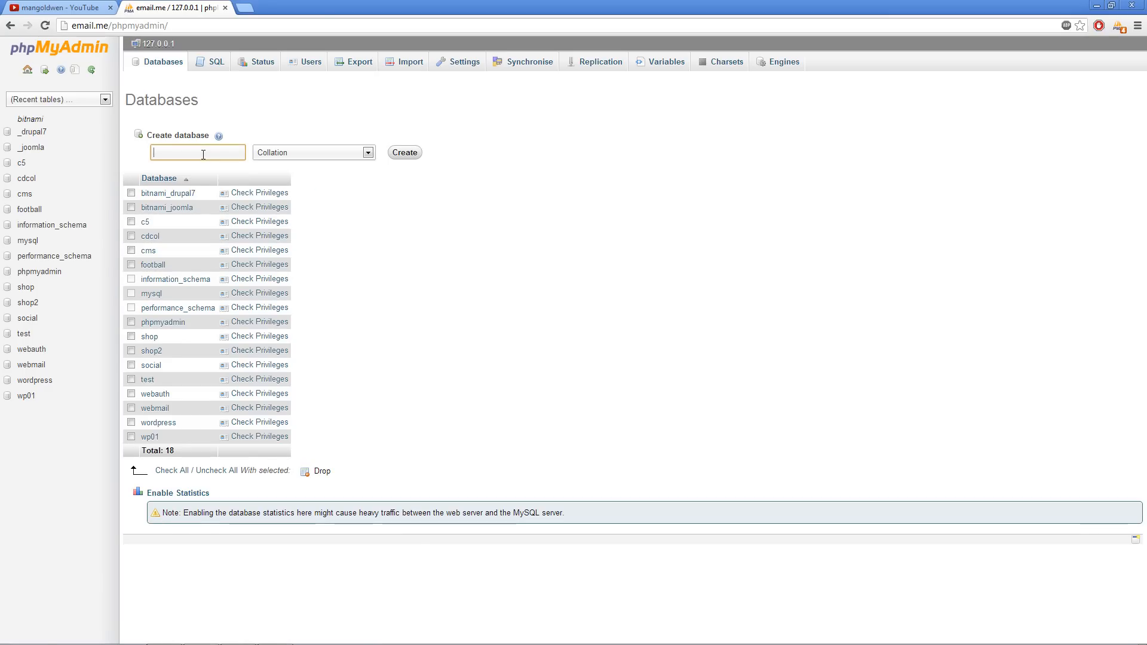
{"action": "type", "text": "e"}
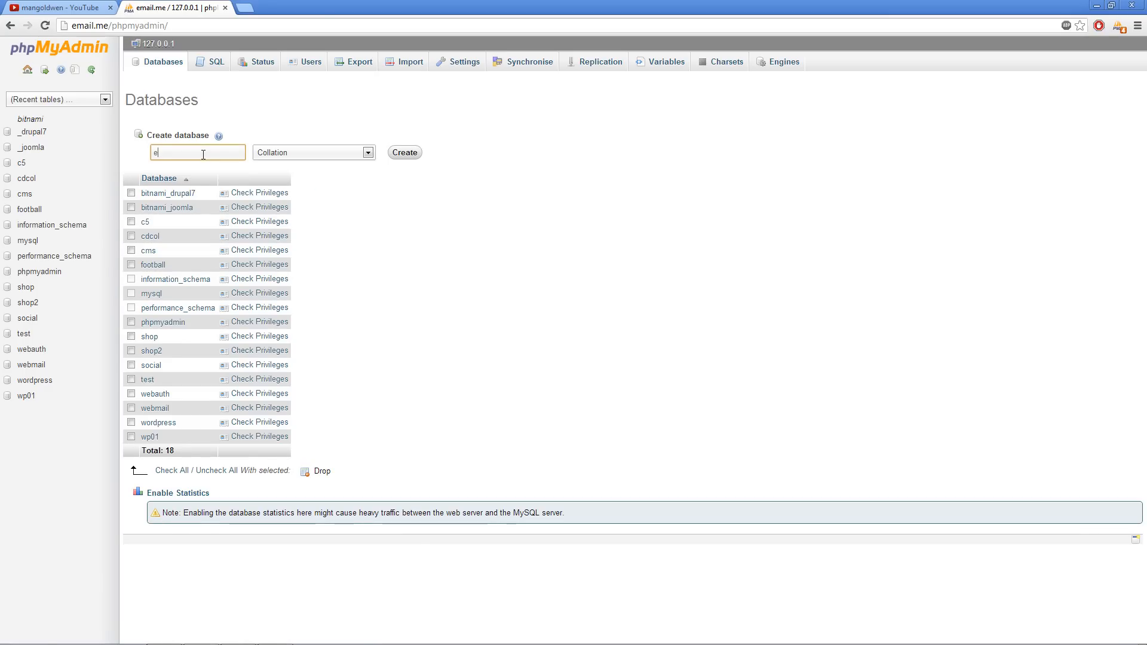
{"action": "type", "text": "mail"}
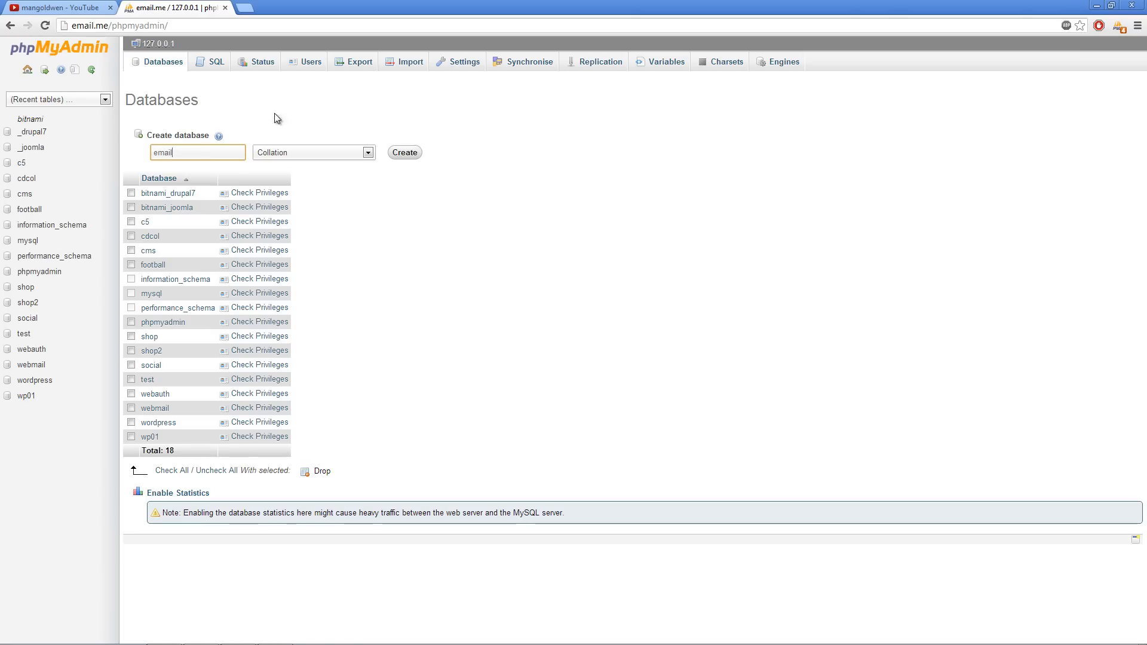
{"action": "left_click", "coordinate": [405, 153]}
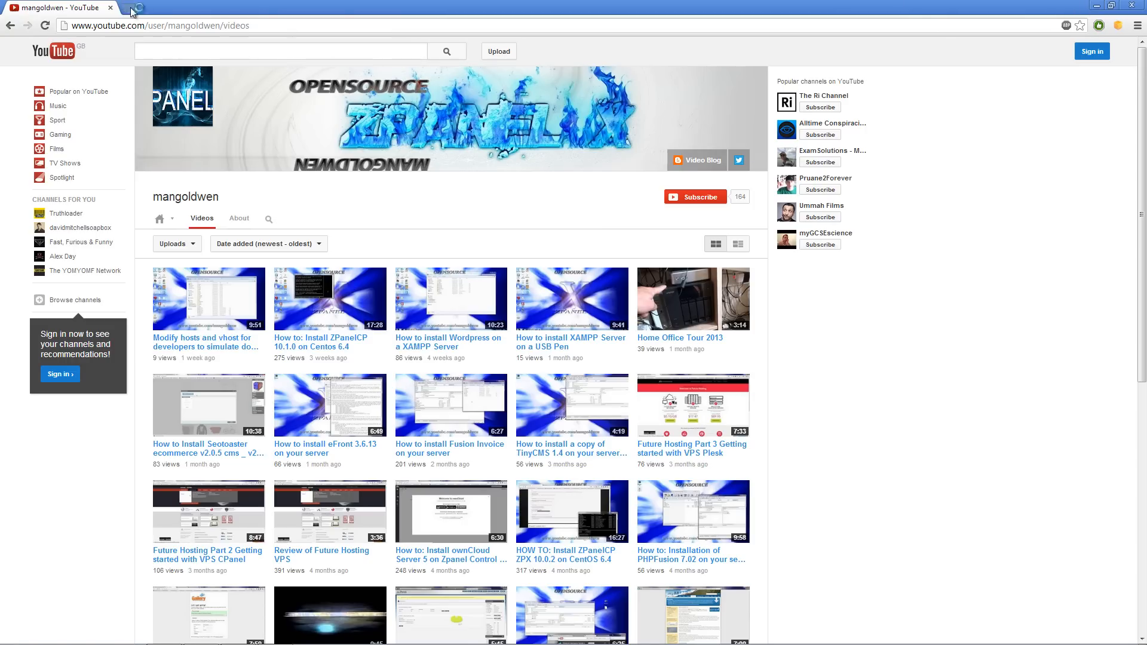
Upload the roundcubemail-0.9.2 contents to the remote /email folder and maximise FileZilla
{"action": "left_click", "coordinate": [130, 8]}
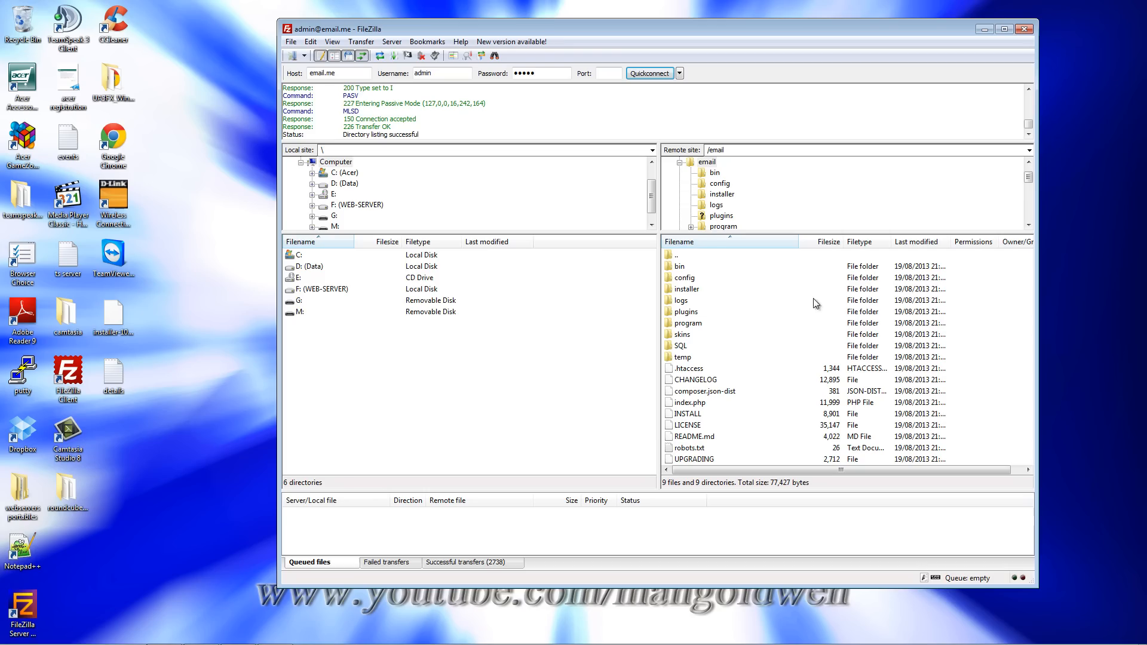
{"action": "left_click", "coordinate": [1004, 31]}
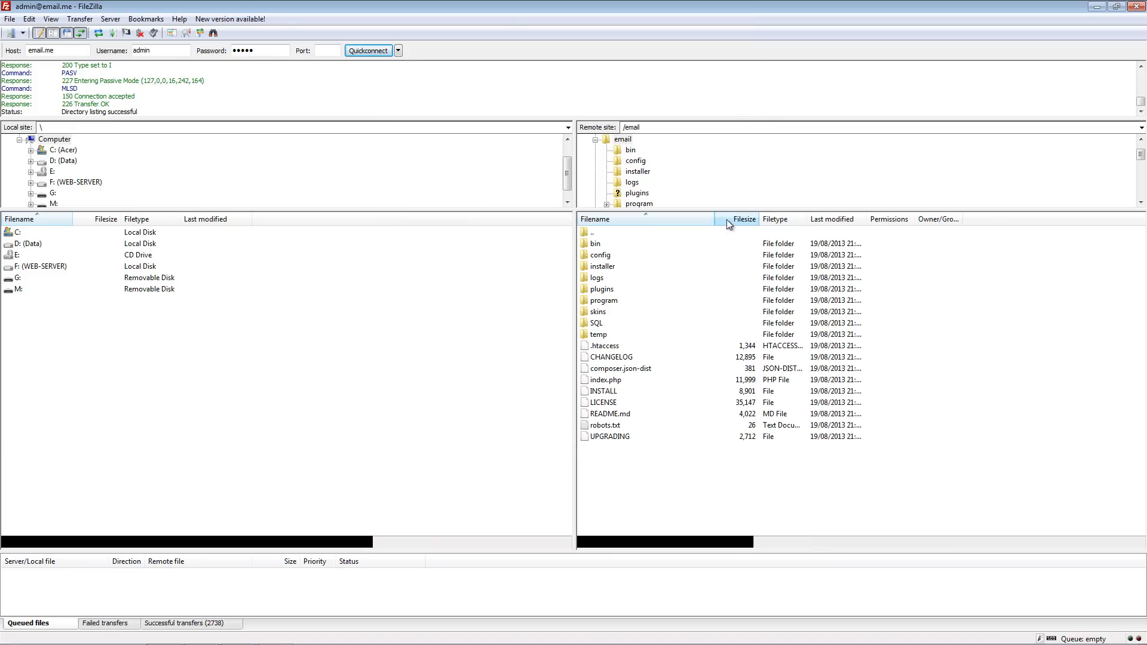
{"action": "left_click", "coordinate": [603, 266]}
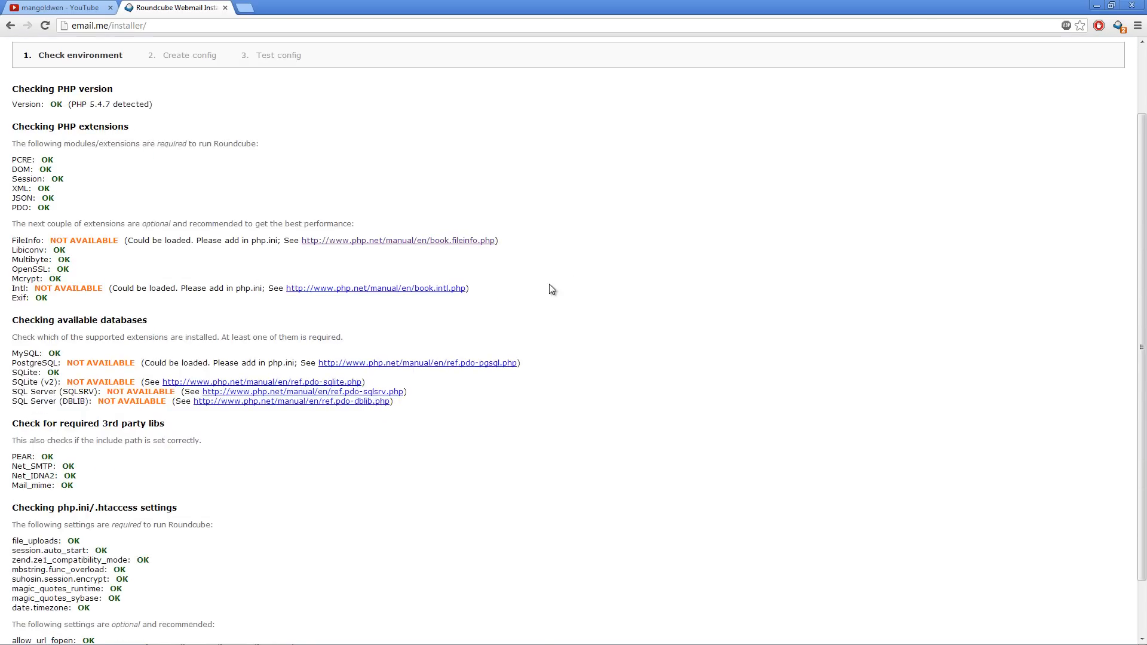
{"action": "scroll", "scroll_direction": "down", "scroll_amount": 3}
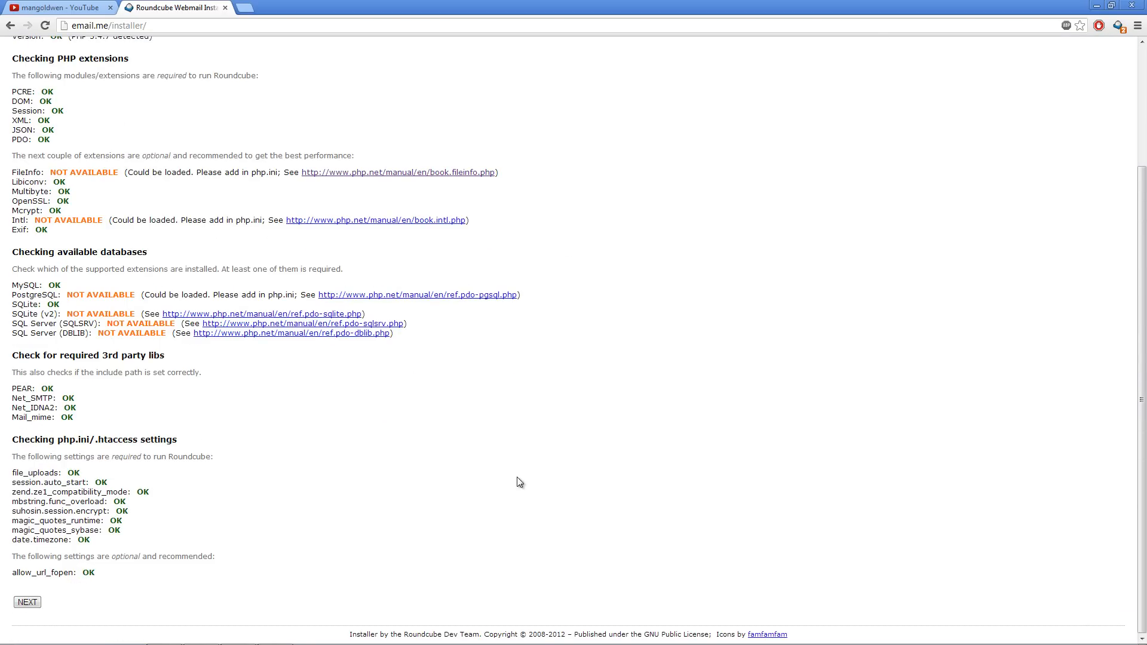
{"action": "scroll", "scroll_direction": "up", "scroll_amount": 3}
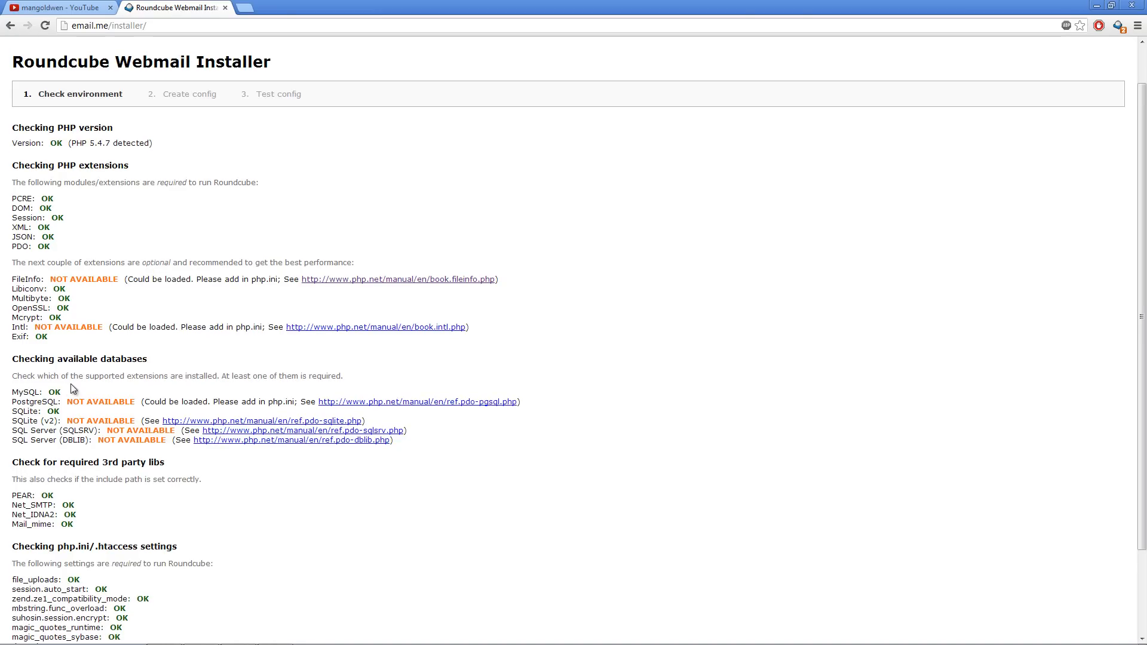
{"action": "mouse_move", "coordinate": [75, 400]}
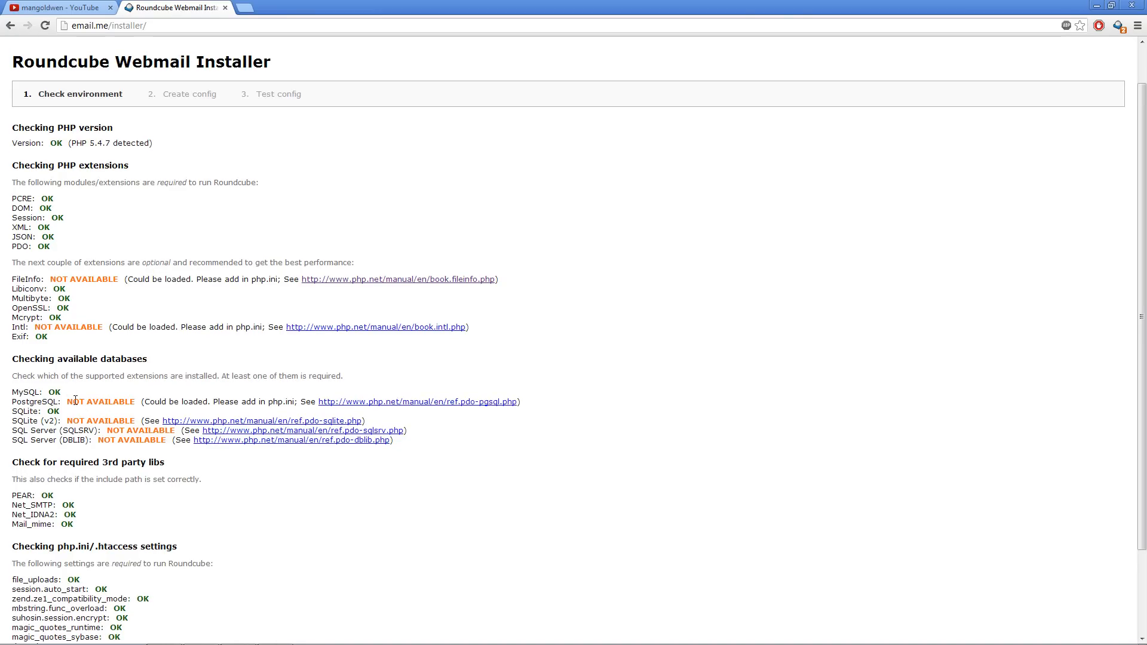
{"action": "double_click", "coordinate": [39, 401]}
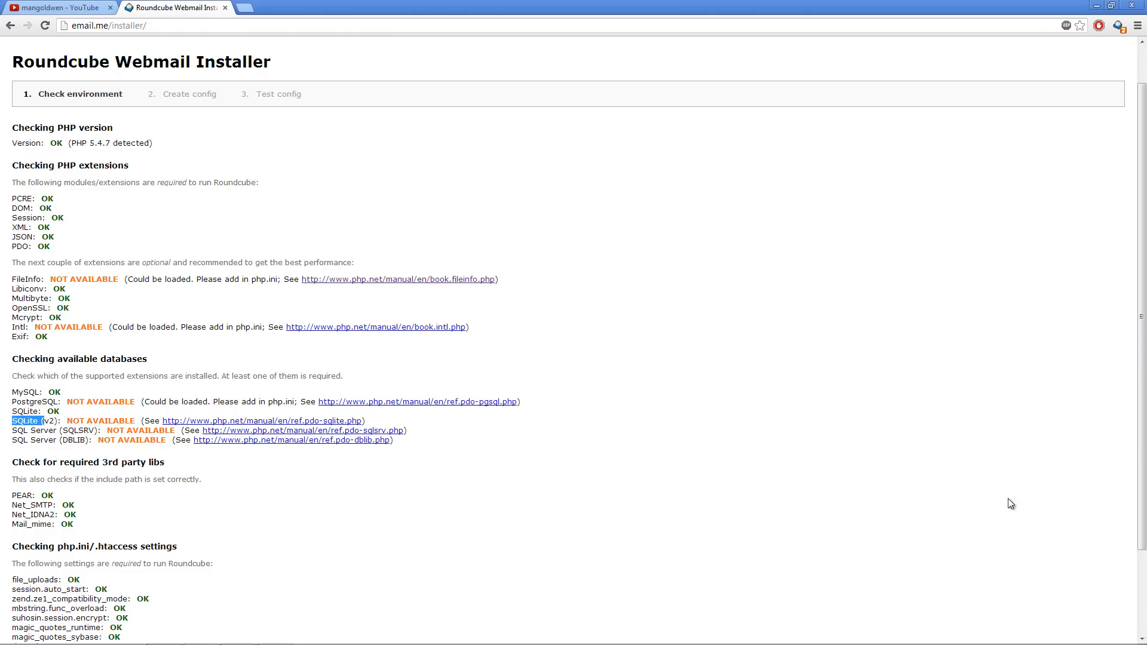
{"action": "left_click", "coordinate": [1023, 617]}
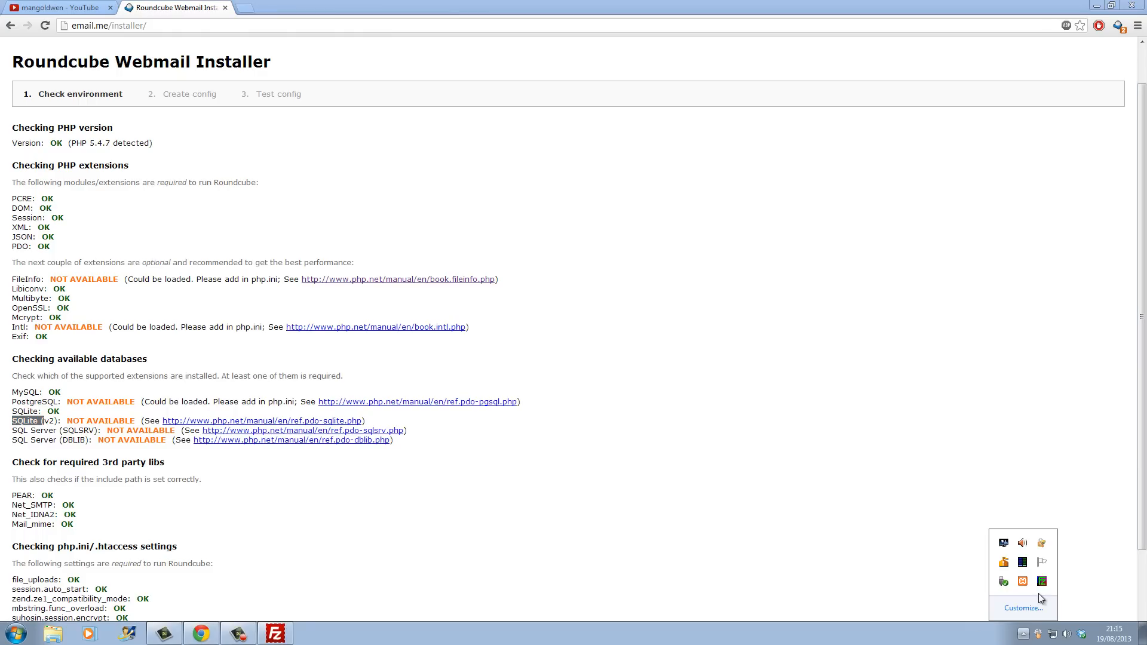
{"action": "left_click", "coordinate": [1023, 581]}
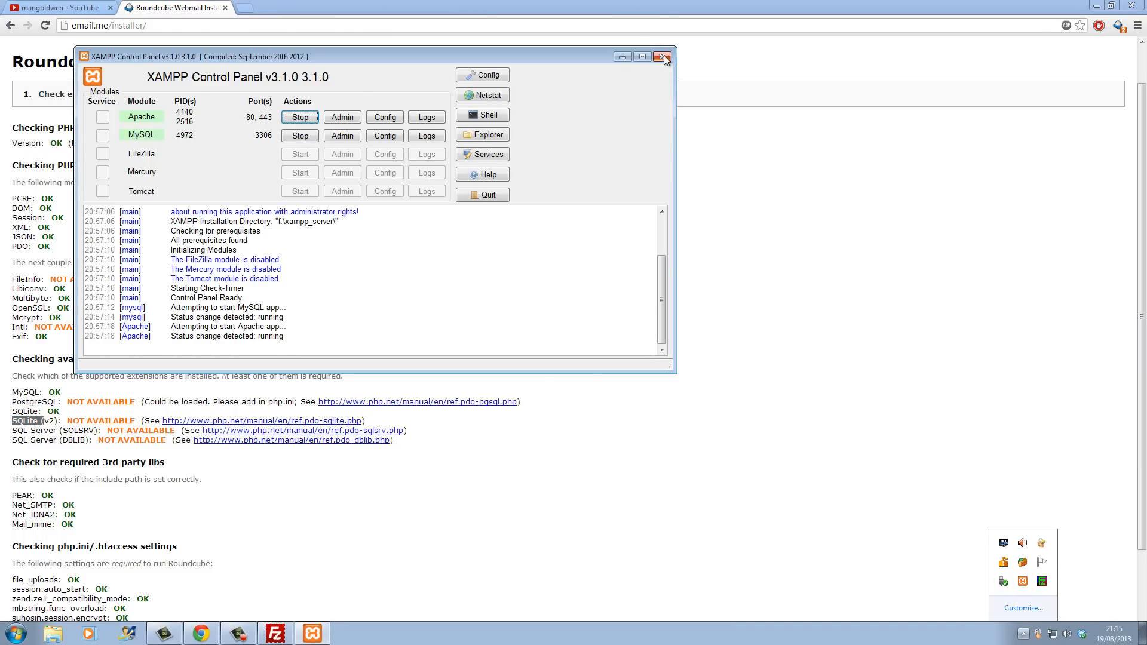
{"action": "left_click", "coordinate": [663, 58]}
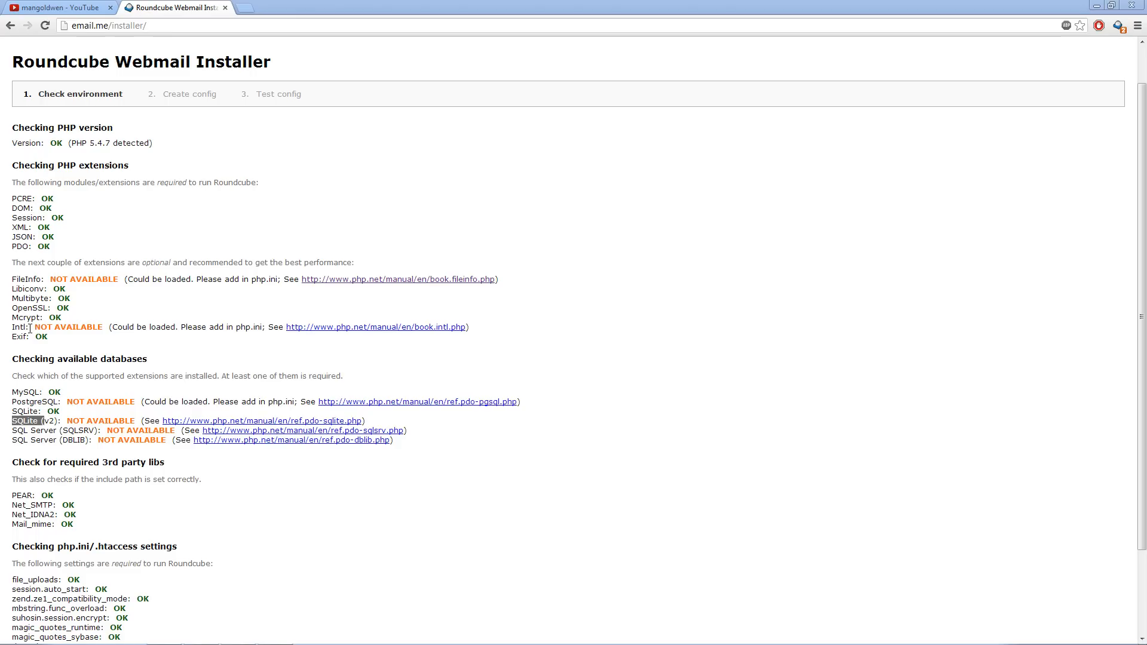
{"action": "mouse_move", "coordinate": [99, 302]}
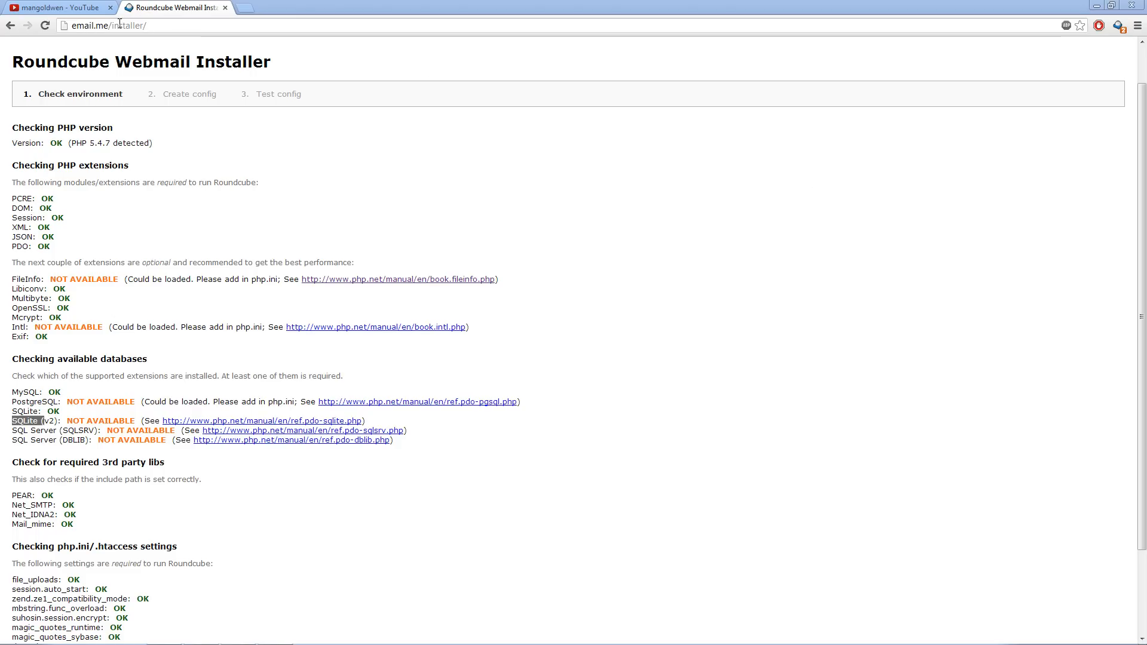
{"action": "scroll", "scroll_direction": "down", "scroll_amount": 3}
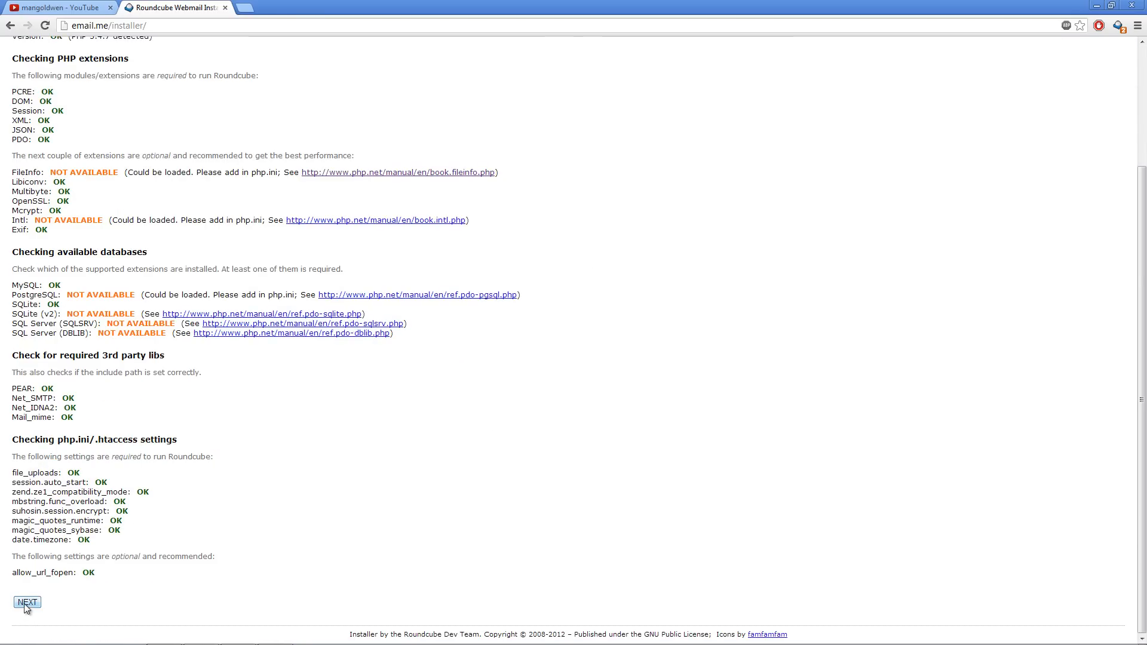
Continue past the passed environment check to the Create config form
{"action": "left_click", "coordinate": [26, 602]}
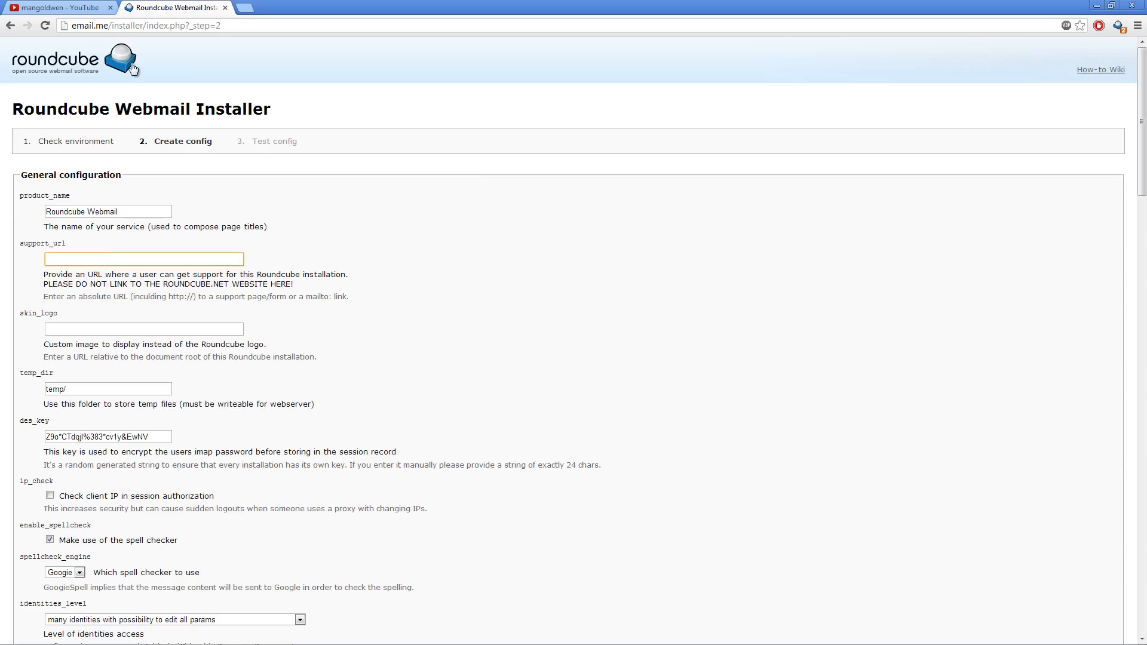
{"action": "left_click", "coordinate": [89, 26]}
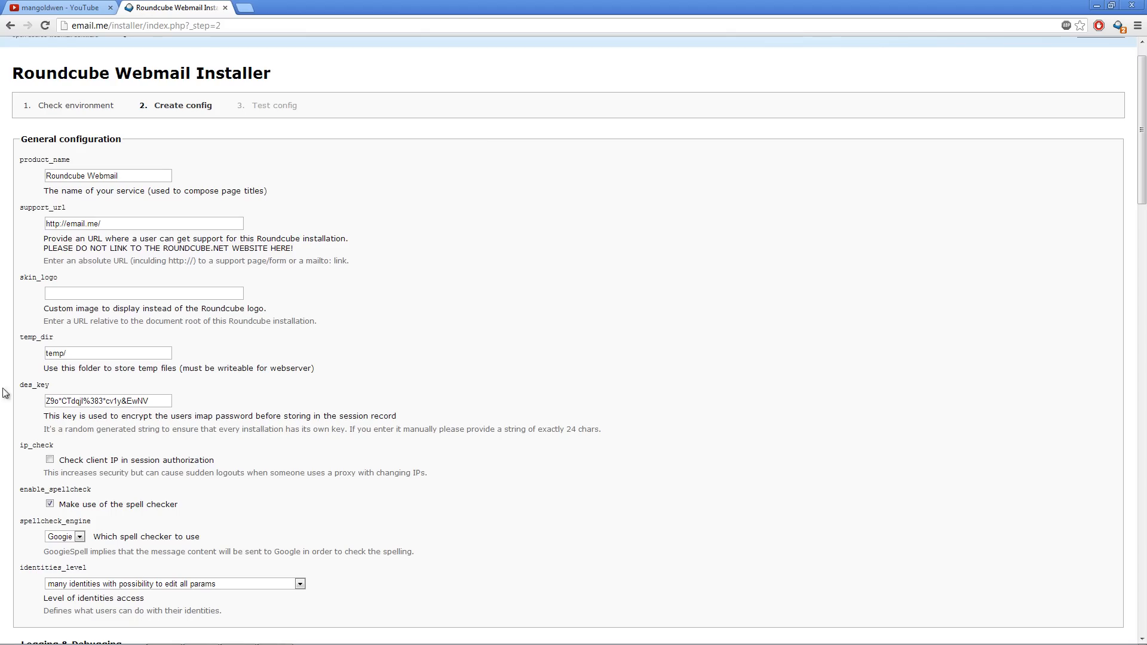
{"action": "scroll", "scroll_direction": "down", "scroll_amount": 3}
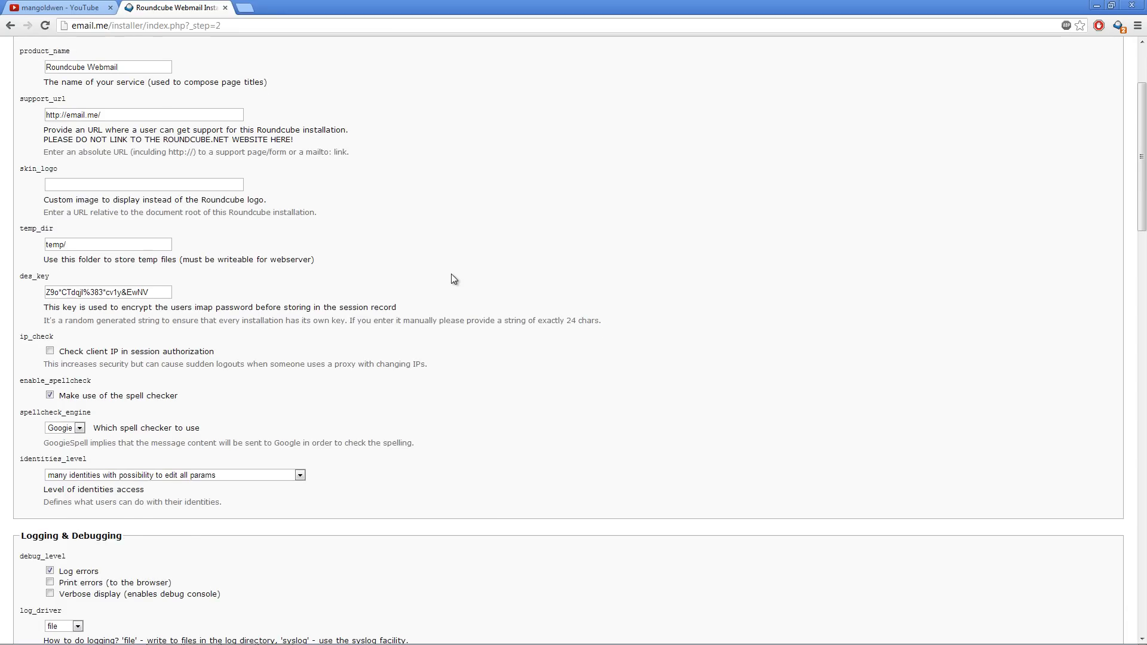
{"action": "scroll", "scroll_direction": "down", "scroll_amount": 3}
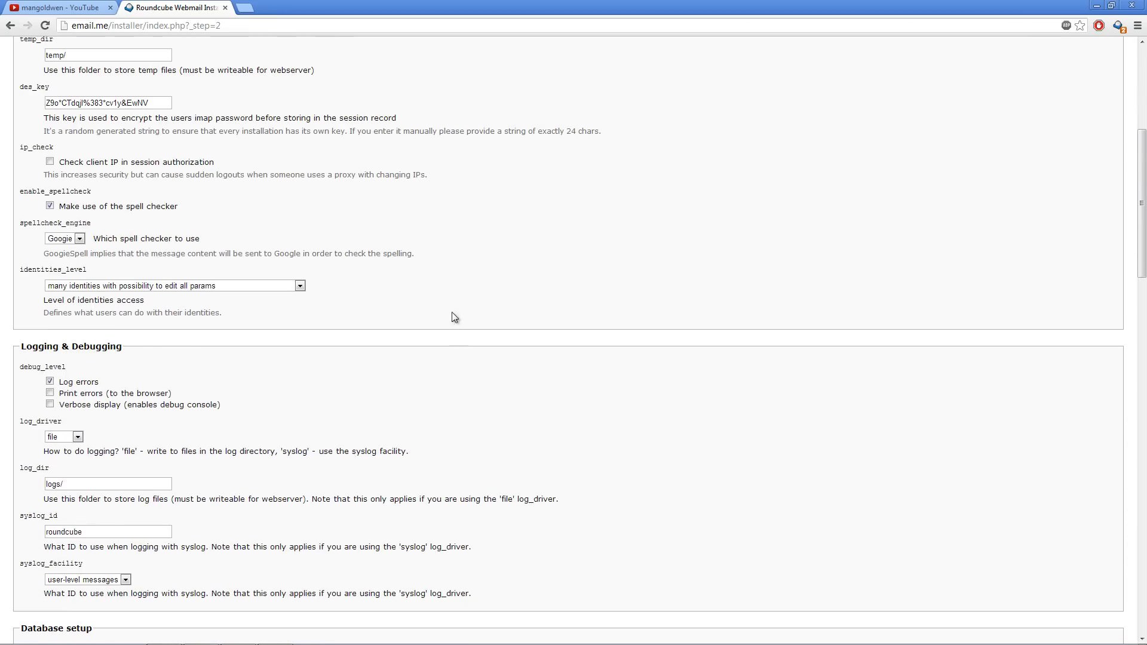
{"action": "scroll", "scroll_direction": "down", "scroll_amount": 3}
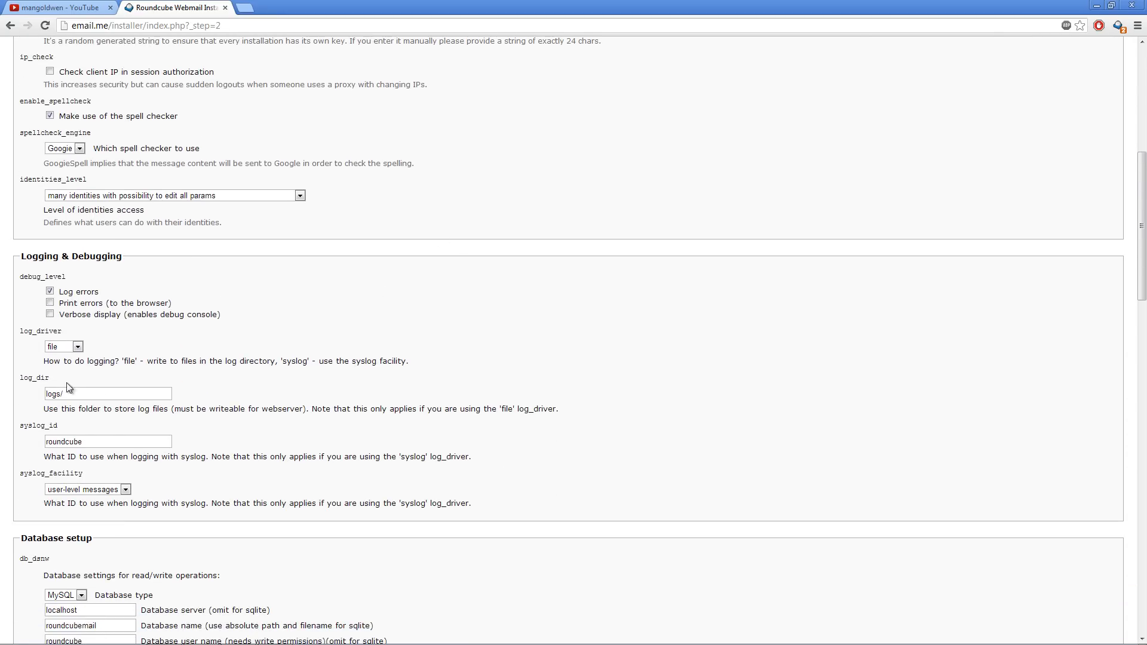
{"action": "scroll", "scroll_direction": "down", "scroll_amount": 3}
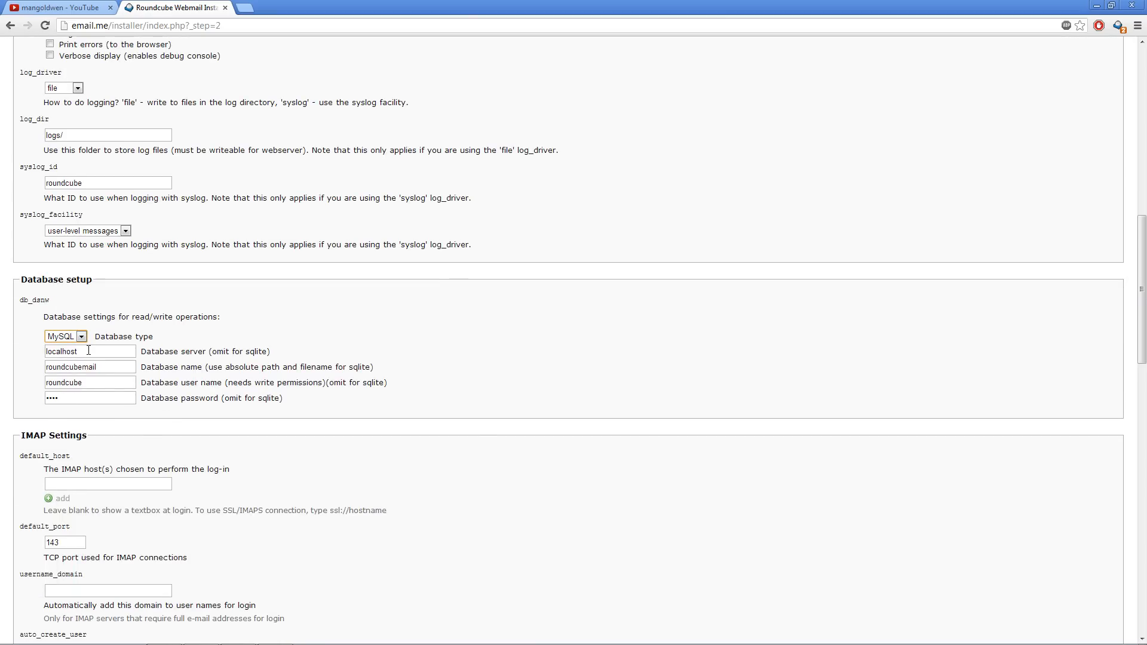
Change the database name to email, user to root, and clear the password
{"action": "left_click", "coordinate": [89, 367]}
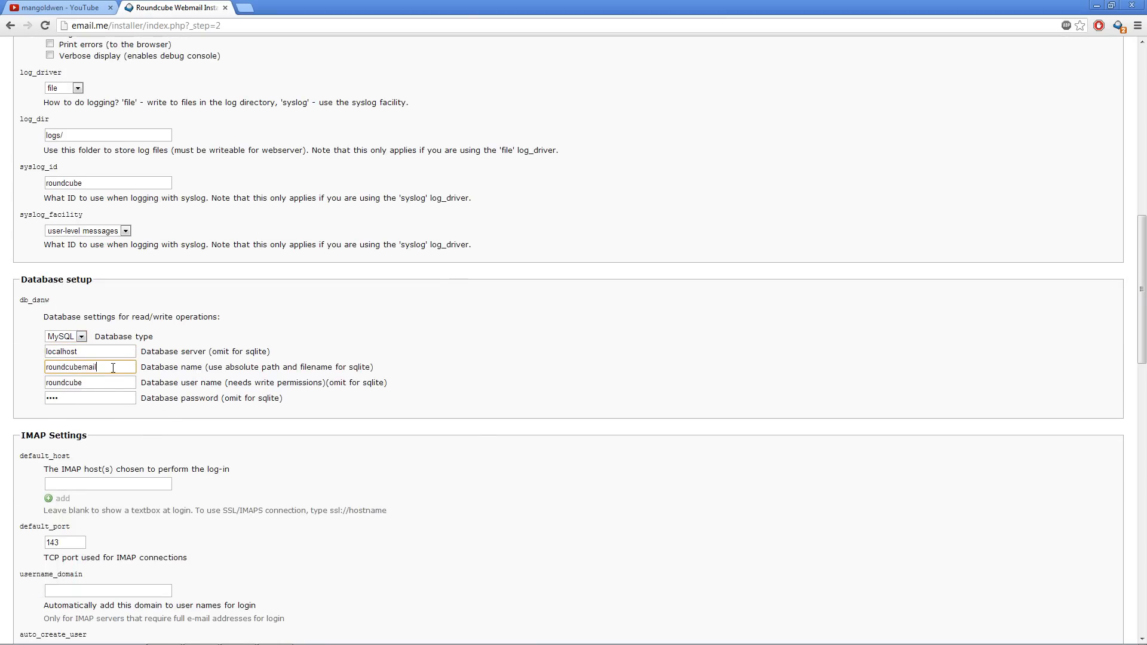
{"action": "double_click", "coordinate": [69, 367]}
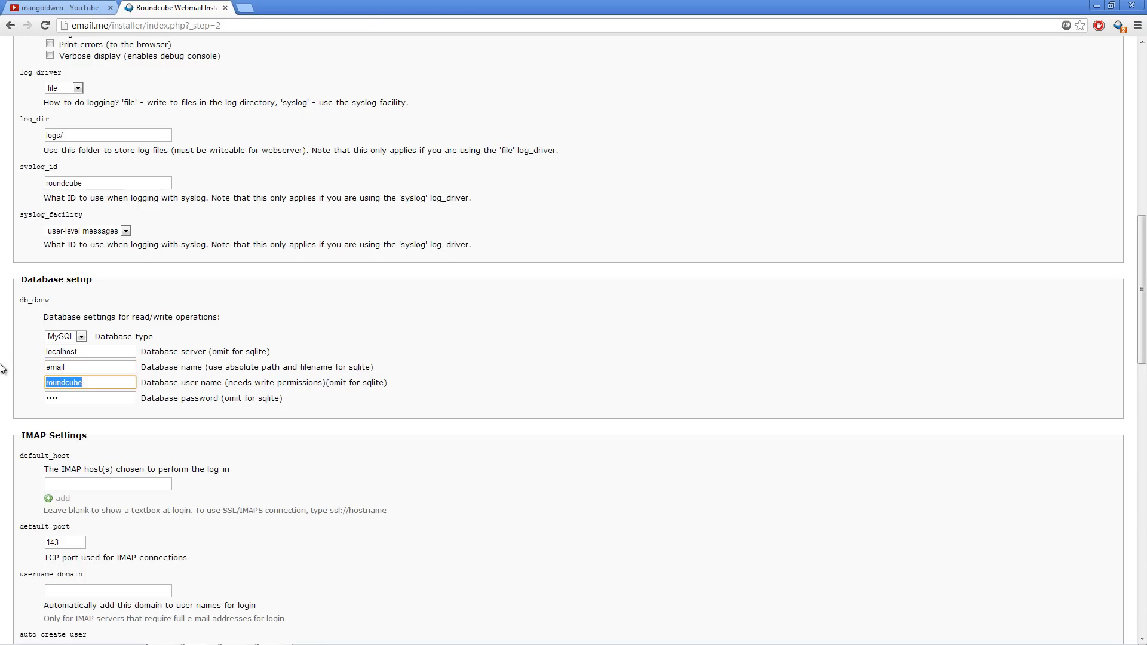
{"action": "mouse_move", "coordinate": [35, 364]}
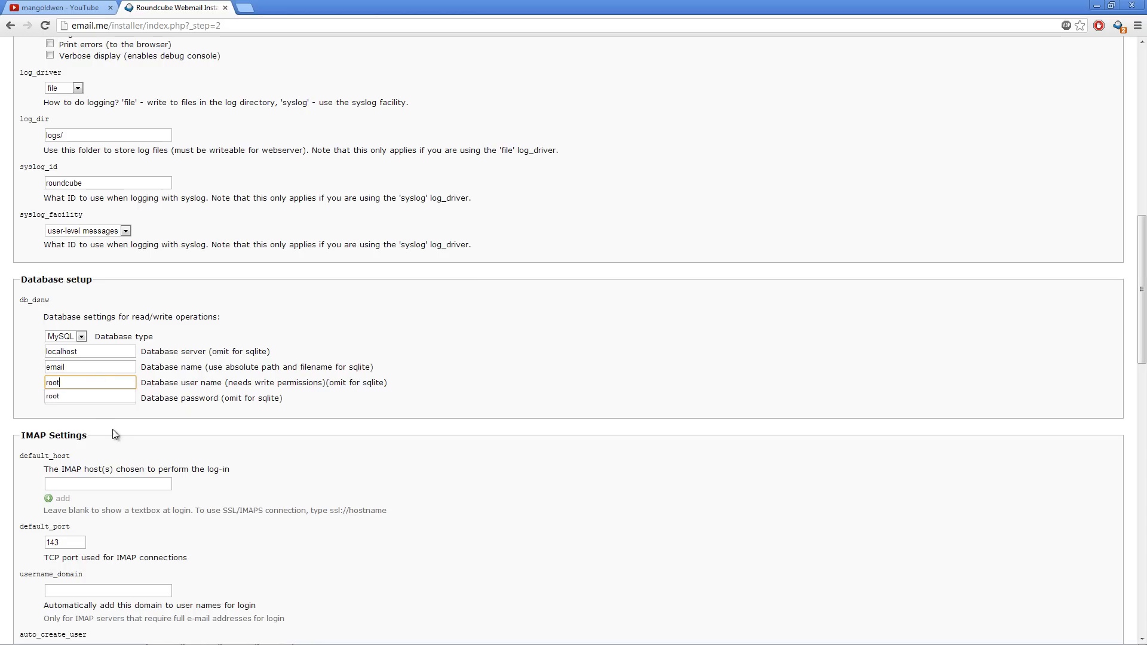
{"action": "left_click", "coordinate": [89, 398]}
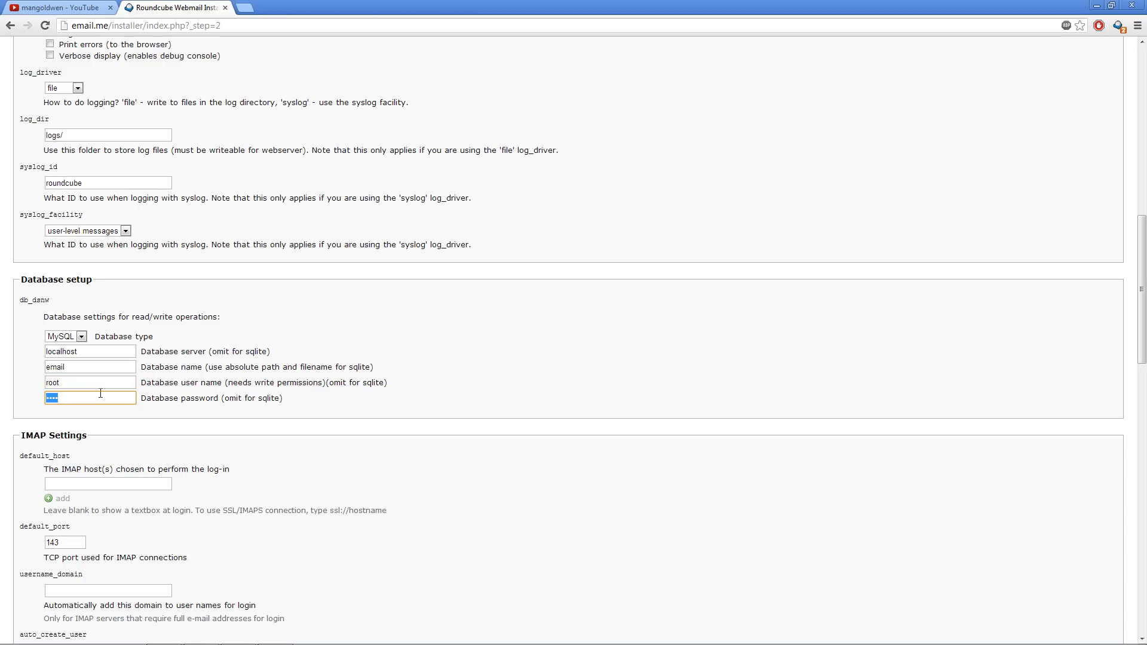
{"action": "key", "text": "Backspace"}
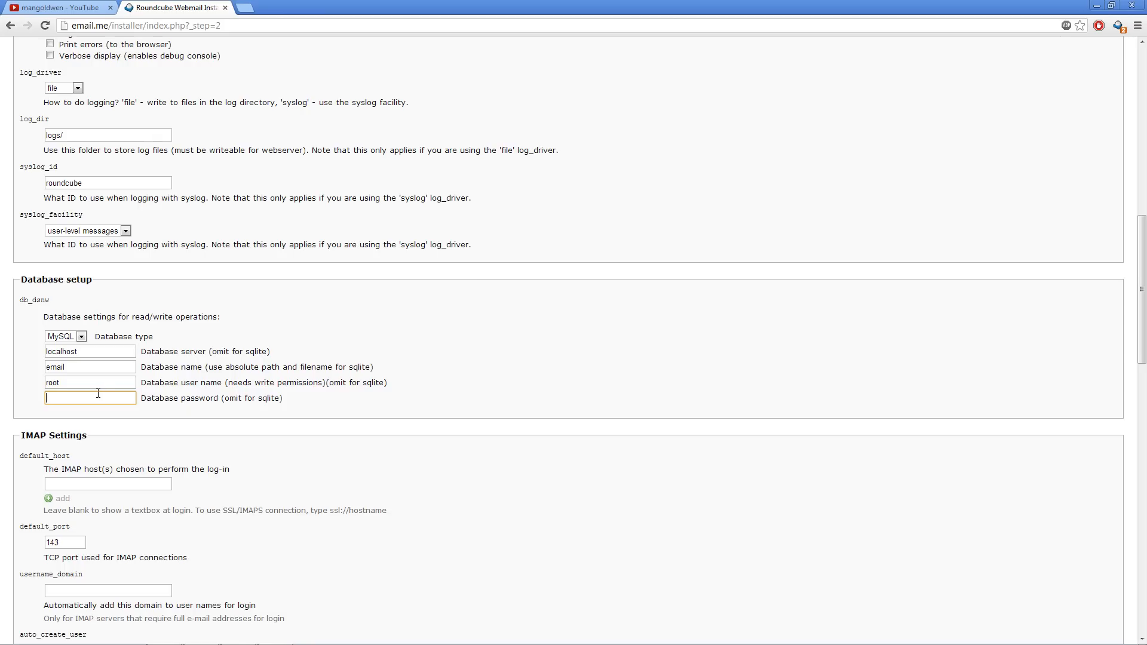
{"action": "scroll", "scroll_direction": "down", "scroll_amount": 3}
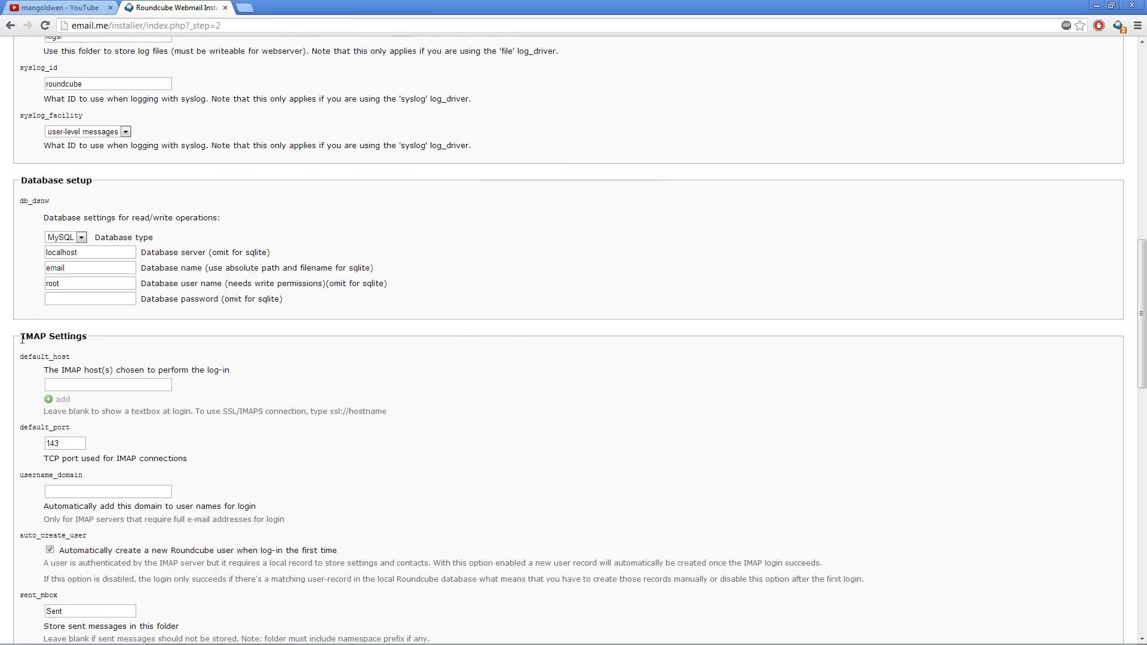
{"action": "scroll", "scroll_direction": "down", "scroll_amount": 3}
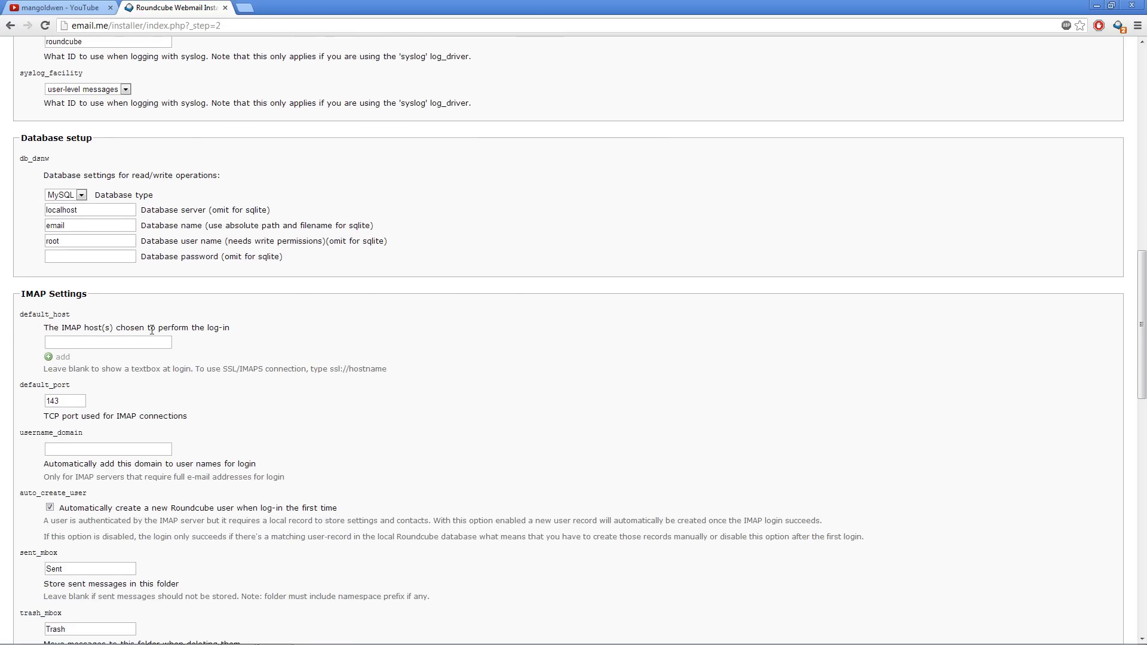
{"action": "left_click", "coordinate": [108, 342]}
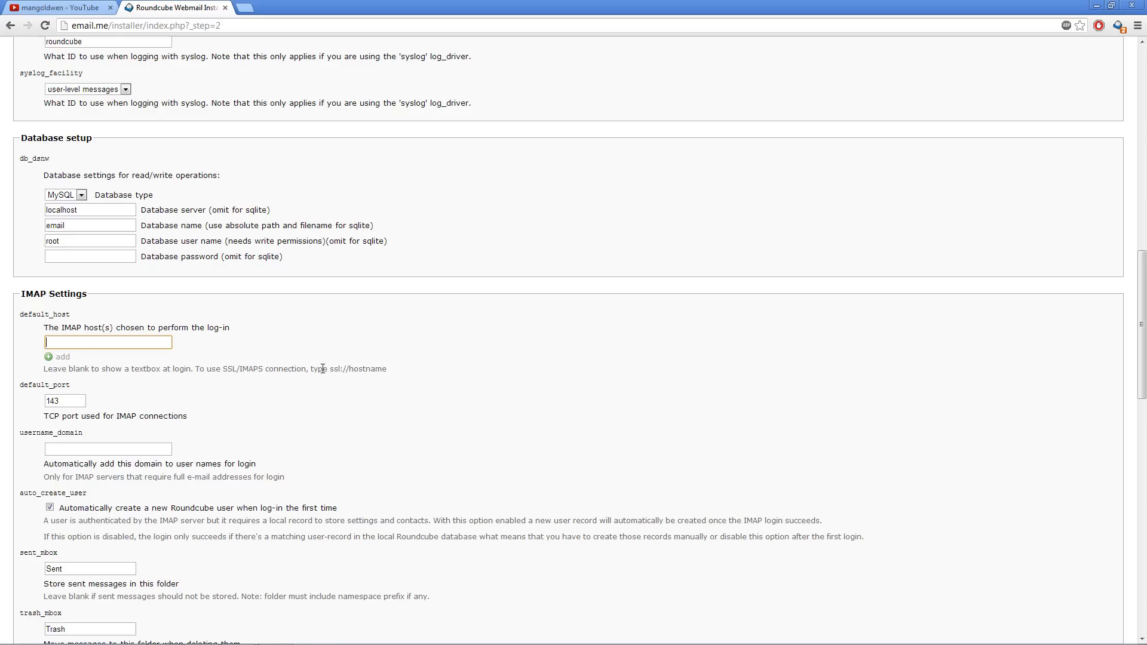
{"action": "double_click", "coordinate": [336, 369]}
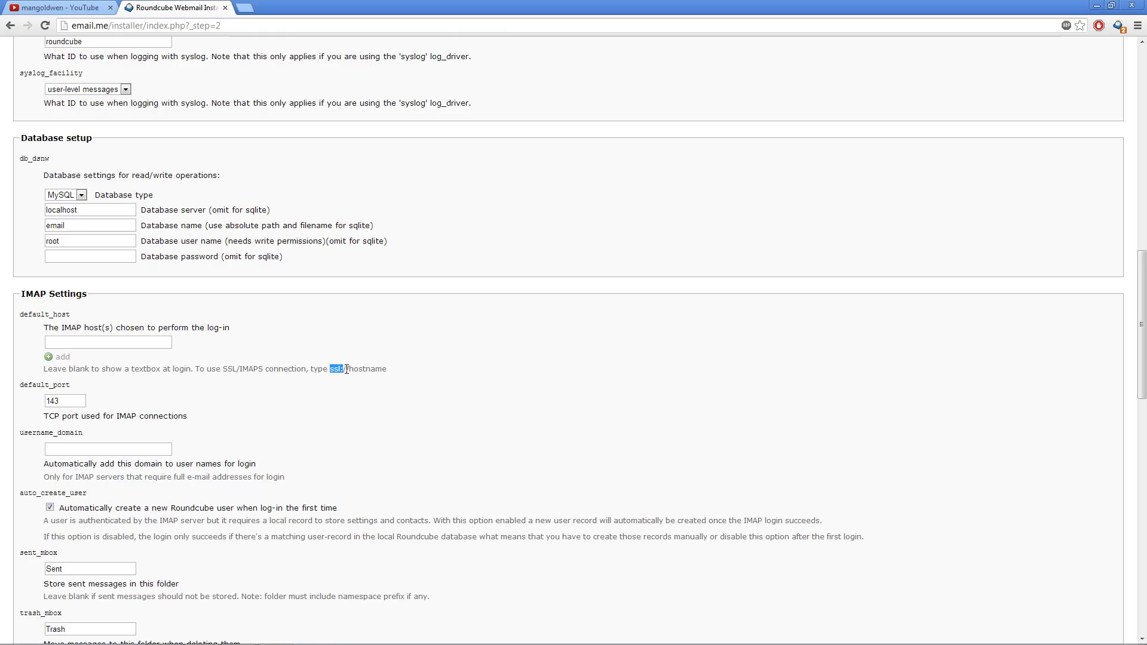
{"action": "right_click", "coordinate": [337, 369]}
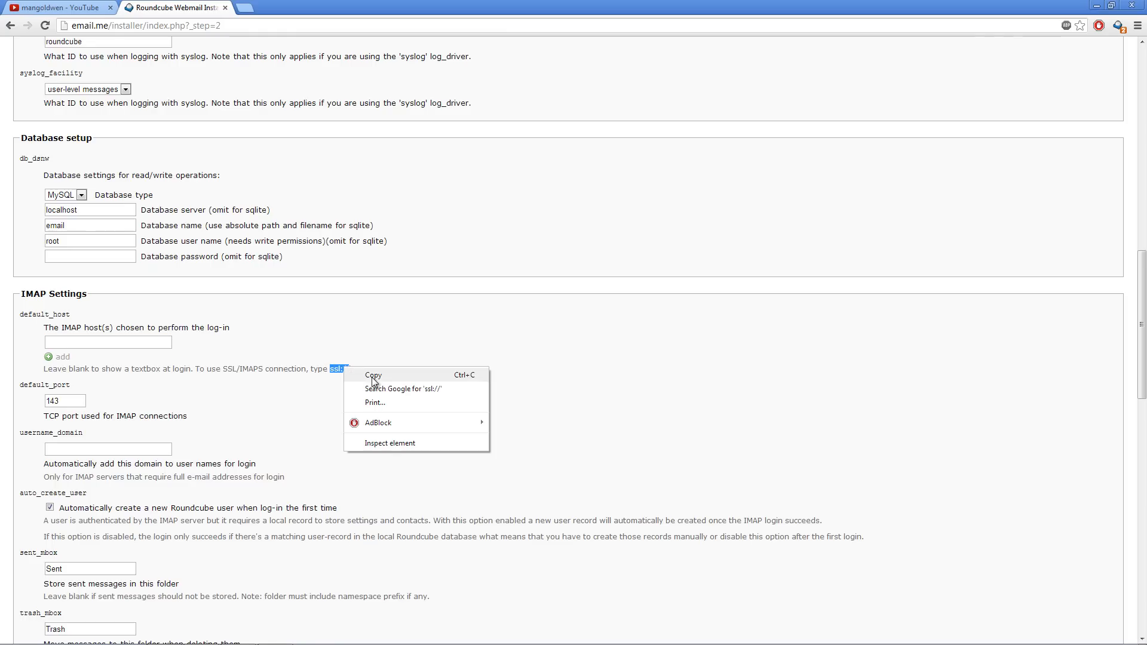
{"action": "left_click", "coordinate": [90, 342]}
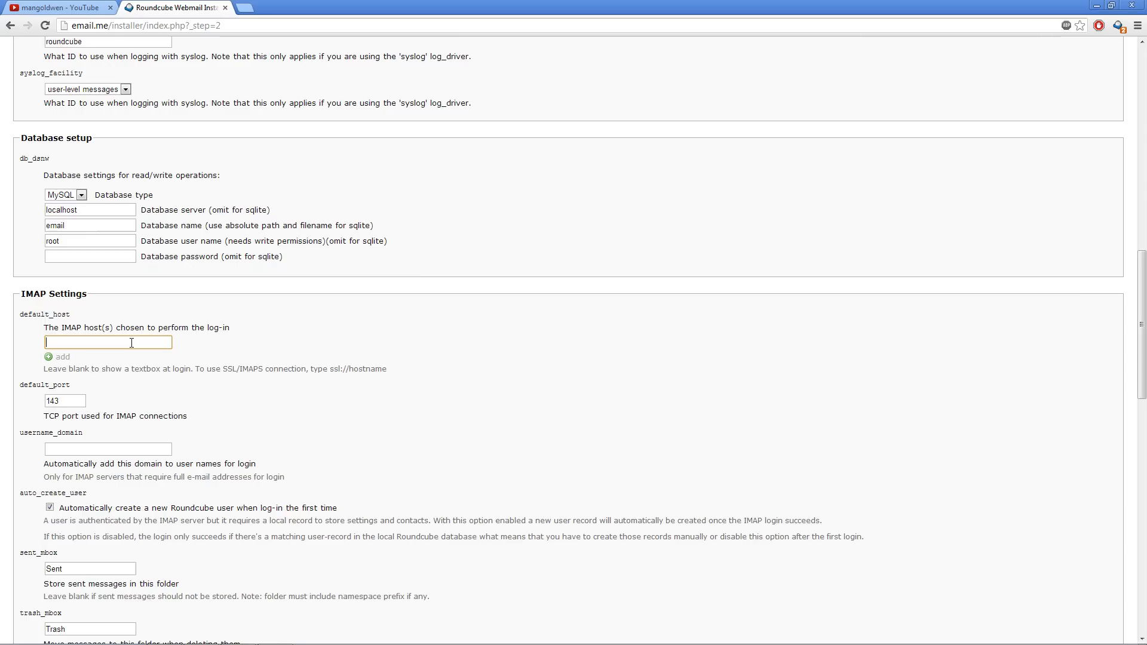
{"action": "mouse_move", "coordinate": [128, 343]}
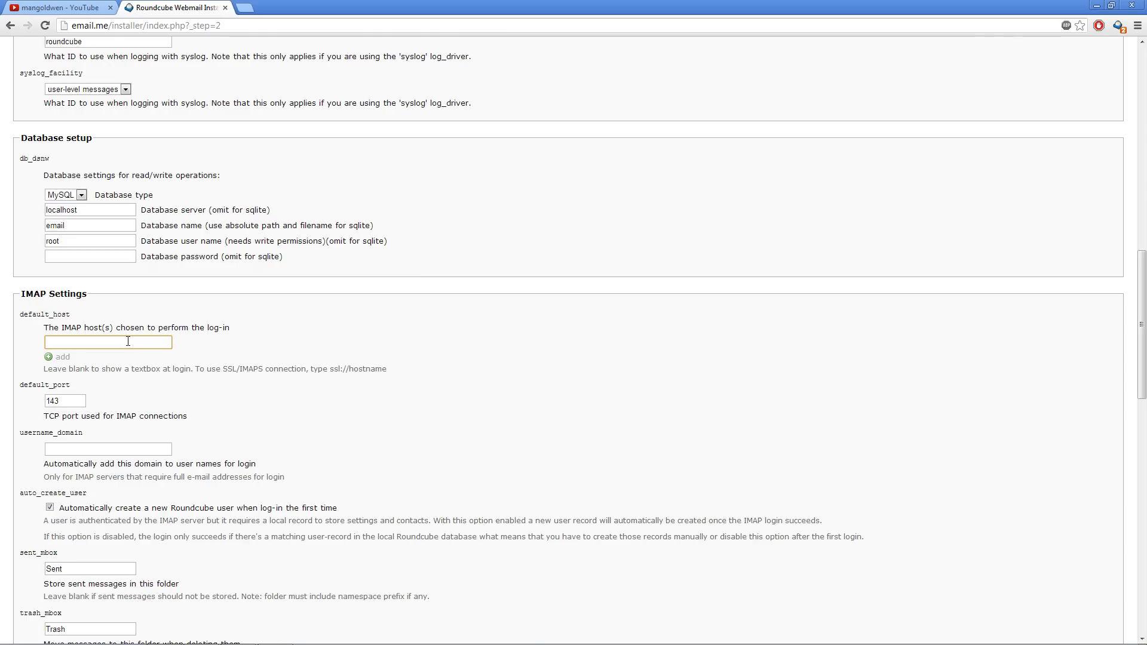
{"action": "type", "text": "sting.com"}
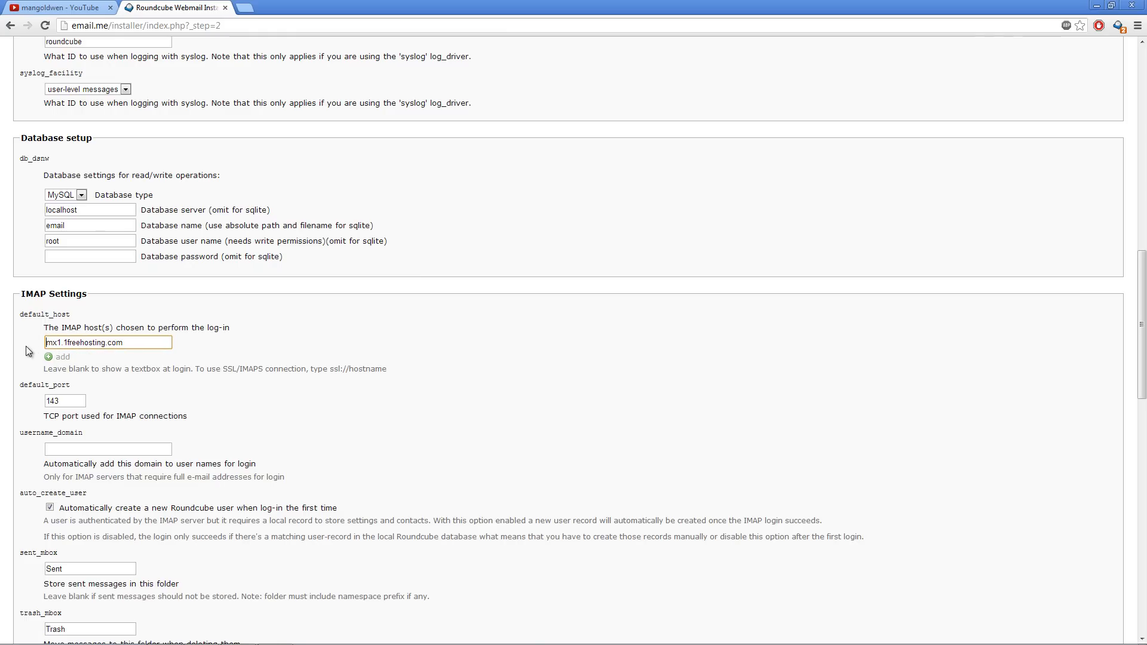
{"action": "left_click", "coordinate": [107, 449]}
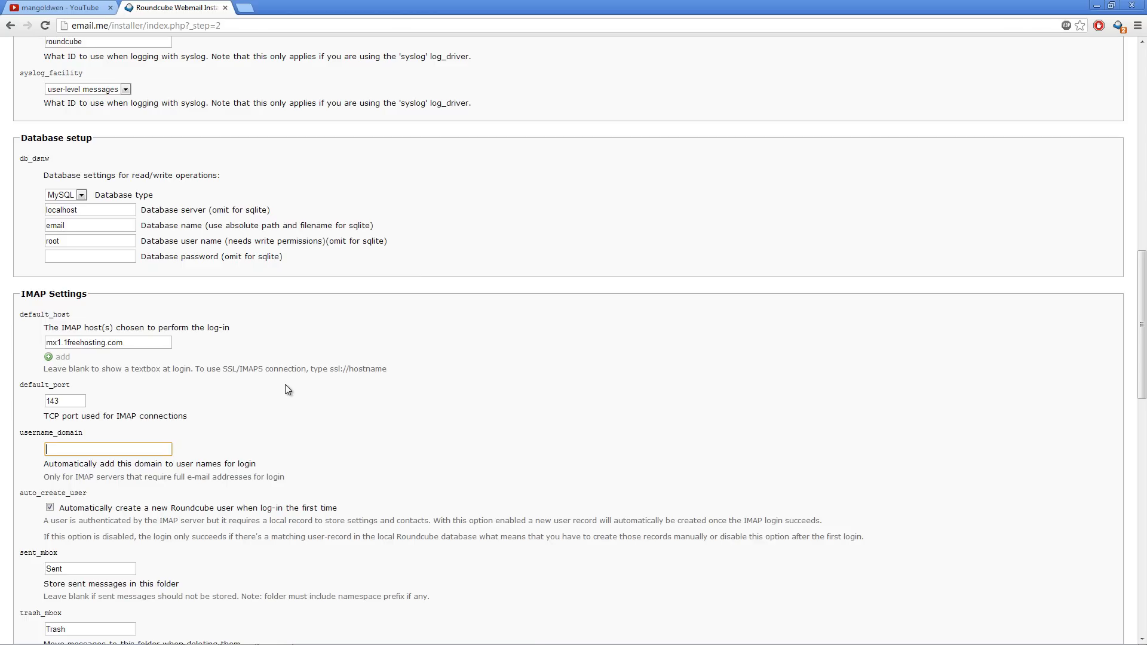
{"action": "mouse_move", "coordinate": [278, 388]}
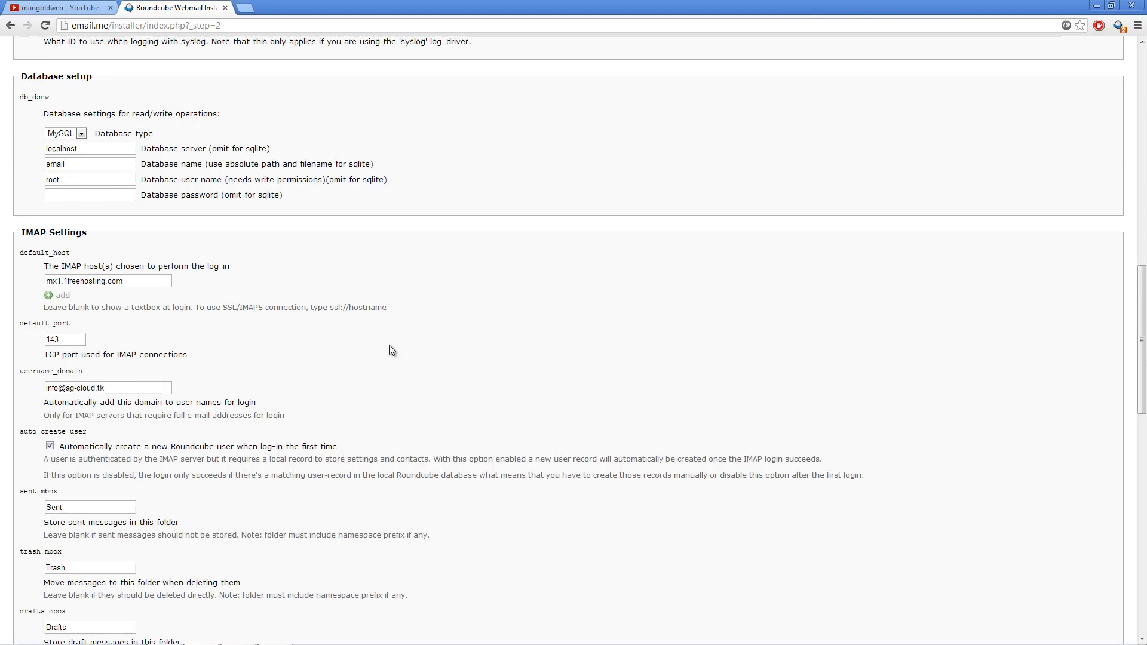
Scroll to the bottom of the installer form to create the configuration
{"action": "scroll", "scroll_direction": "down", "scroll_amount": 3}
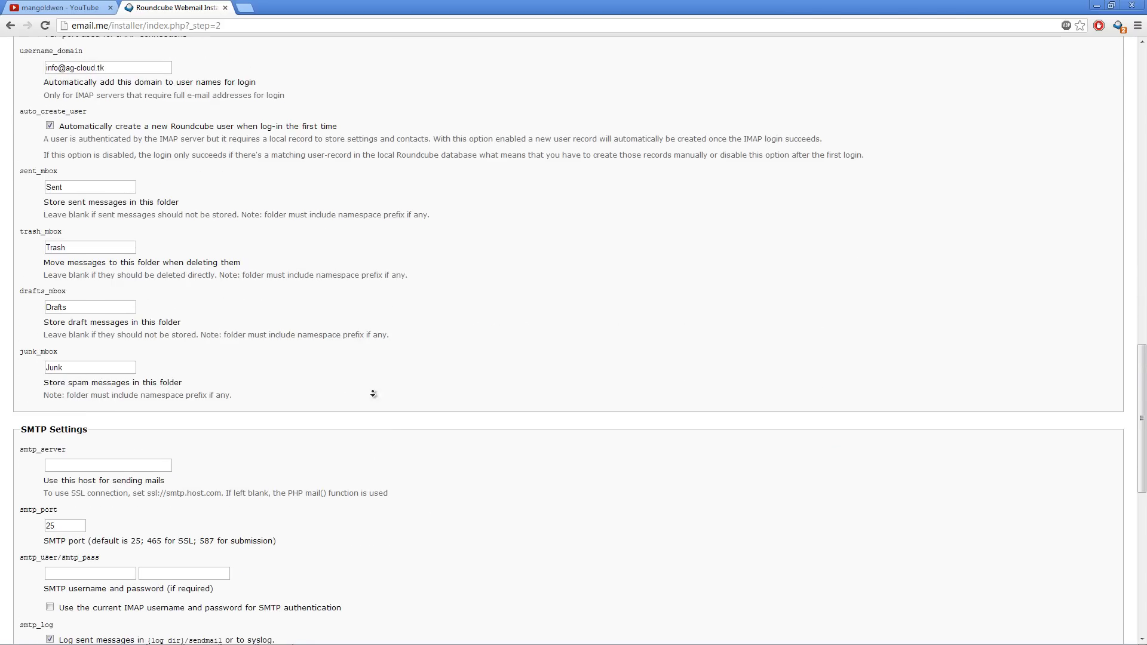
{"action": "scroll", "scroll_direction": "down", "scroll_amount": 3}
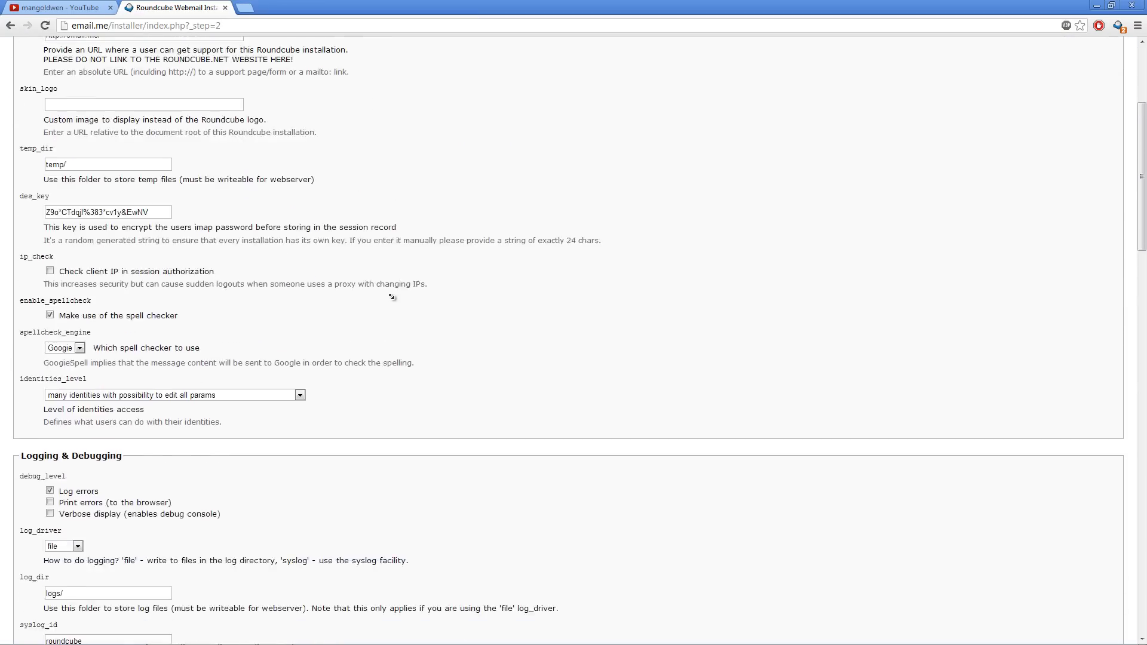
{"action": "scroll", "scroll_direction": "down", "scroll_amount": 3}
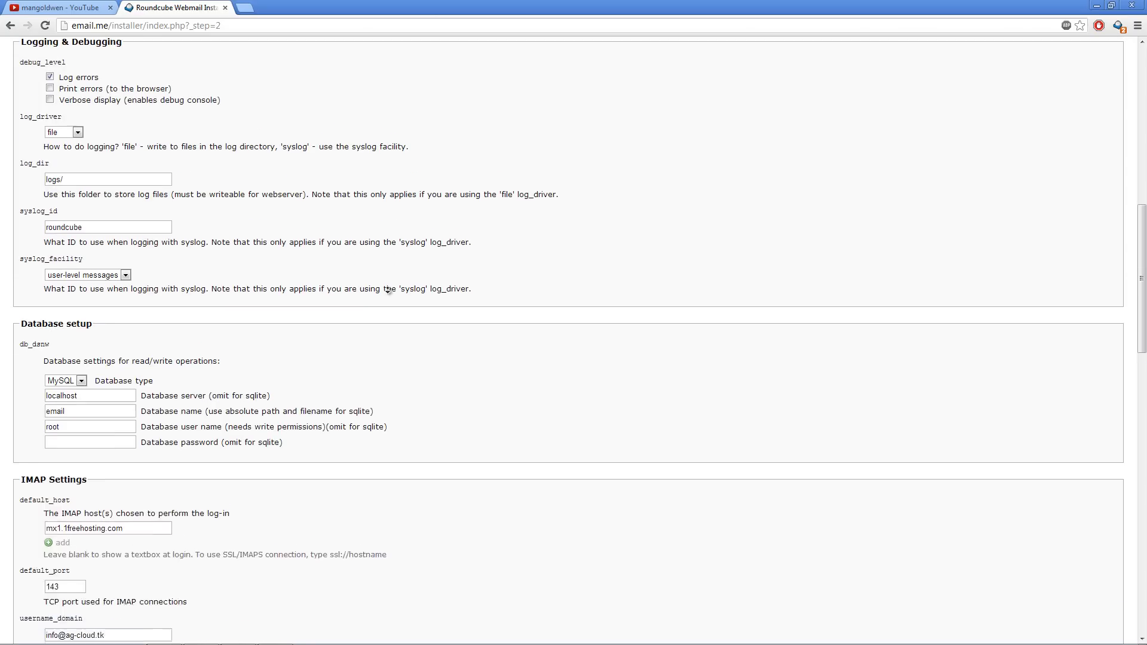
{"action": "scroll", "scroll_direction": "down", "scroll_amount": 3}
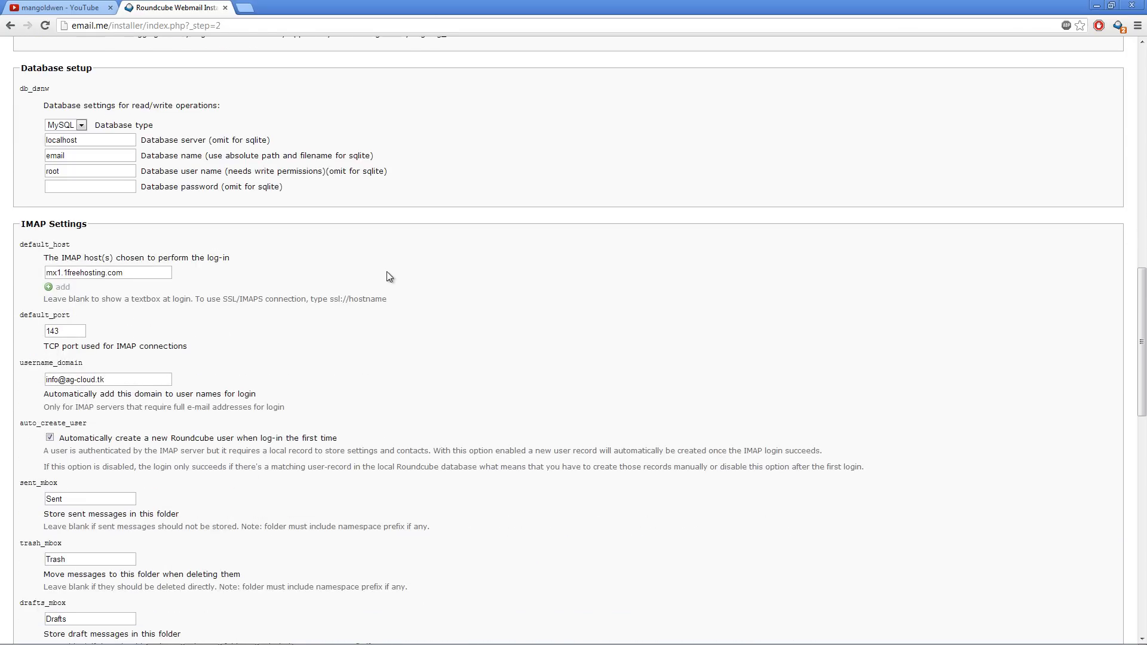
{"action": "scroll", "scroll_direction": "down", "scroll_amount": 3}
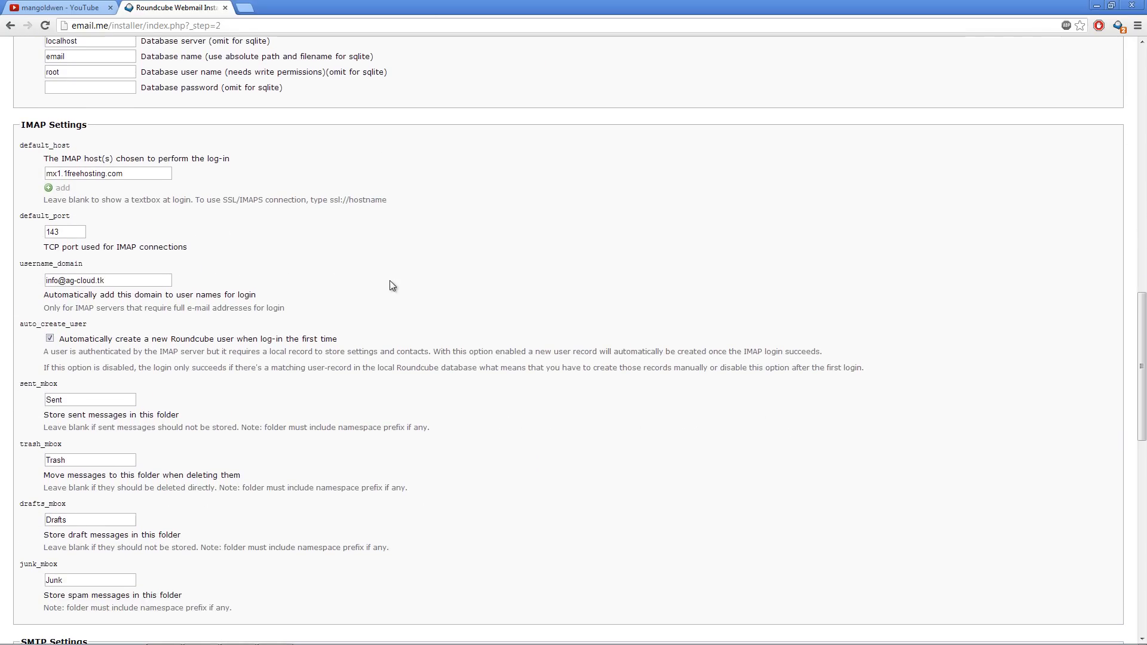
{"action": "scroll", "scroll_direction": "down", "scroll_amount": 3}
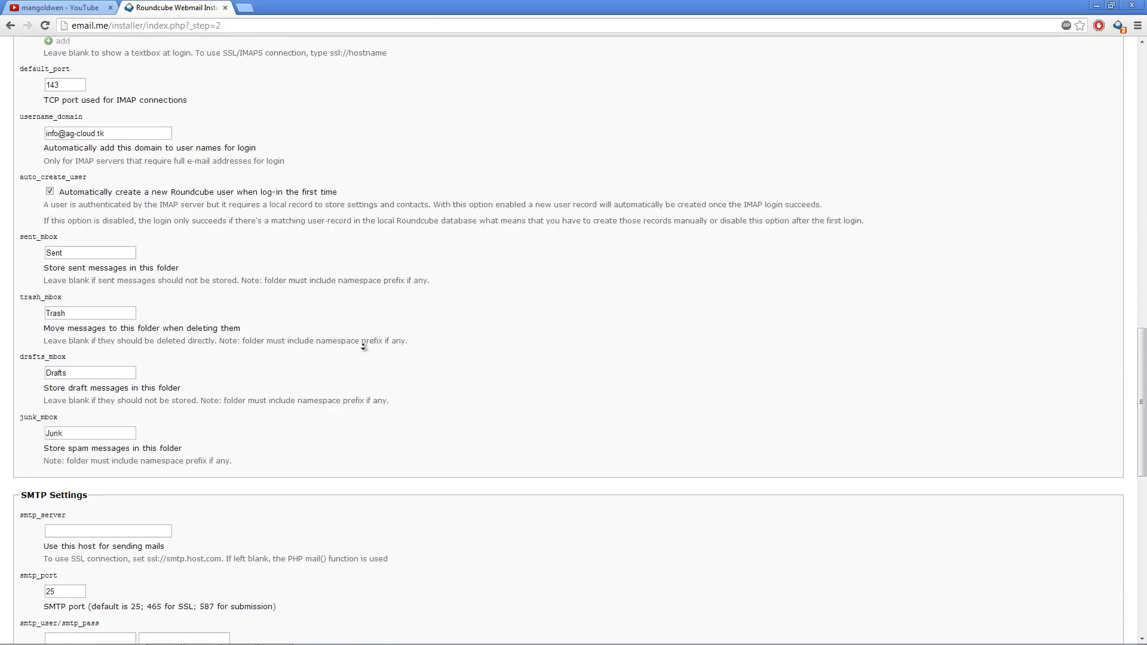
{"action": "scroll", "scroll_direction": "down", "scroll_amount": 3}
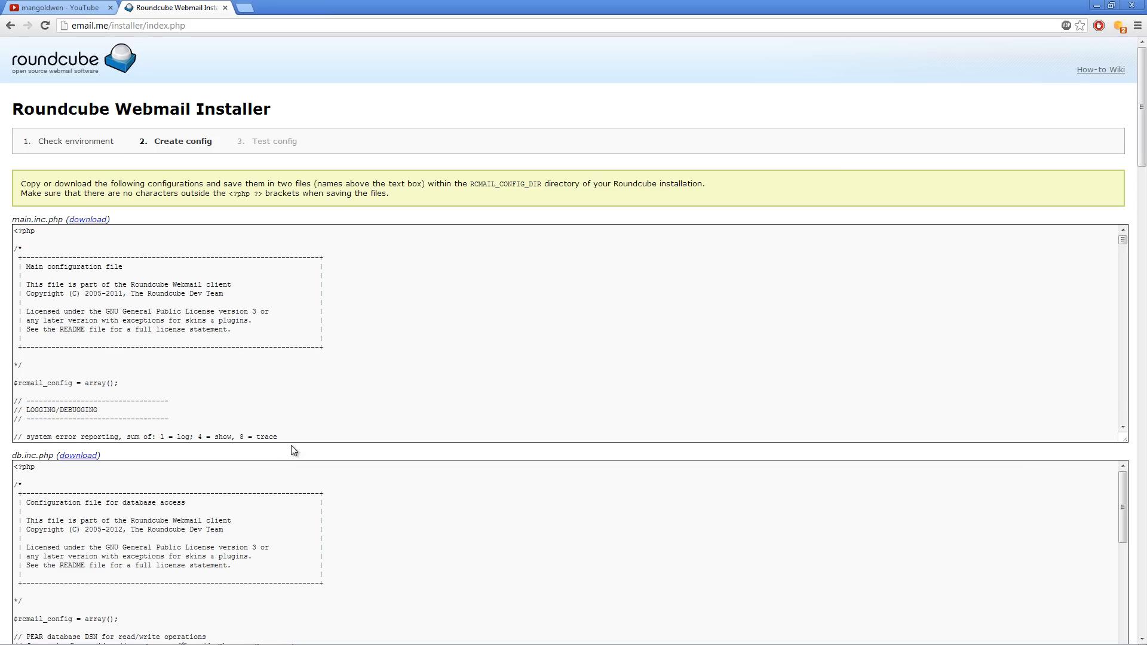
{"action": "mouse_move", "coordinate": [666, 327]}
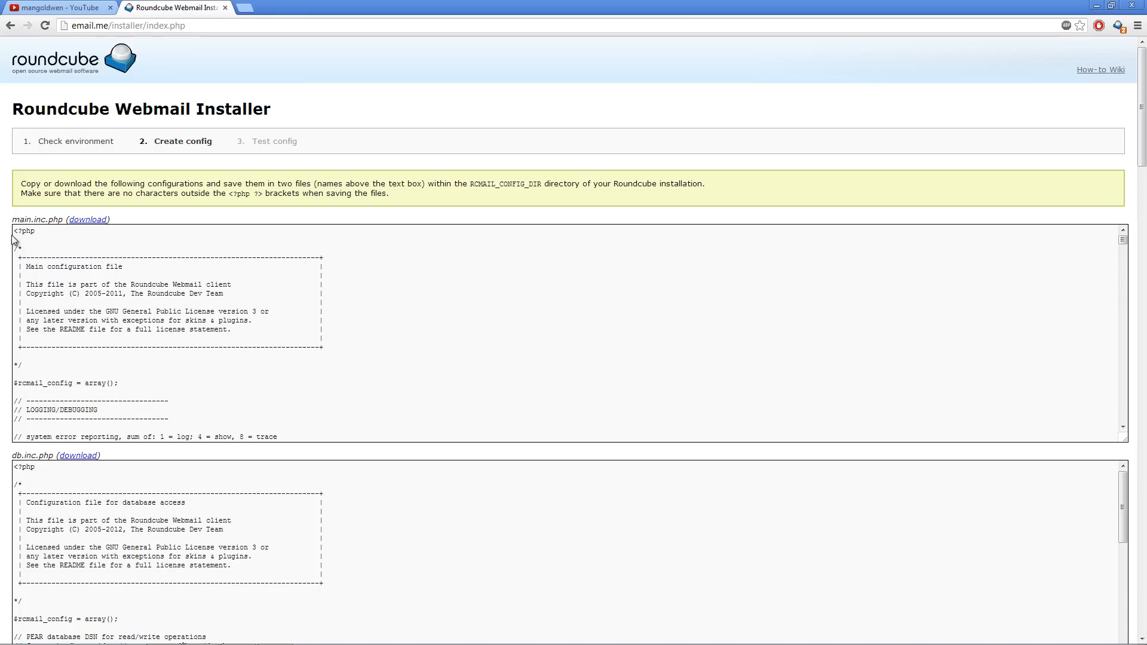
Download the generated main.inc.php and db.inc.php configuration files
{"action": "left_click_drag", "start_coordinate": [15, 231], "coordinate": [85, 329]}
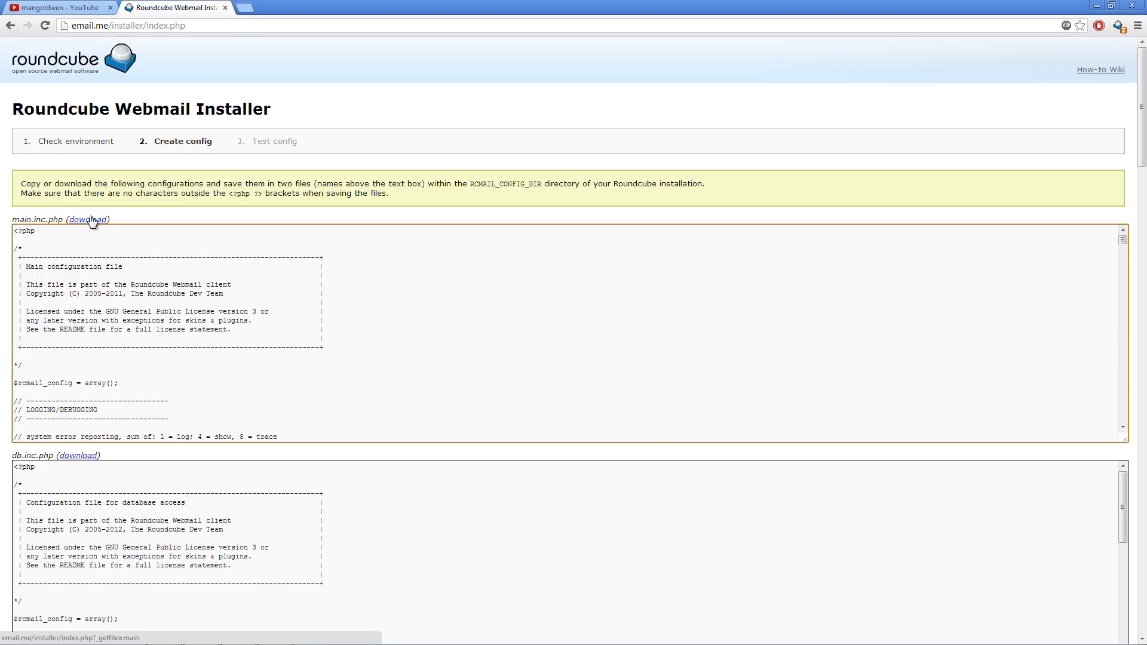
{"action": "left_click", "coordinate": [88, 219]}
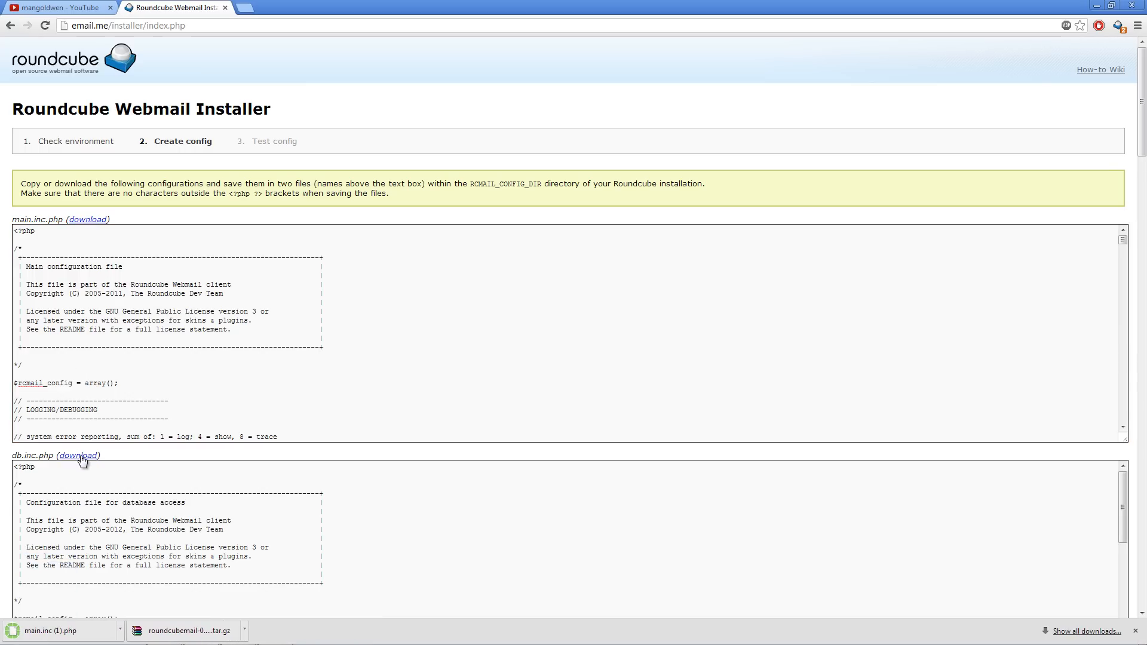
{"action": "left_click", "coordinate": [78, 455]}
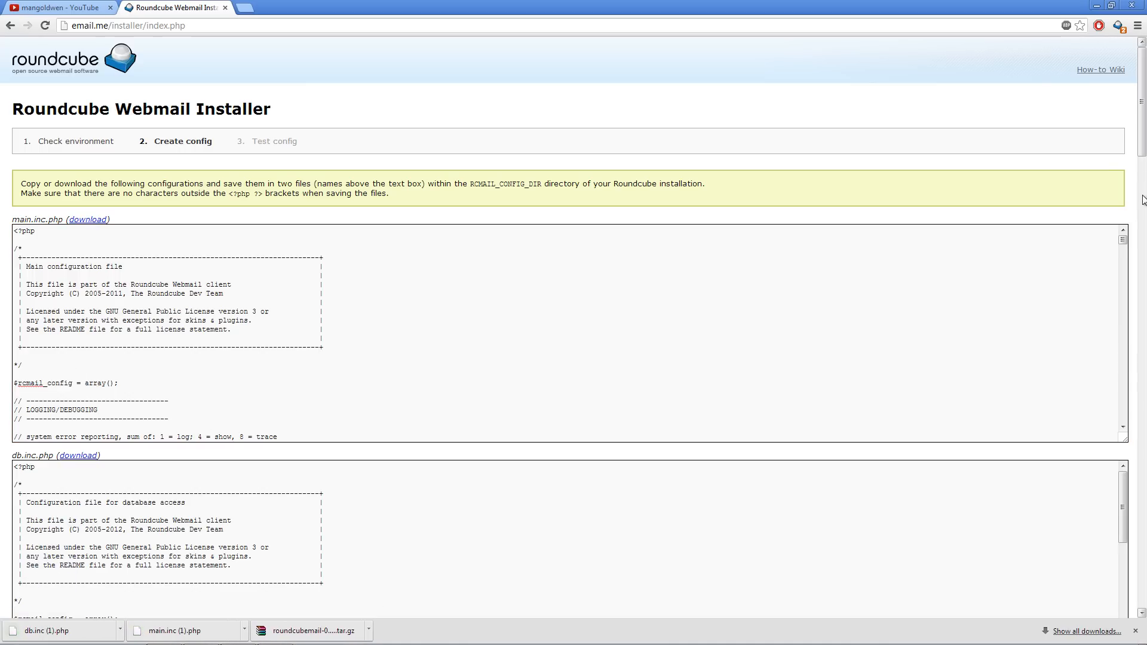
{"action": "scroll", "scroll_direction": "down", "scroll_amount": 3}
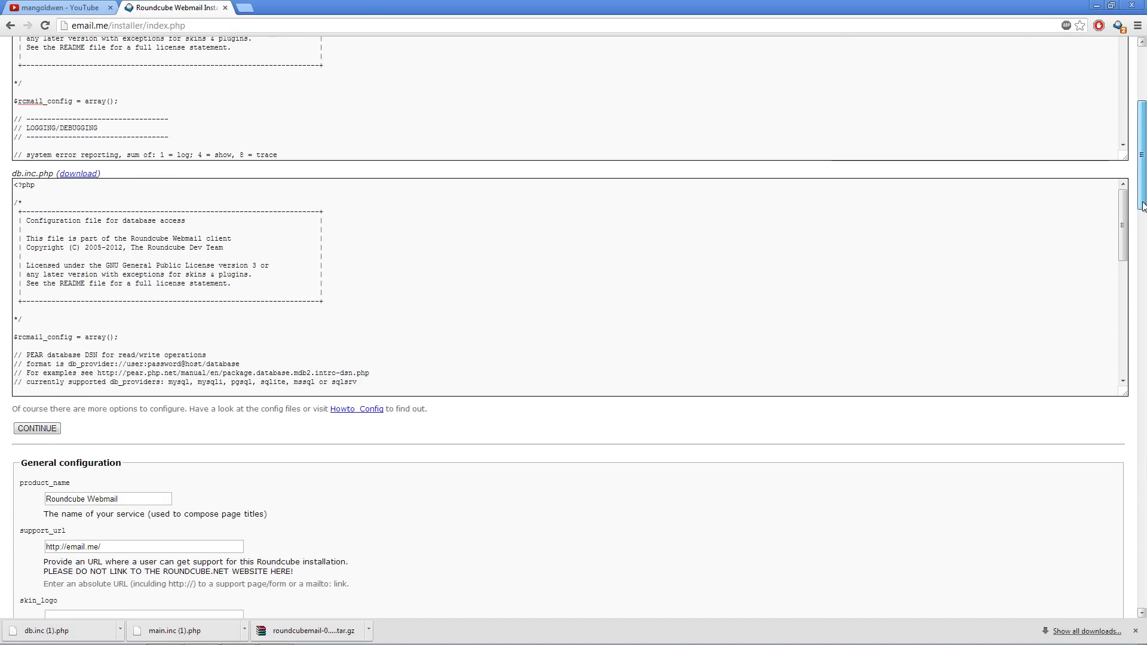
{"action": "scroll", "scroll_direction": "down", "scroll_amount": 3}
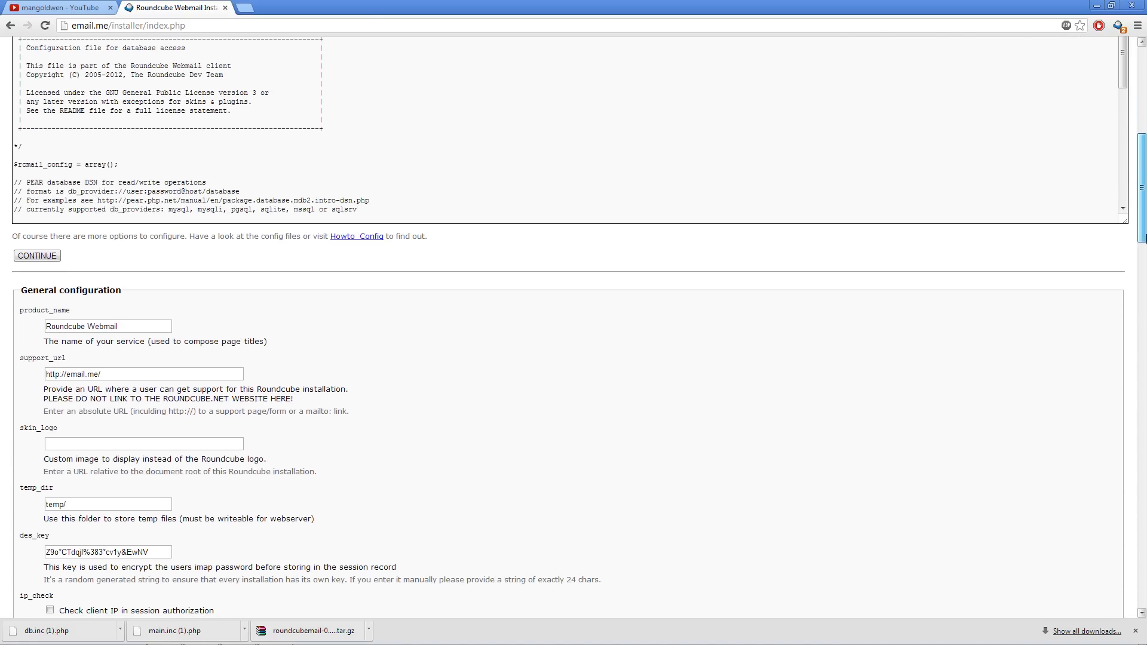
{"action": "scroll", "scroll_direction": "down", "scroll_amount": 3}
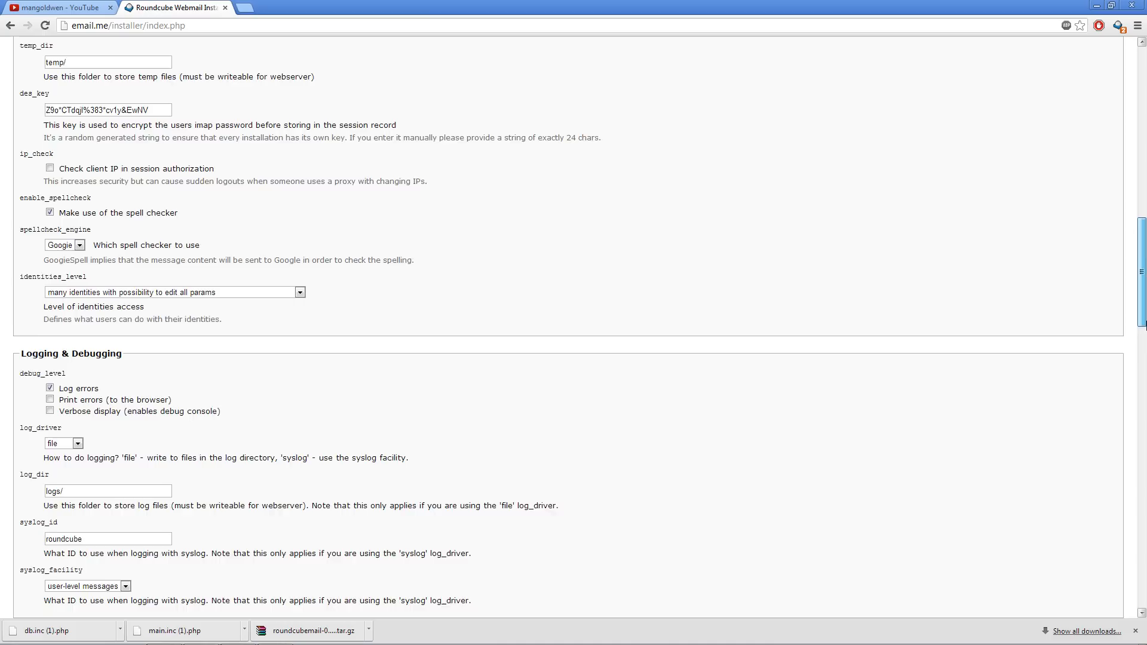
{"action": "scroll", "scroll_direction": "down", "scroll_amount": 3}
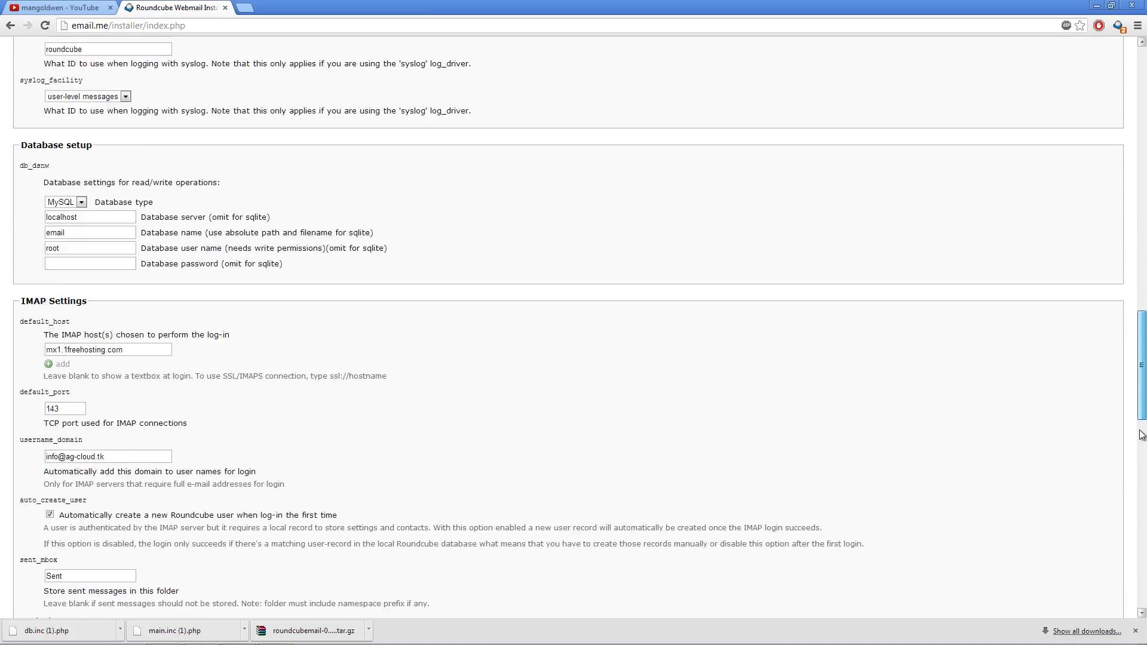
{"action": "scroll", "scroll_direction": "down", "scroll_amount": 3}
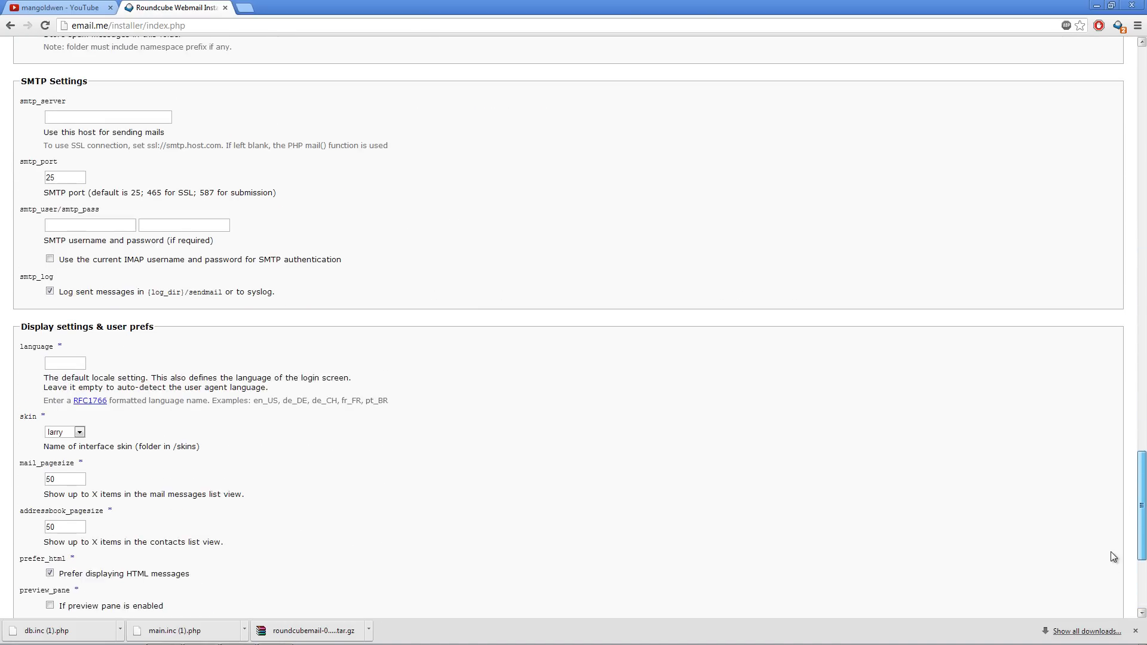
{"action": "scroll", "scroll_direction": "down", "scroll_amount": 3}
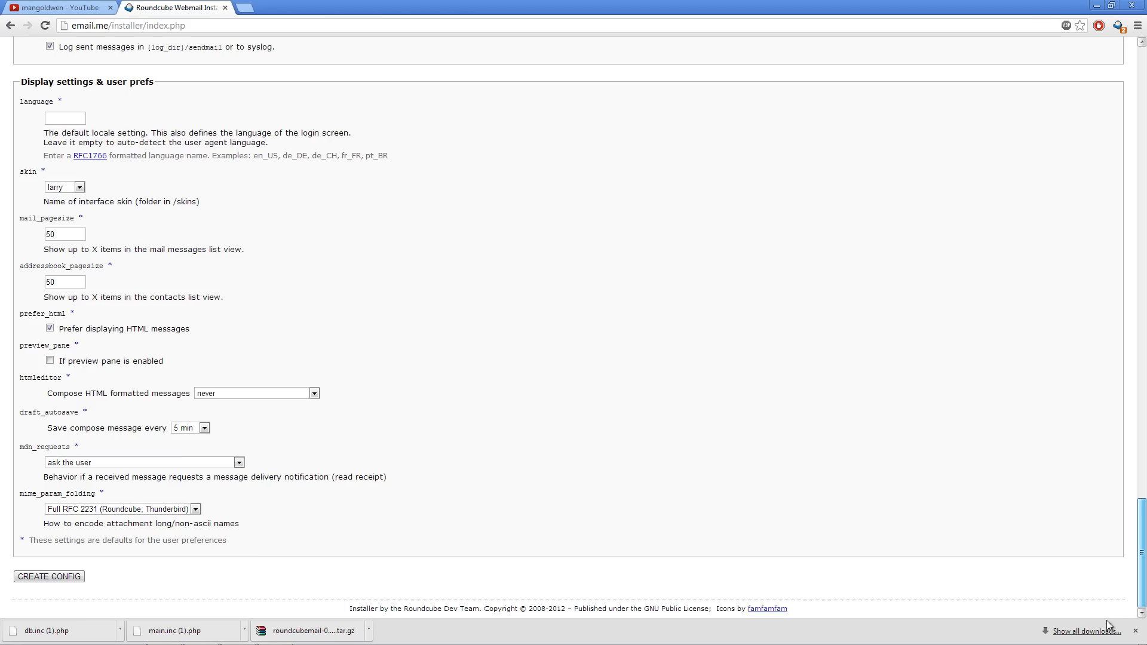
{"action": "left_click", "coordinate": [49, 577]}
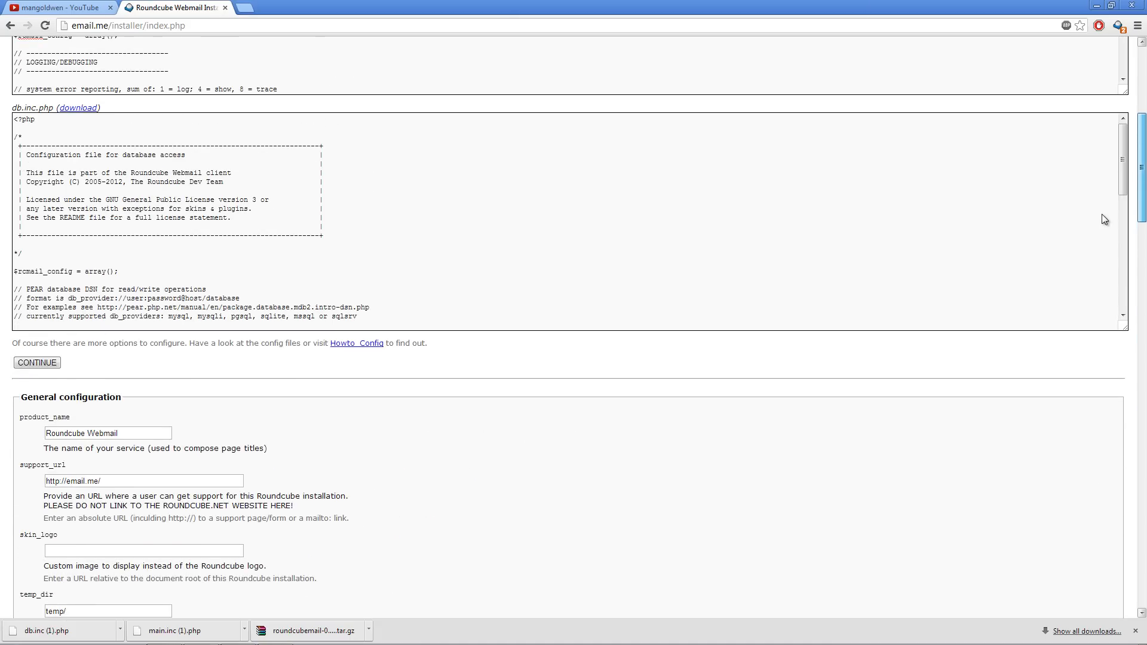
{"action": "left_click", "coordinate": [36, 363]}
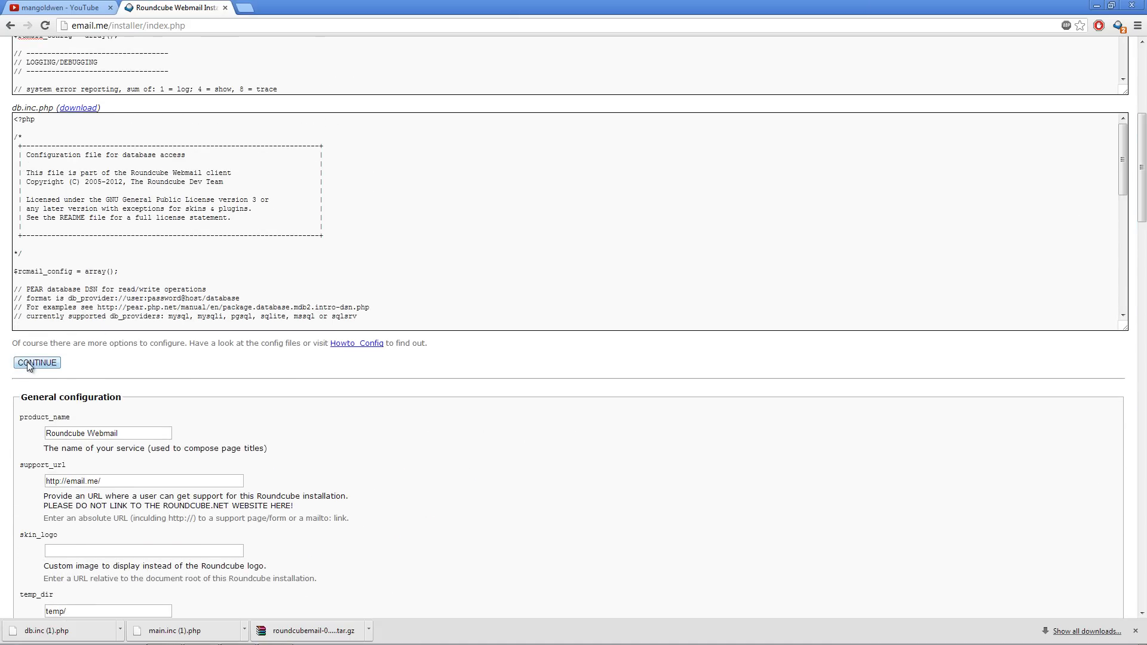
Continue to the Test config step, which reports both config files as unreadable
{"action": "left_click", "coordinate": [36, 362]}
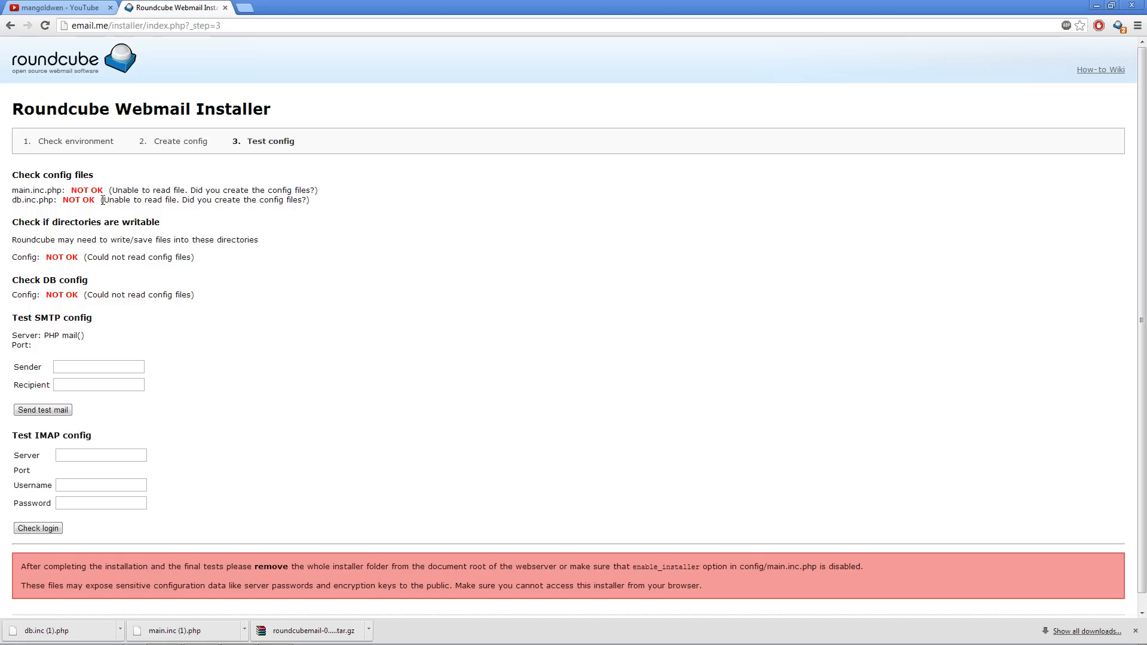
{"action": "mouse_move", "coordinate": [48, 273]}
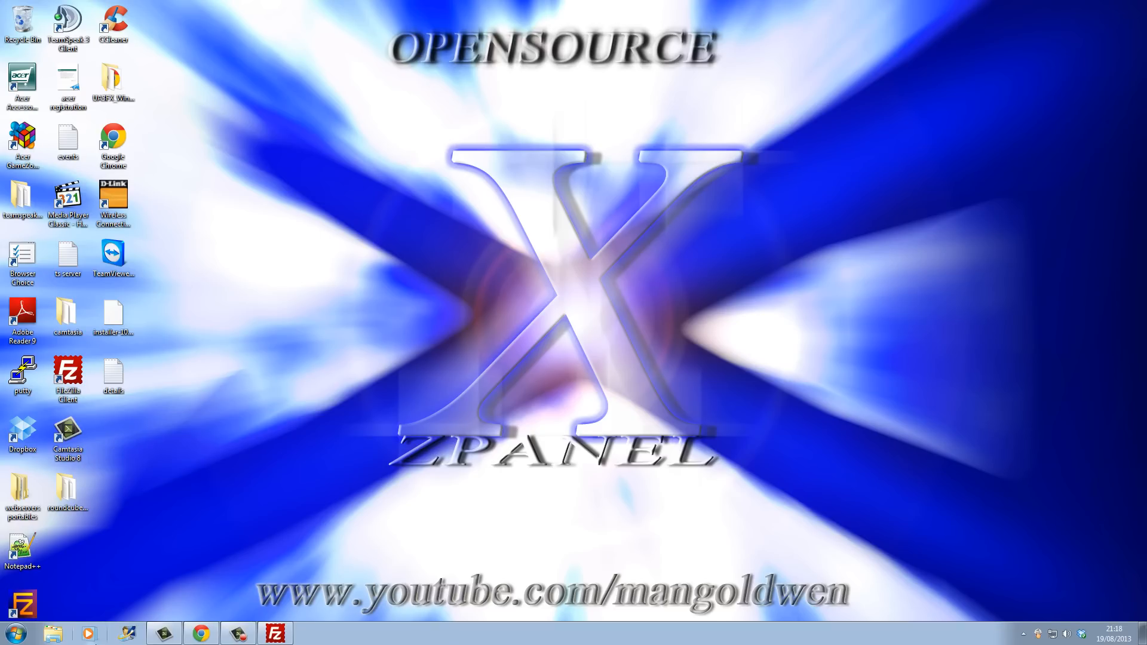
Bring back FileZilla, open the Downloads folder, and select main.inc.php
{"action": "left_click", "coordinate": [278, 633]}
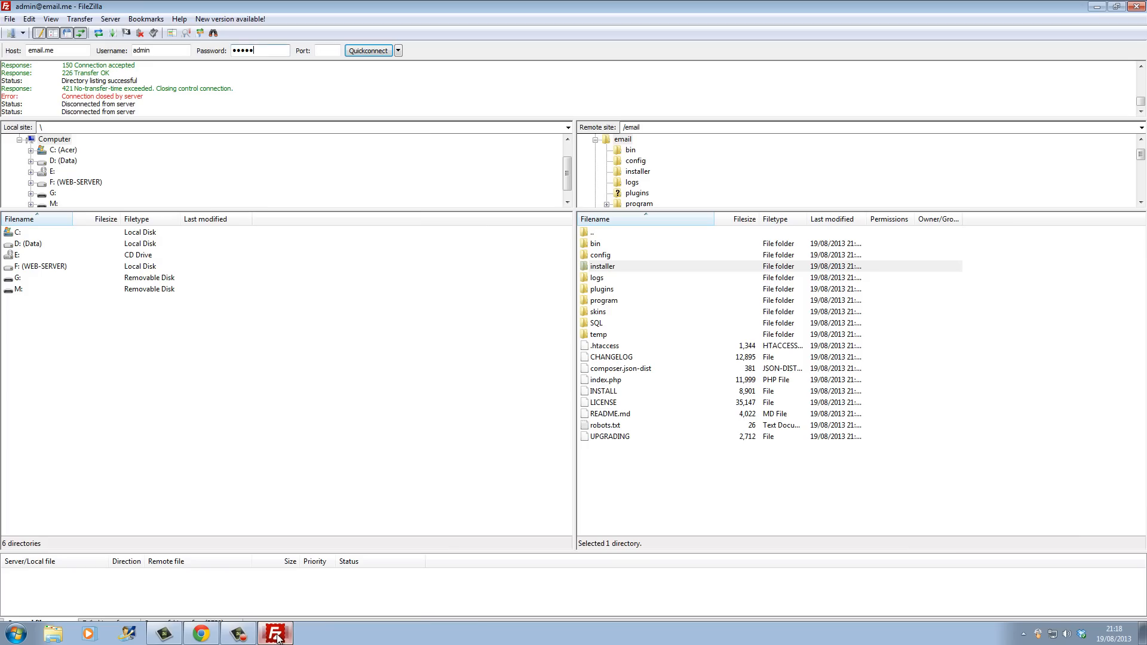
{"action": "left_click", "coordinate": [194, 628]}
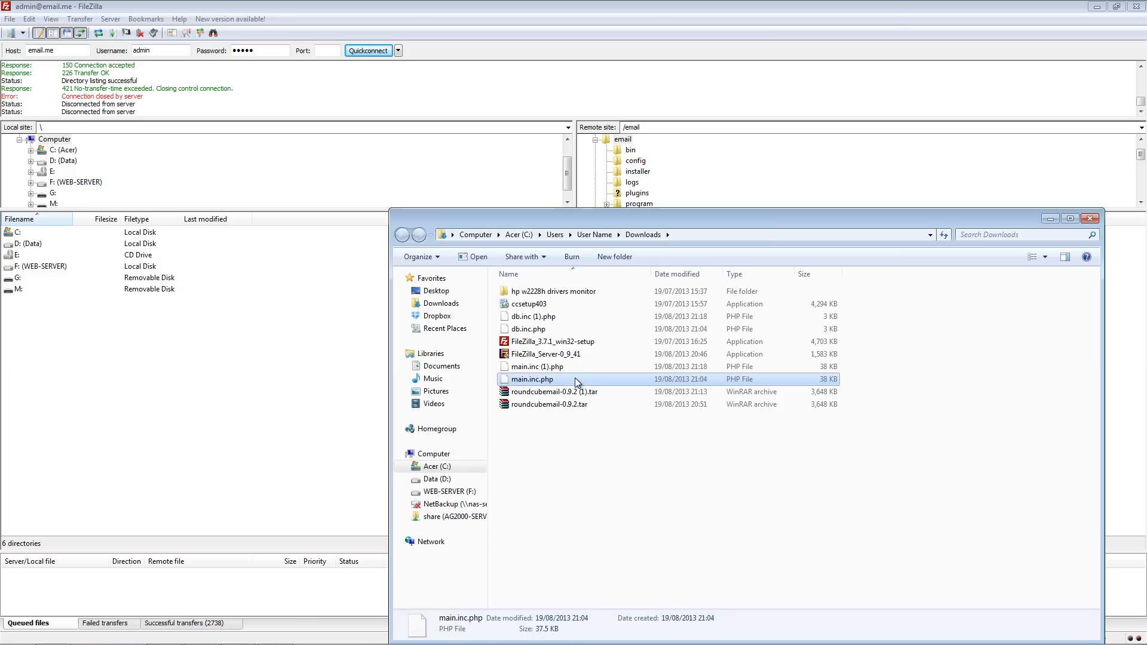
{"action": "mouse_move", "coordinate": [558, 380]}
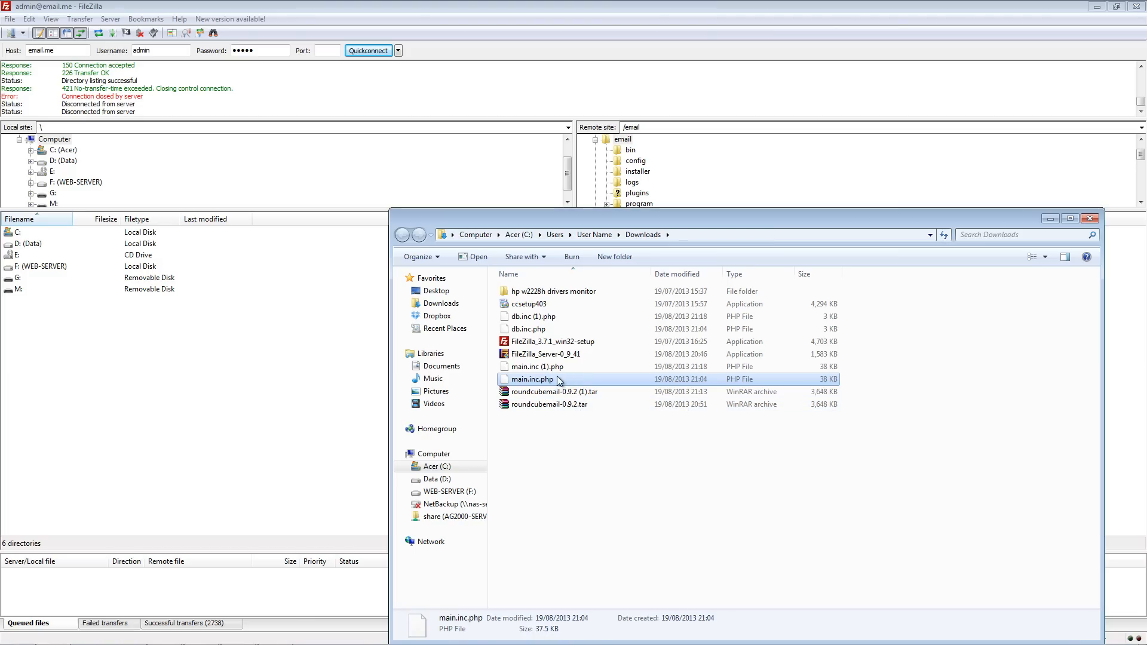
{"action": "left_click", "coordinate": [528, 329]}
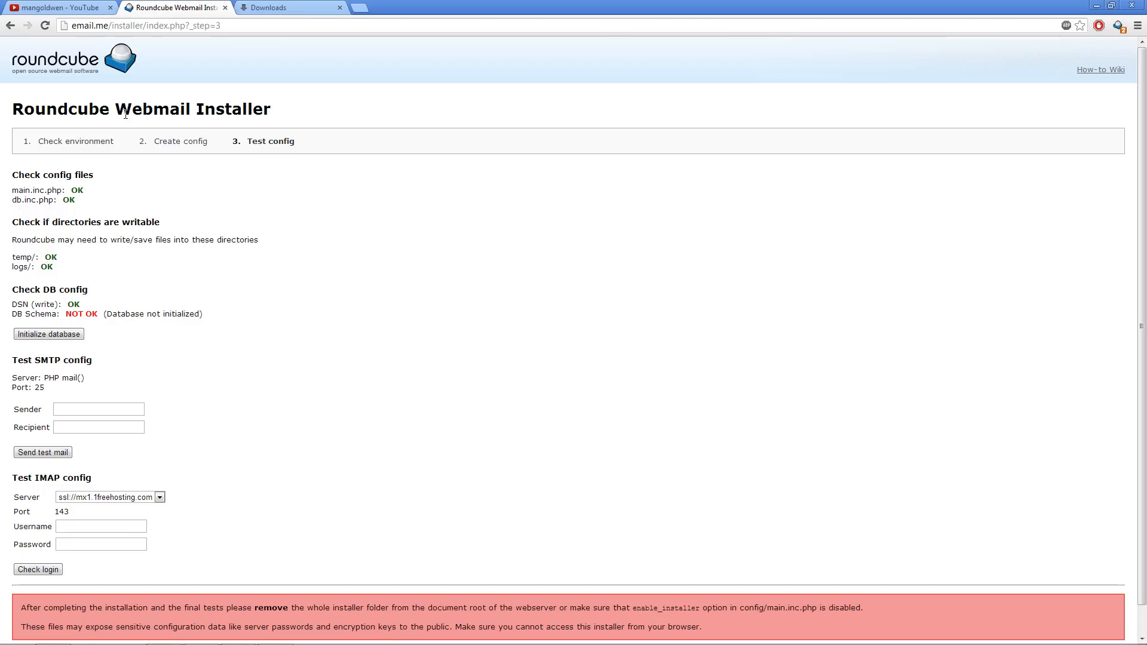
{"action": "mouse_move", "coordinate": [19, 315]}
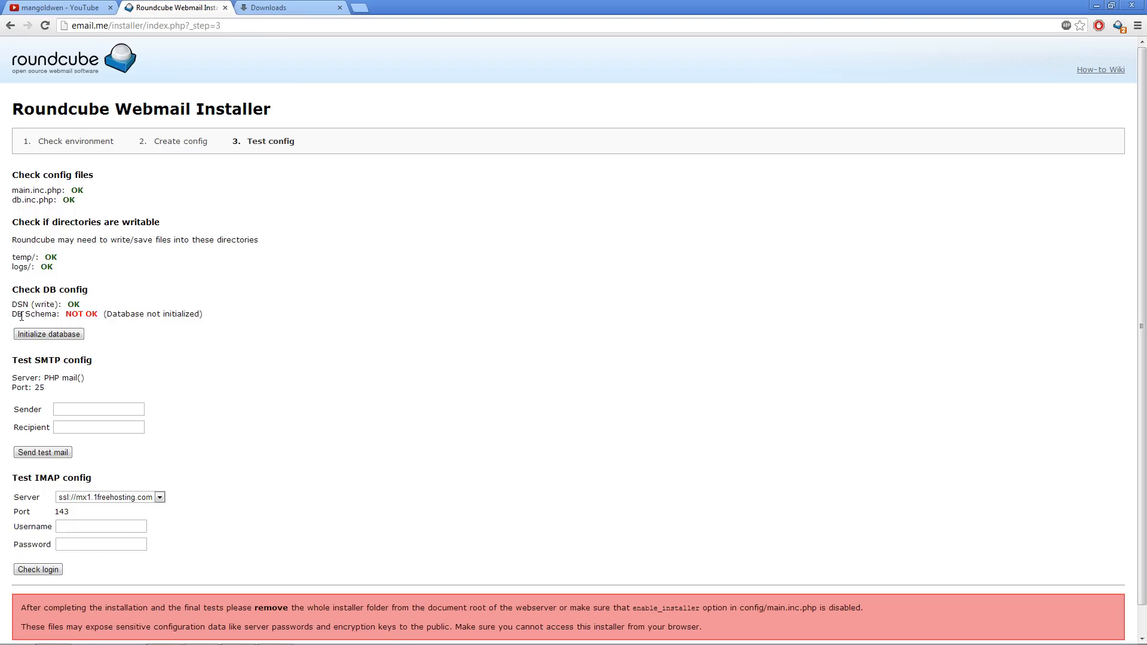
{"action": "mouse_move", "coordinate": [250, 332]}
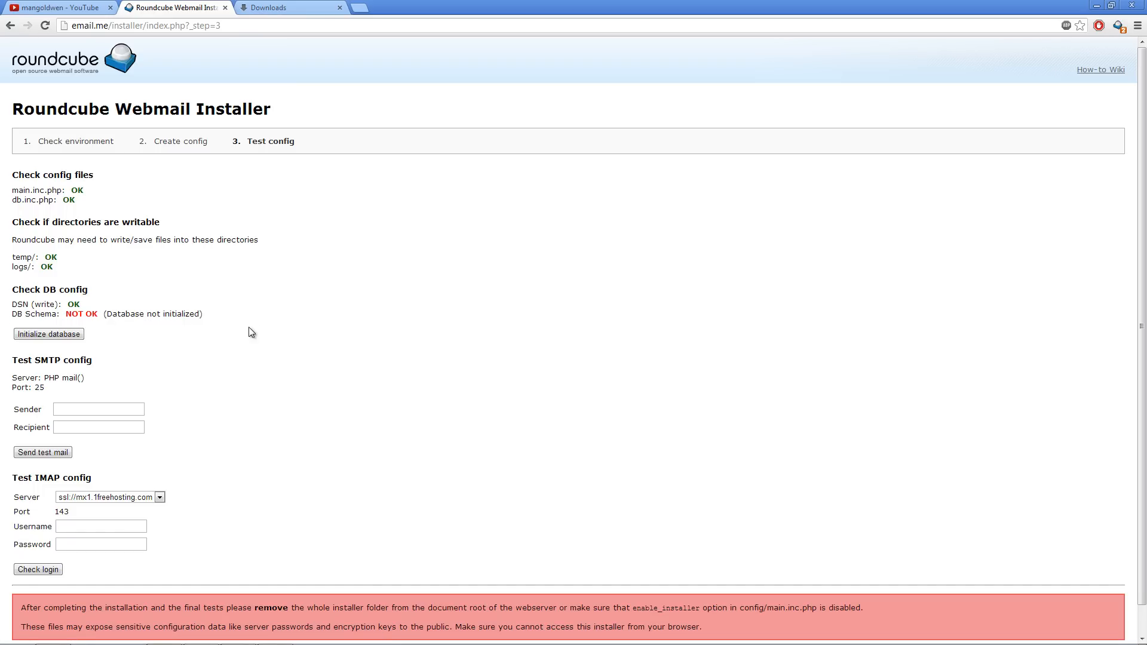
Initialize the Roundcube database, then confirm resubmission, producing a 'session' table exists error
{"action": "scroll", "scroll_direction": "down", "scroll_amount": 3}
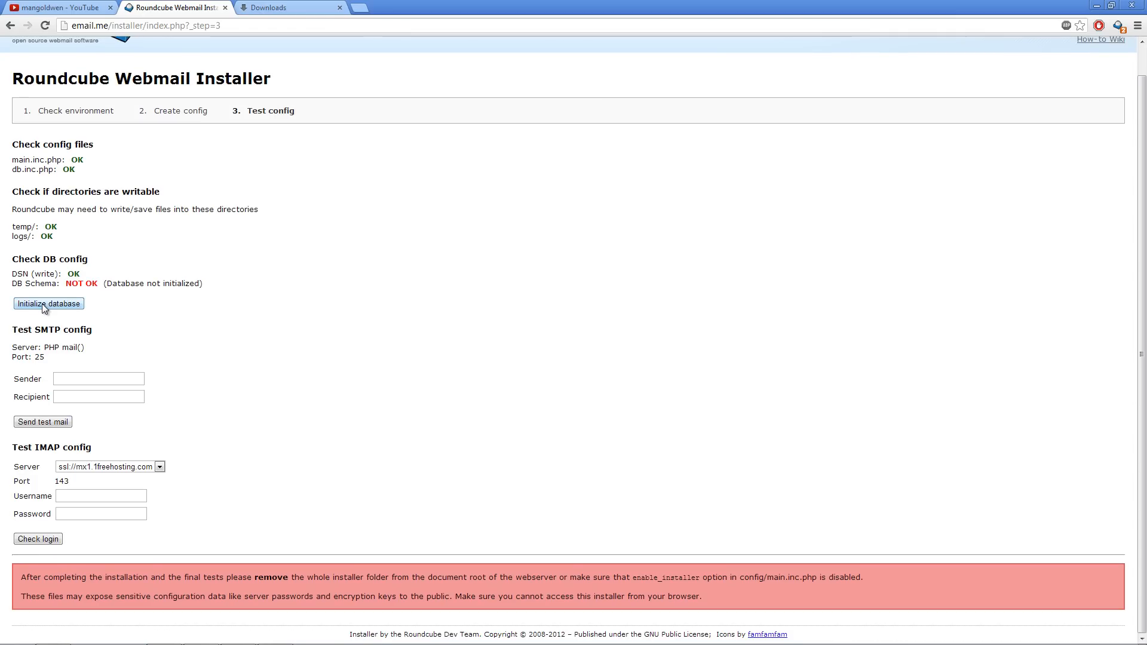
{"action": "left_click", "coordinate": [48, 304]}
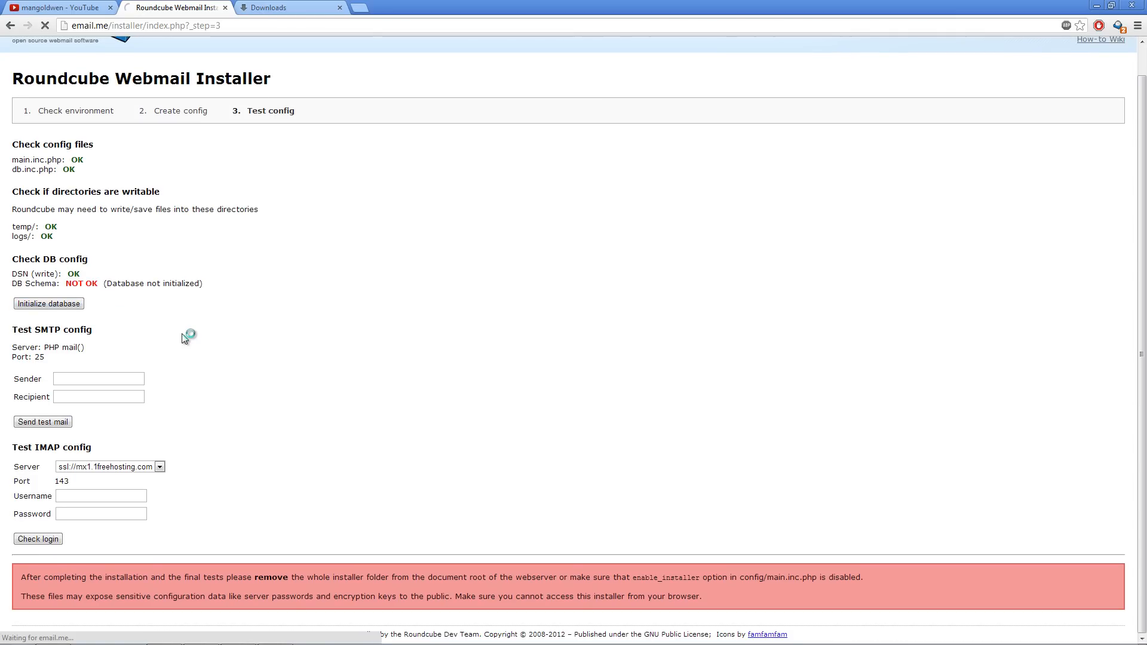
{"action": "left_click", "coordinate": [48, 304]}
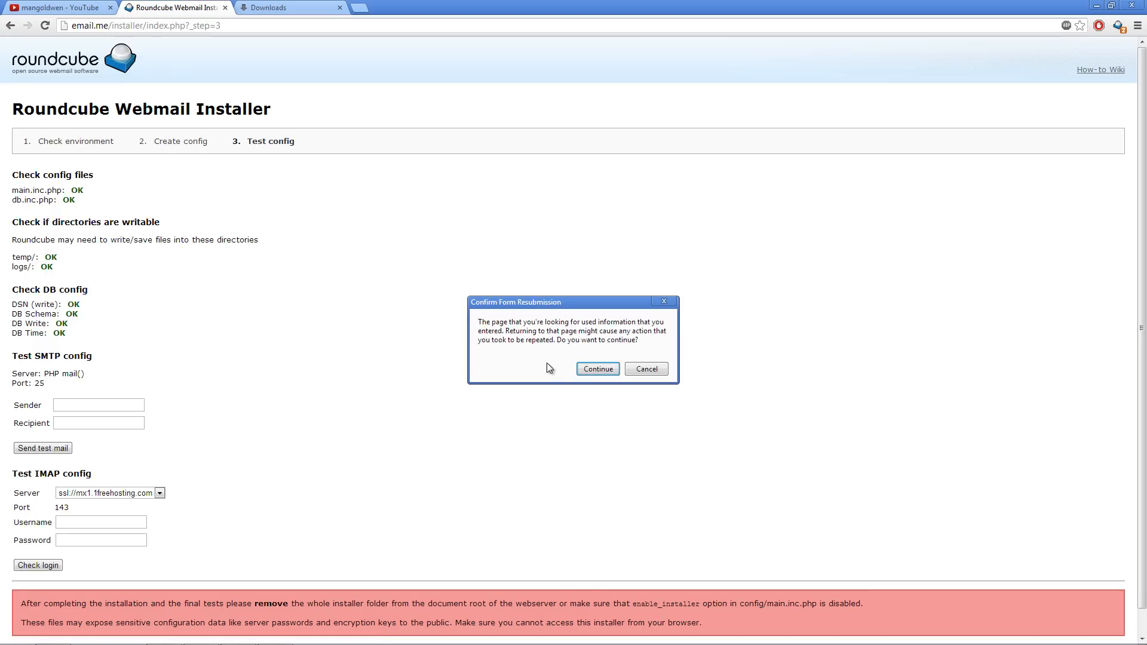
{"action": "left_click", "coordinate": [598, 369]}
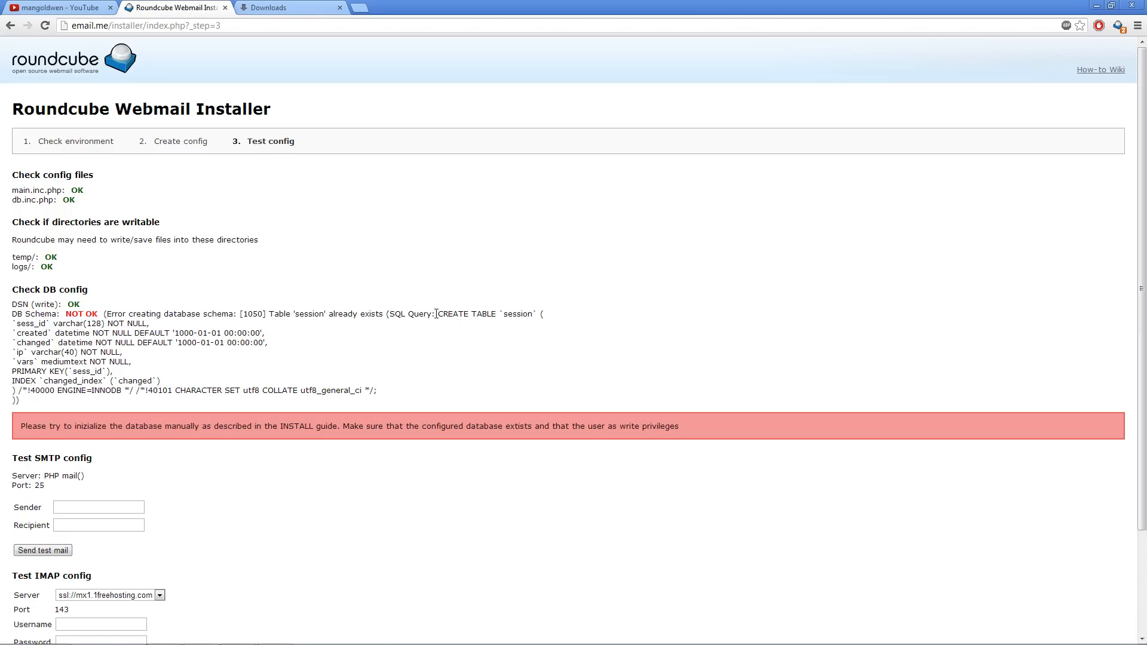
{"action": "mouse_move", "coordinate": [5, 146]}
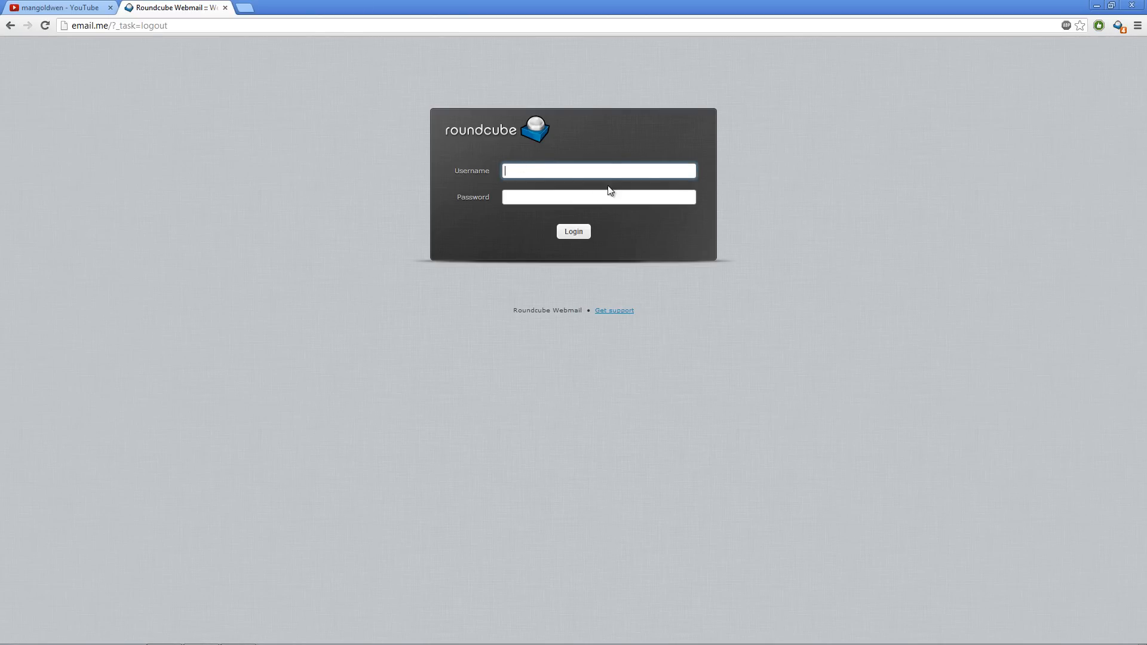
{"action": "mouse_move", "coordinate": [617, 168]}
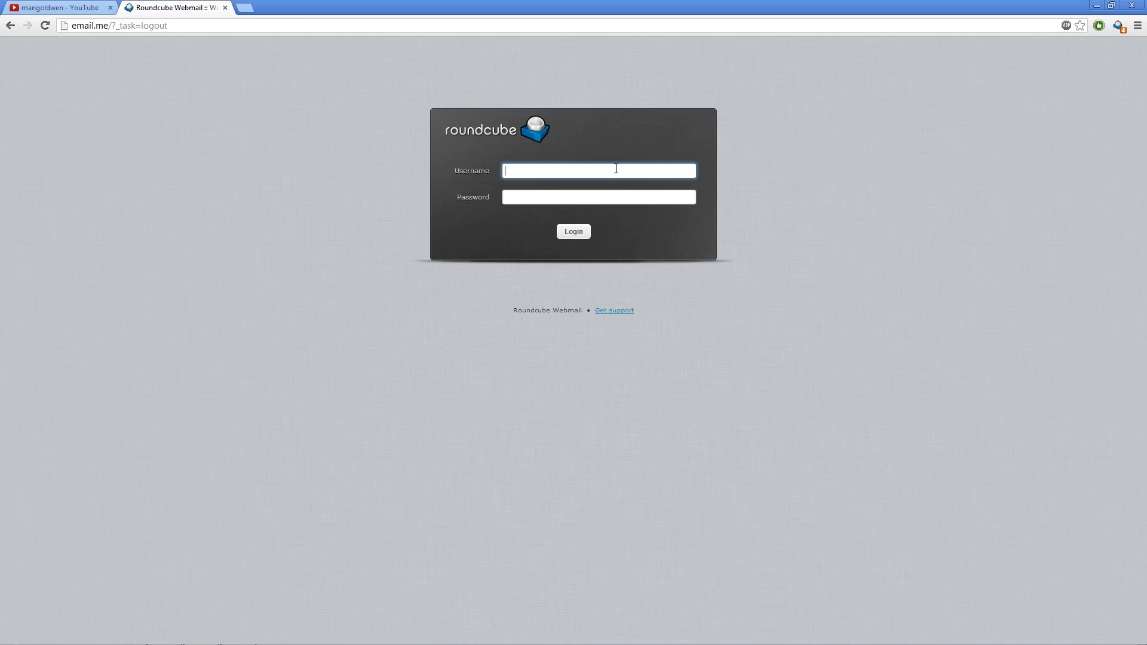
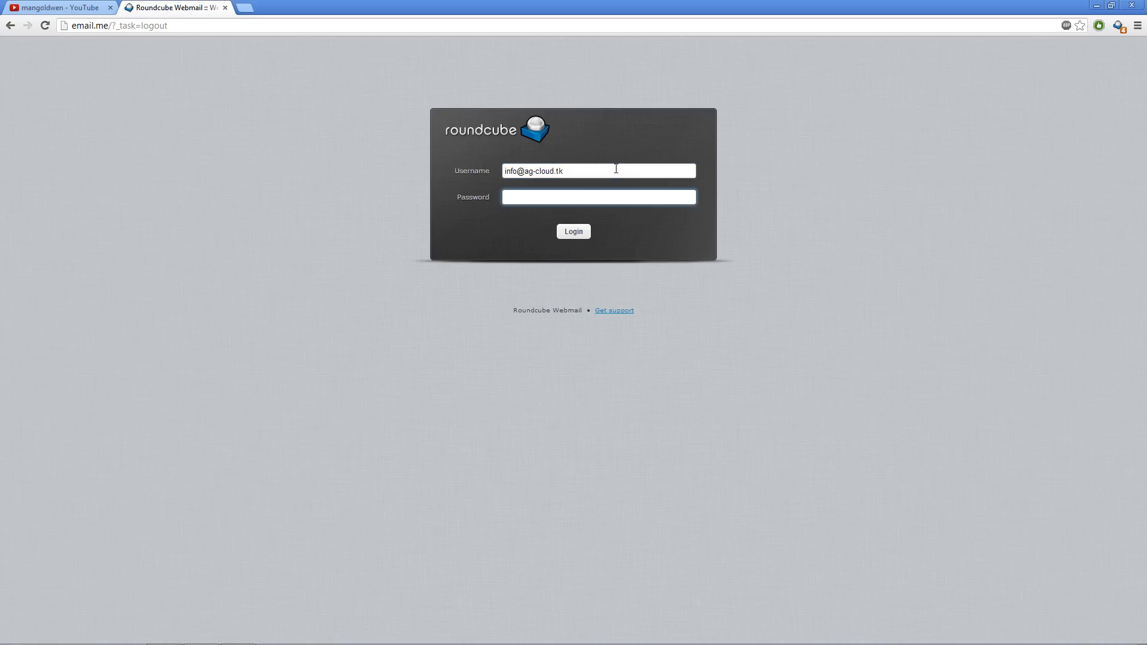
{"action": "type", "text": "••"}
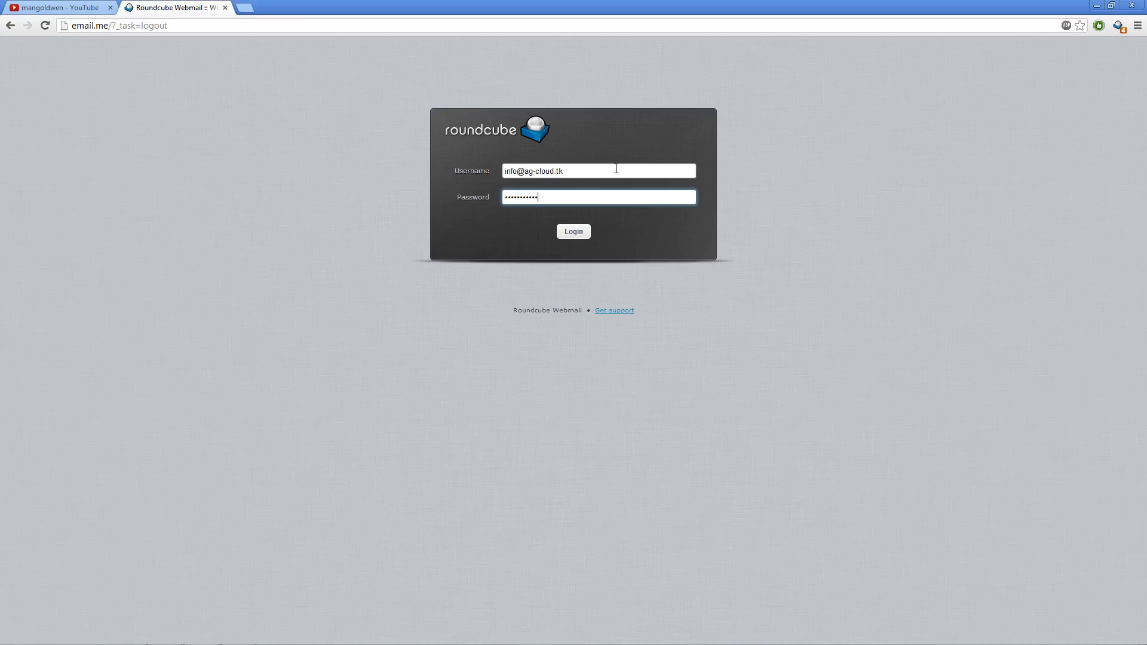
{"action": "left_click", "coordinate": [574, 231]}
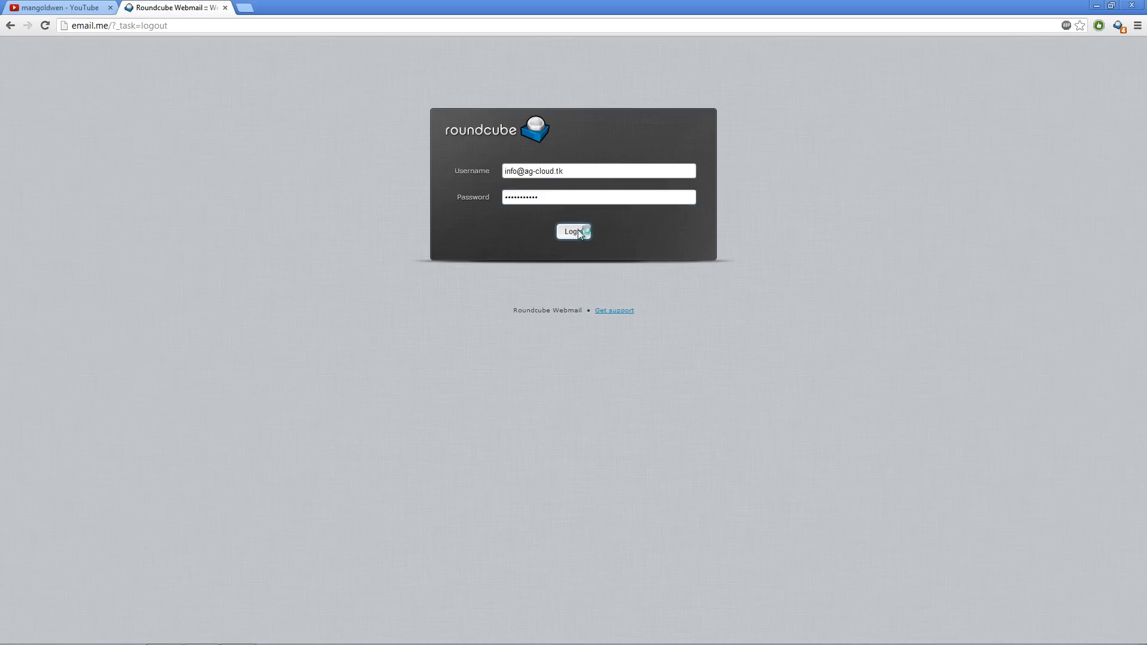
{"action": "left_click", "coordinate": [573, 232]}
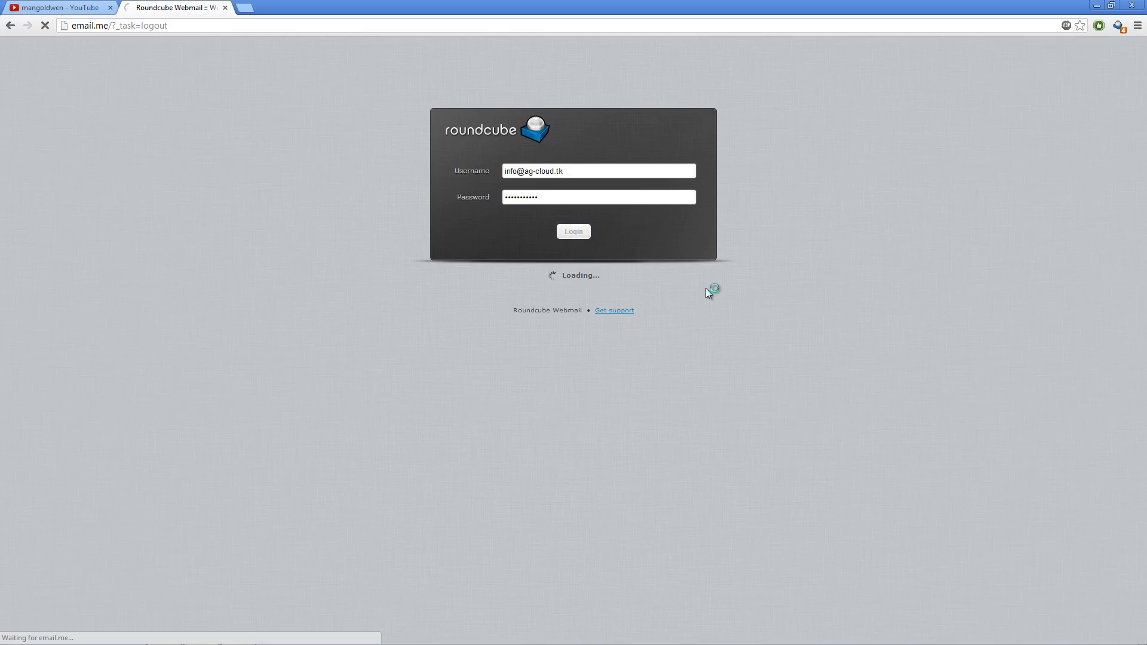
{"action": "left_click", "coordinate": [573, 231]}
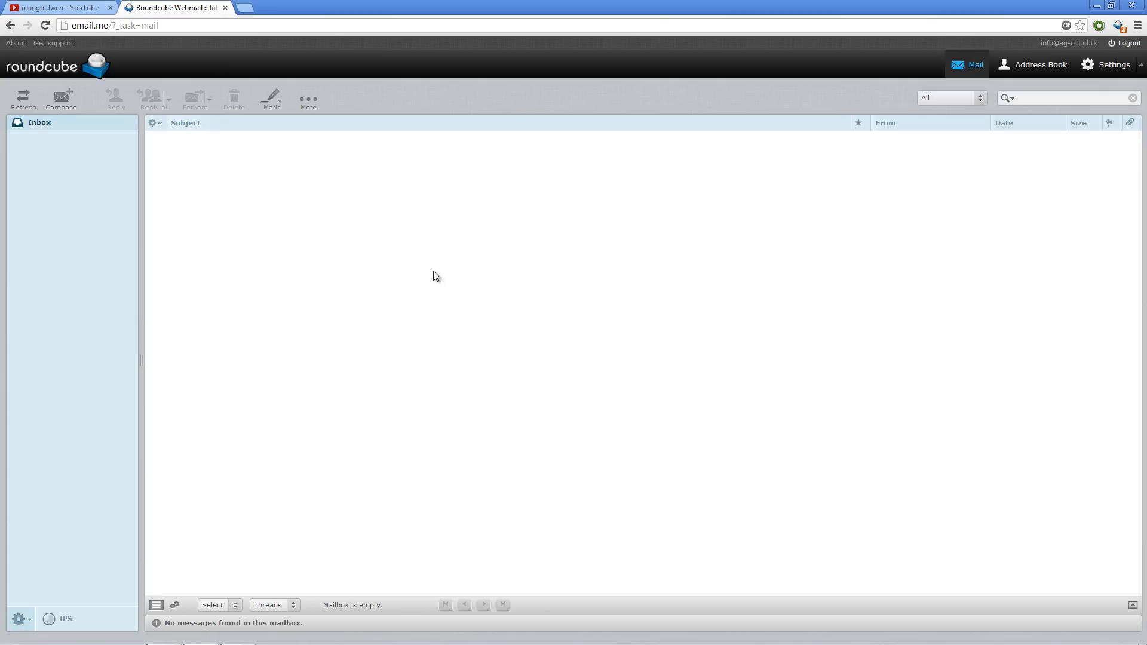
{"action": "mouse_move", "coordinate": [158, 84]}
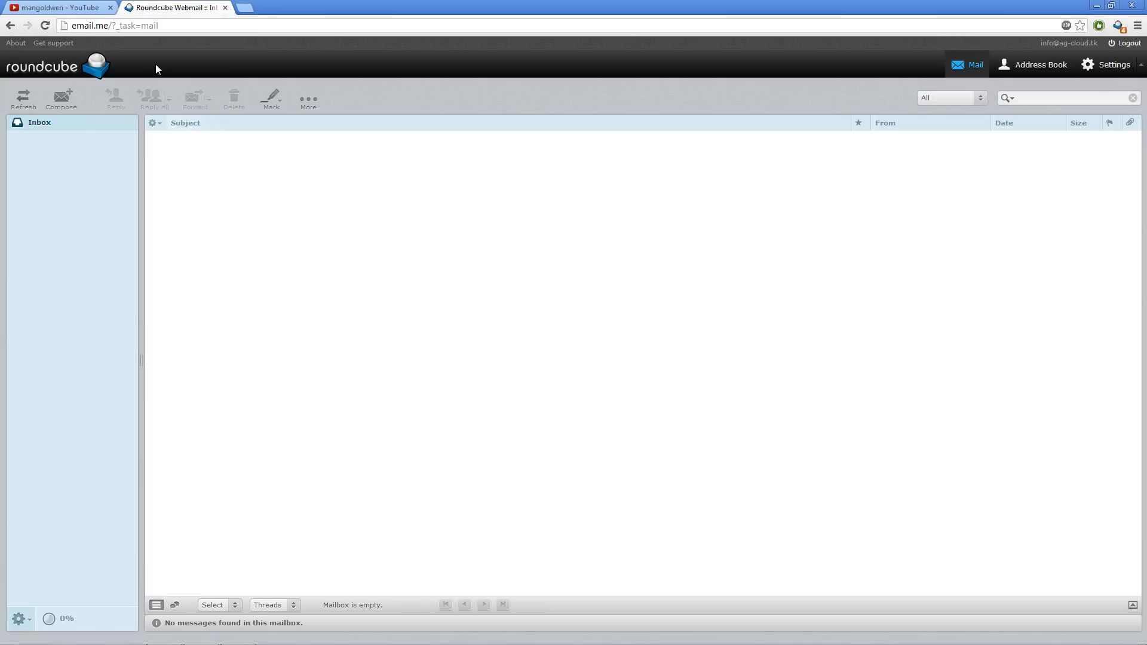
{"action": "mouse_move", "coordinate": [1060, 191]}
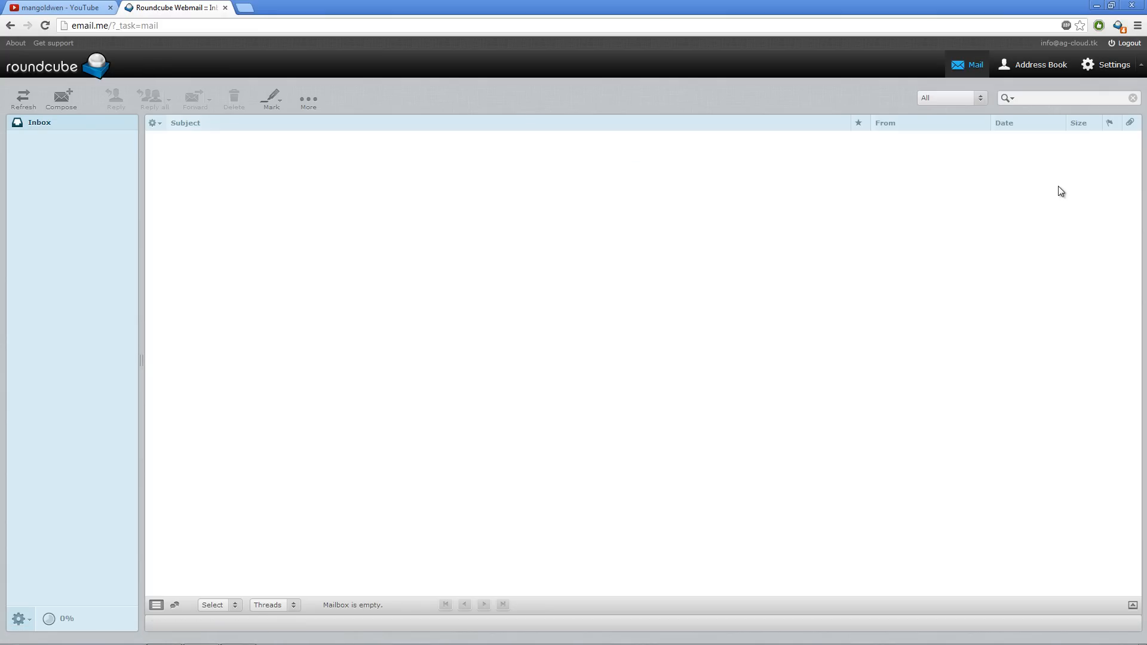
{"action": "mouse_move", "coordinate": [1101, 134]}
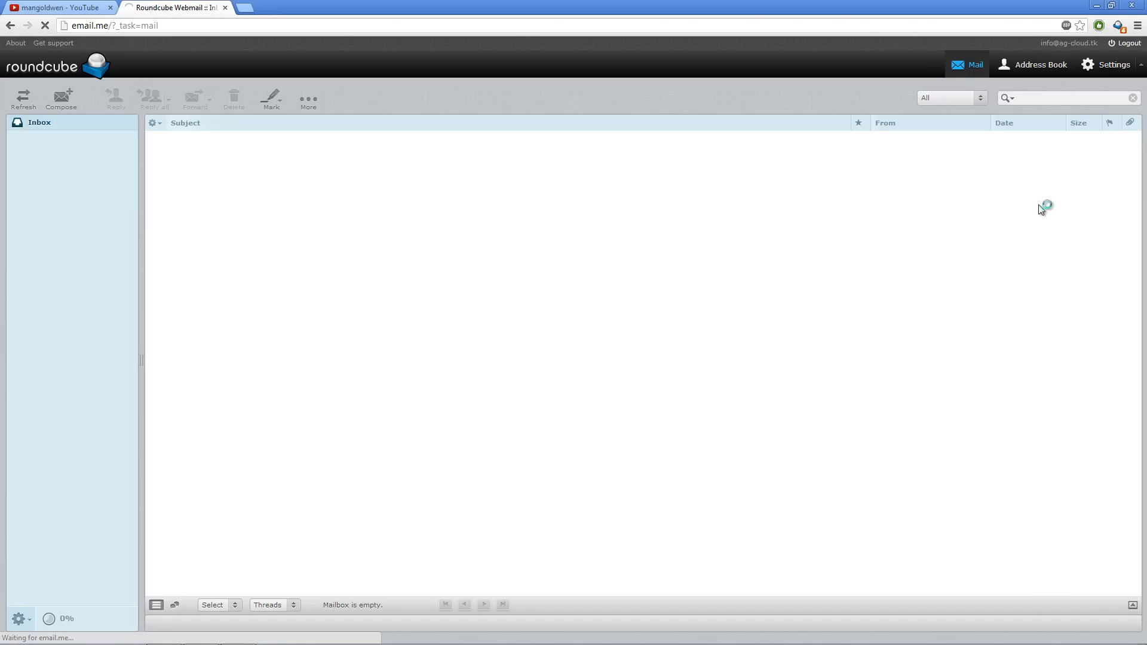
View Settings, open a blank compose form, then switch to the YouTube channel page
{"action": "left_click", "coordinate": [1114, 65]}
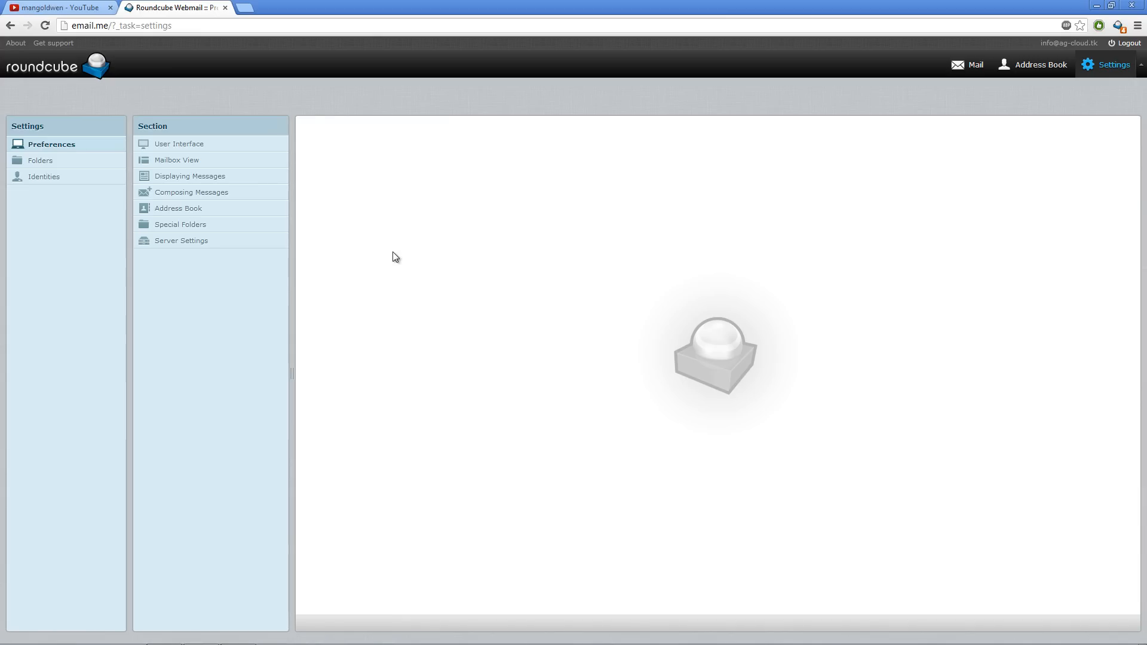
{"action": "mouse_move", "coordinate": [74, 226]}
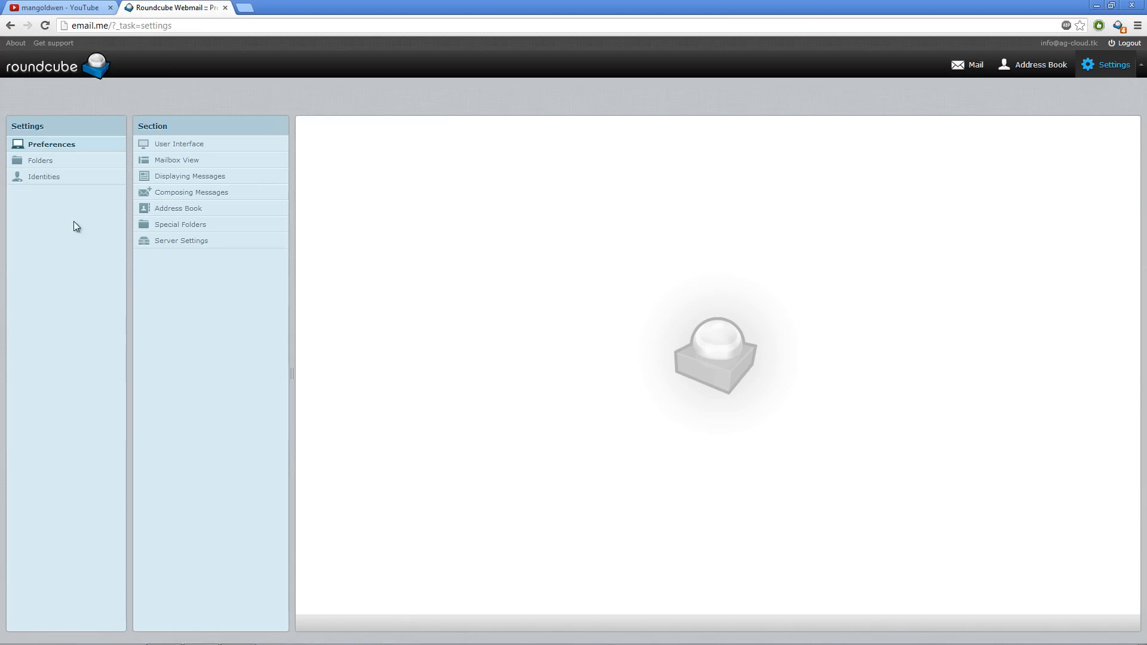
{"action": "mouse_move", "coordinate": [29, 82]}
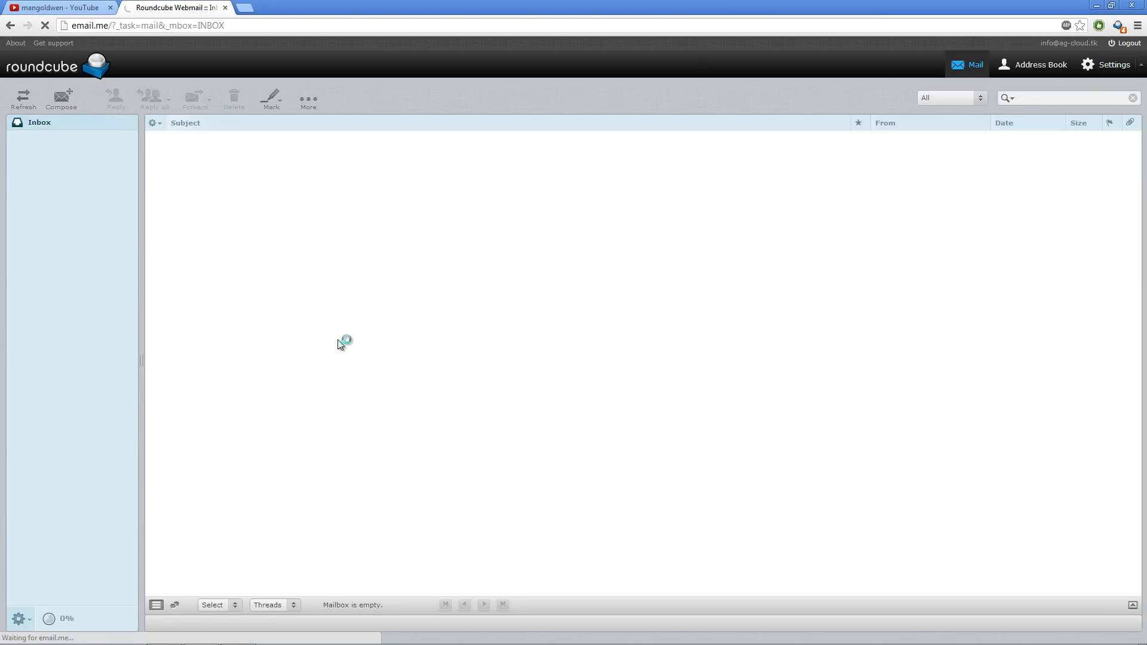
{"action": "left_click", "coordinate": [62, 96]}
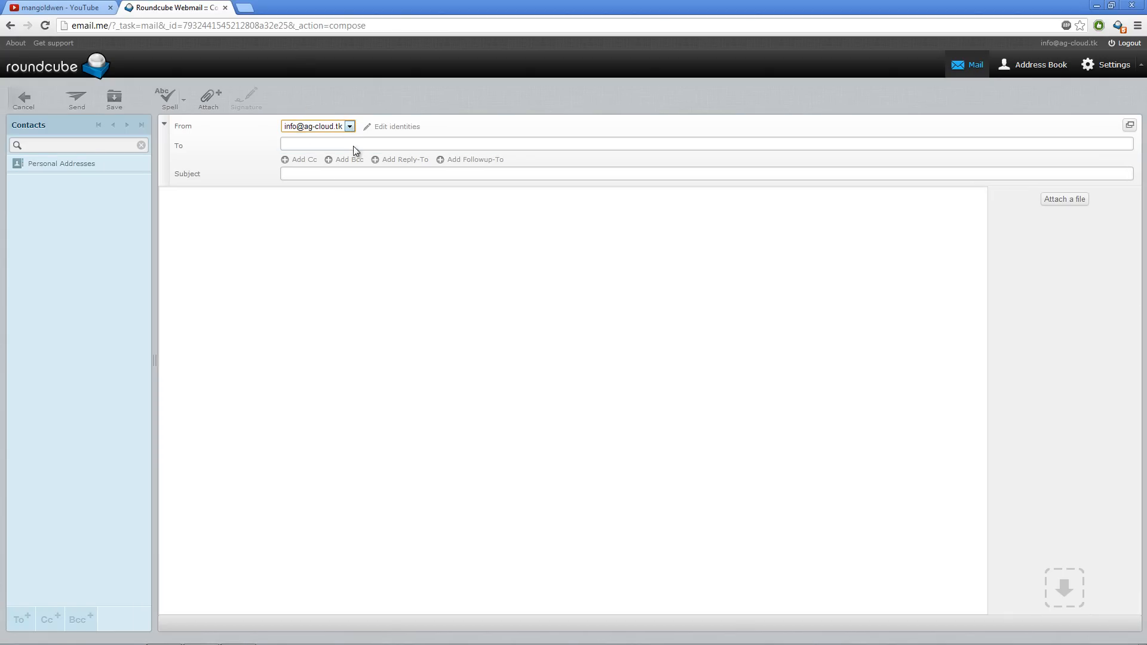
{"action": "left_click", "coordinate": [428, 343]}
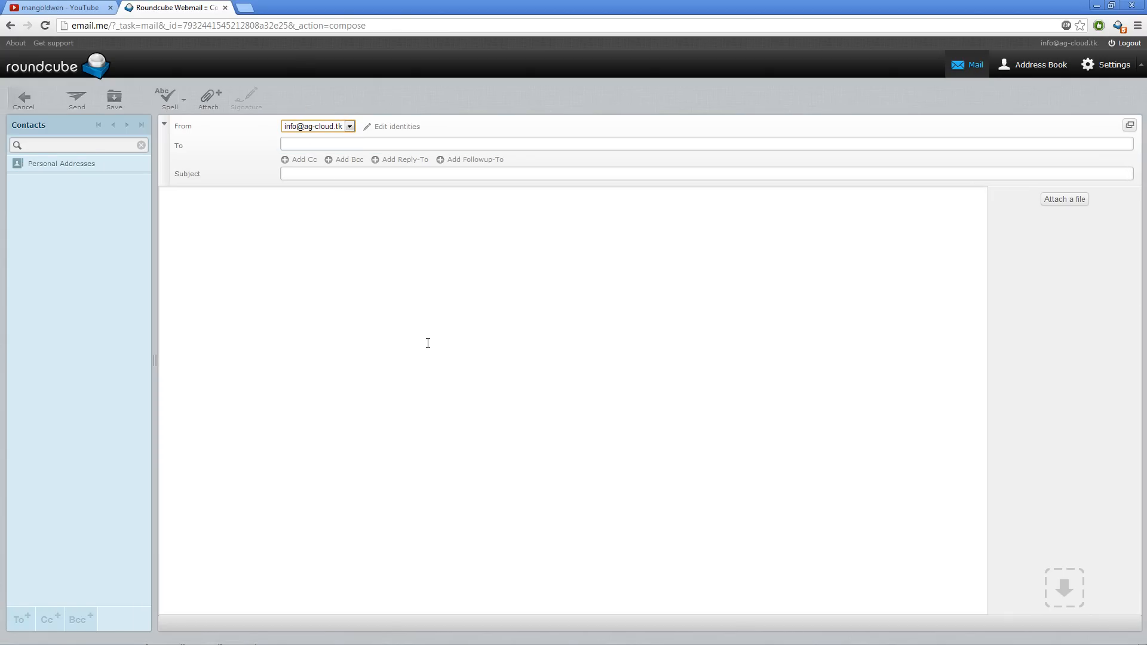
{"action": "left_click", "coordinate": [47, 10]}
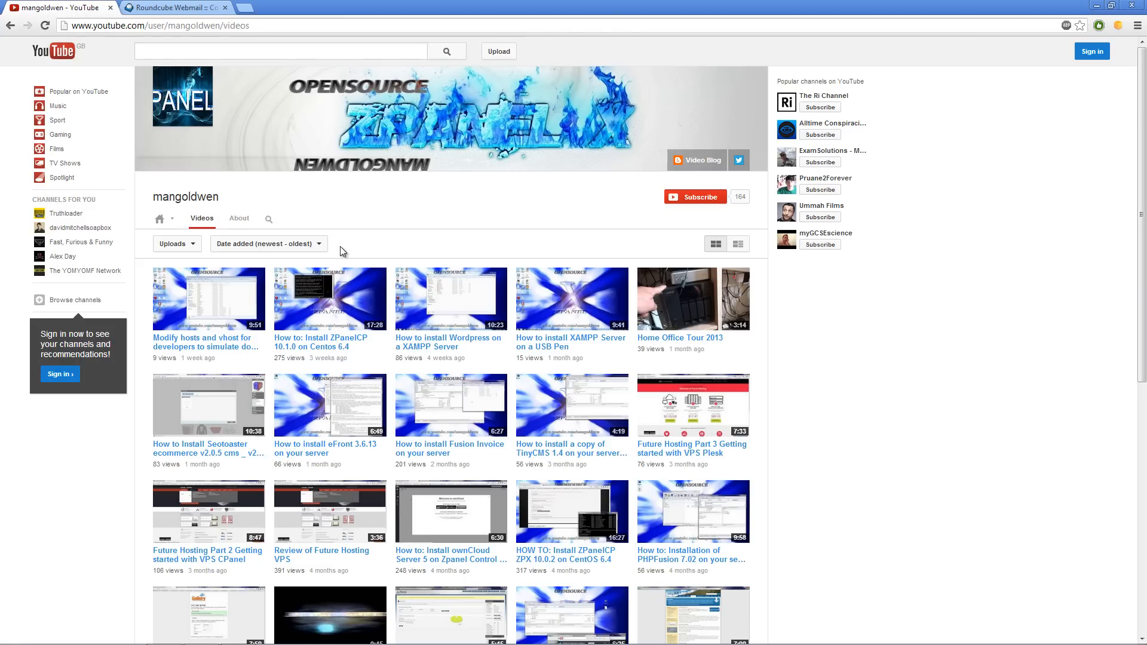
{"action": "mouse_move", "coordinate": [583, 246]}
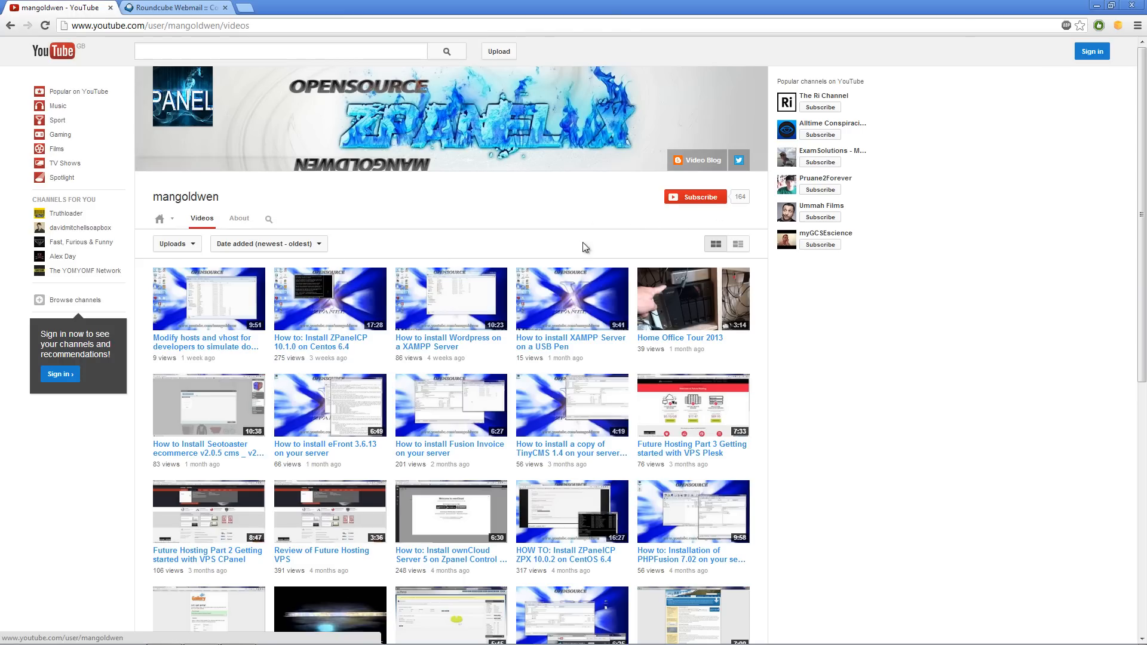
{"action": "mouse_move", "coordinate": [576, 253]}
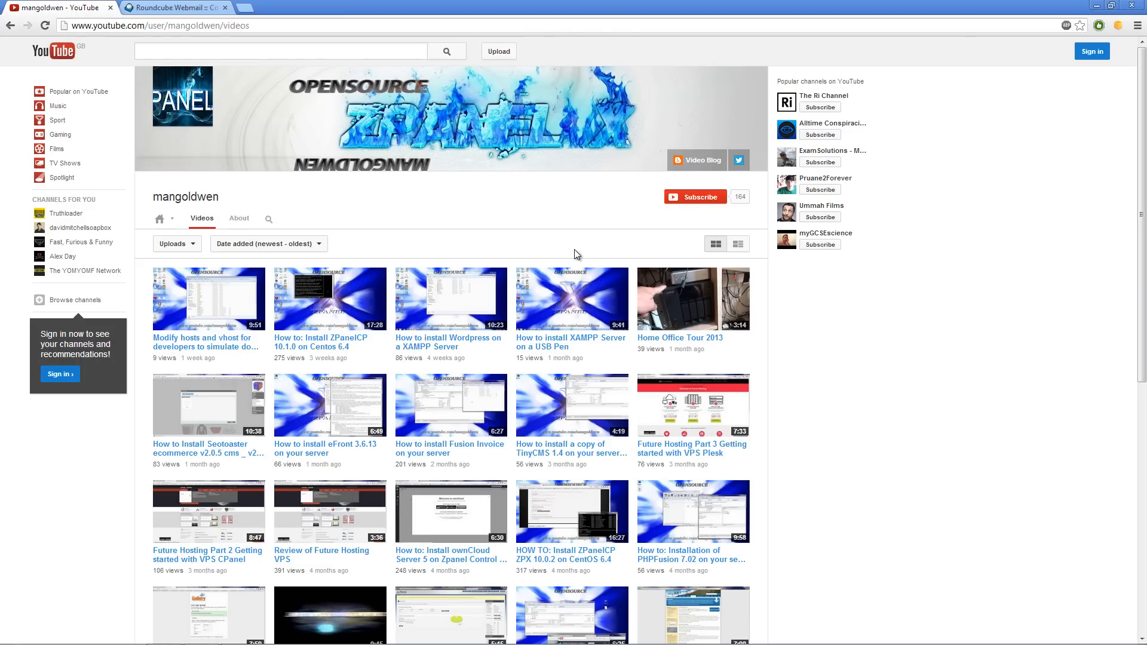